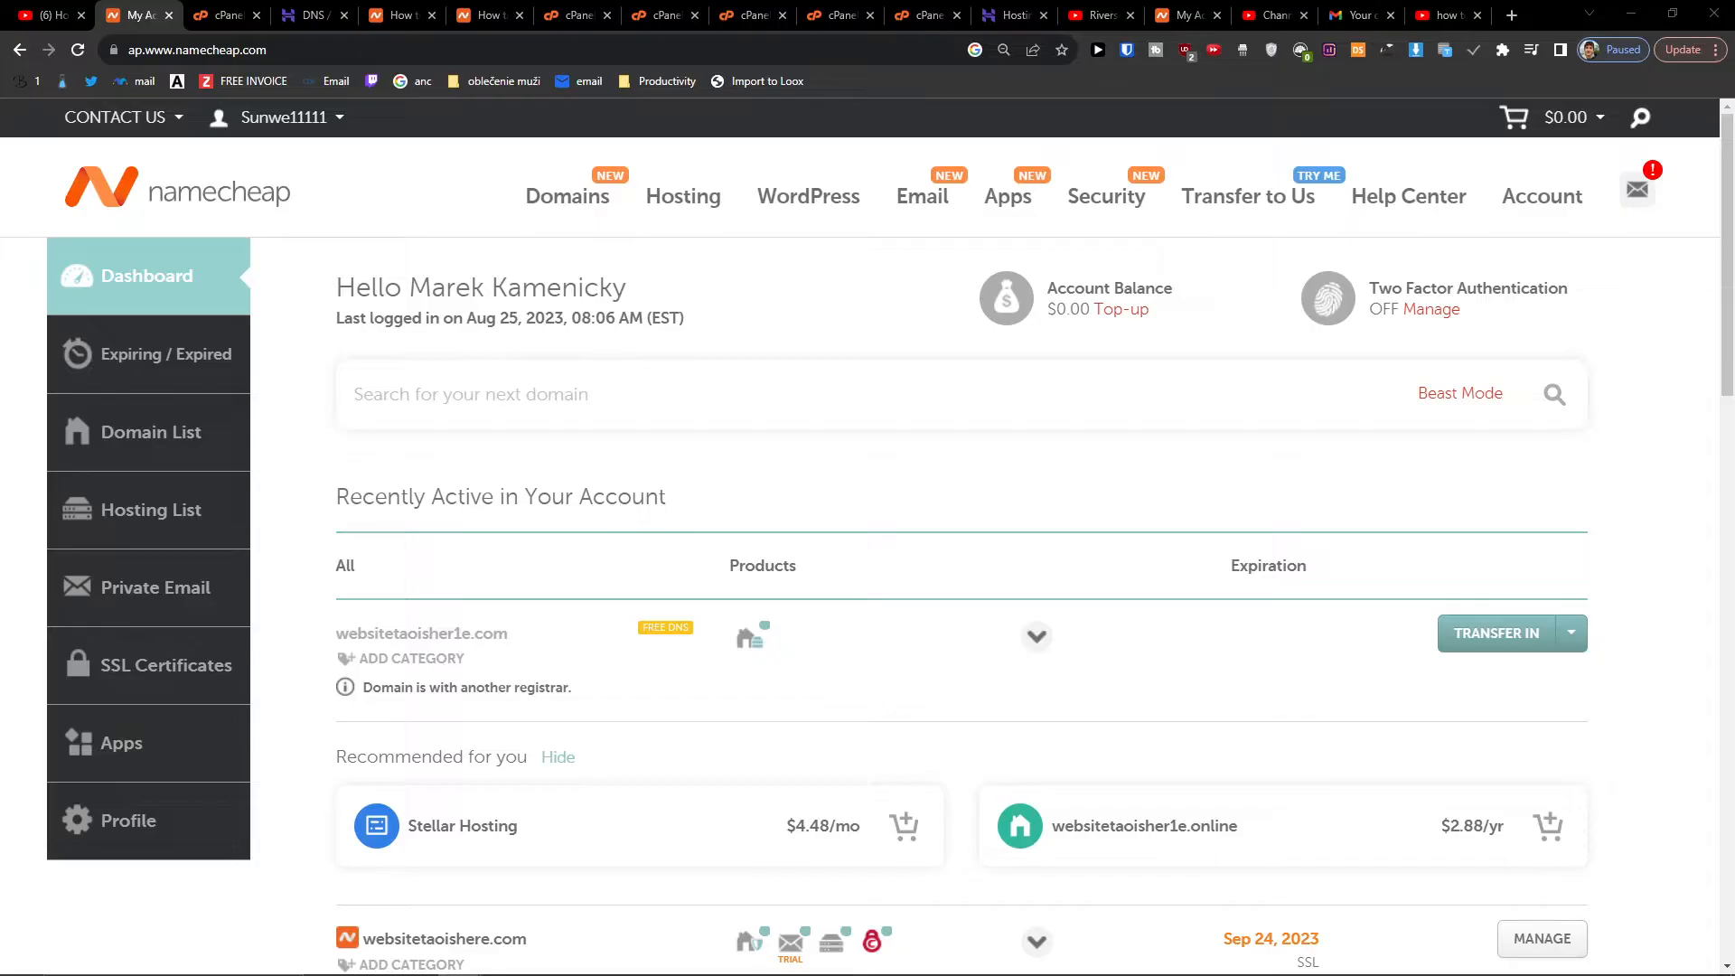
mouse_move(926, 511)
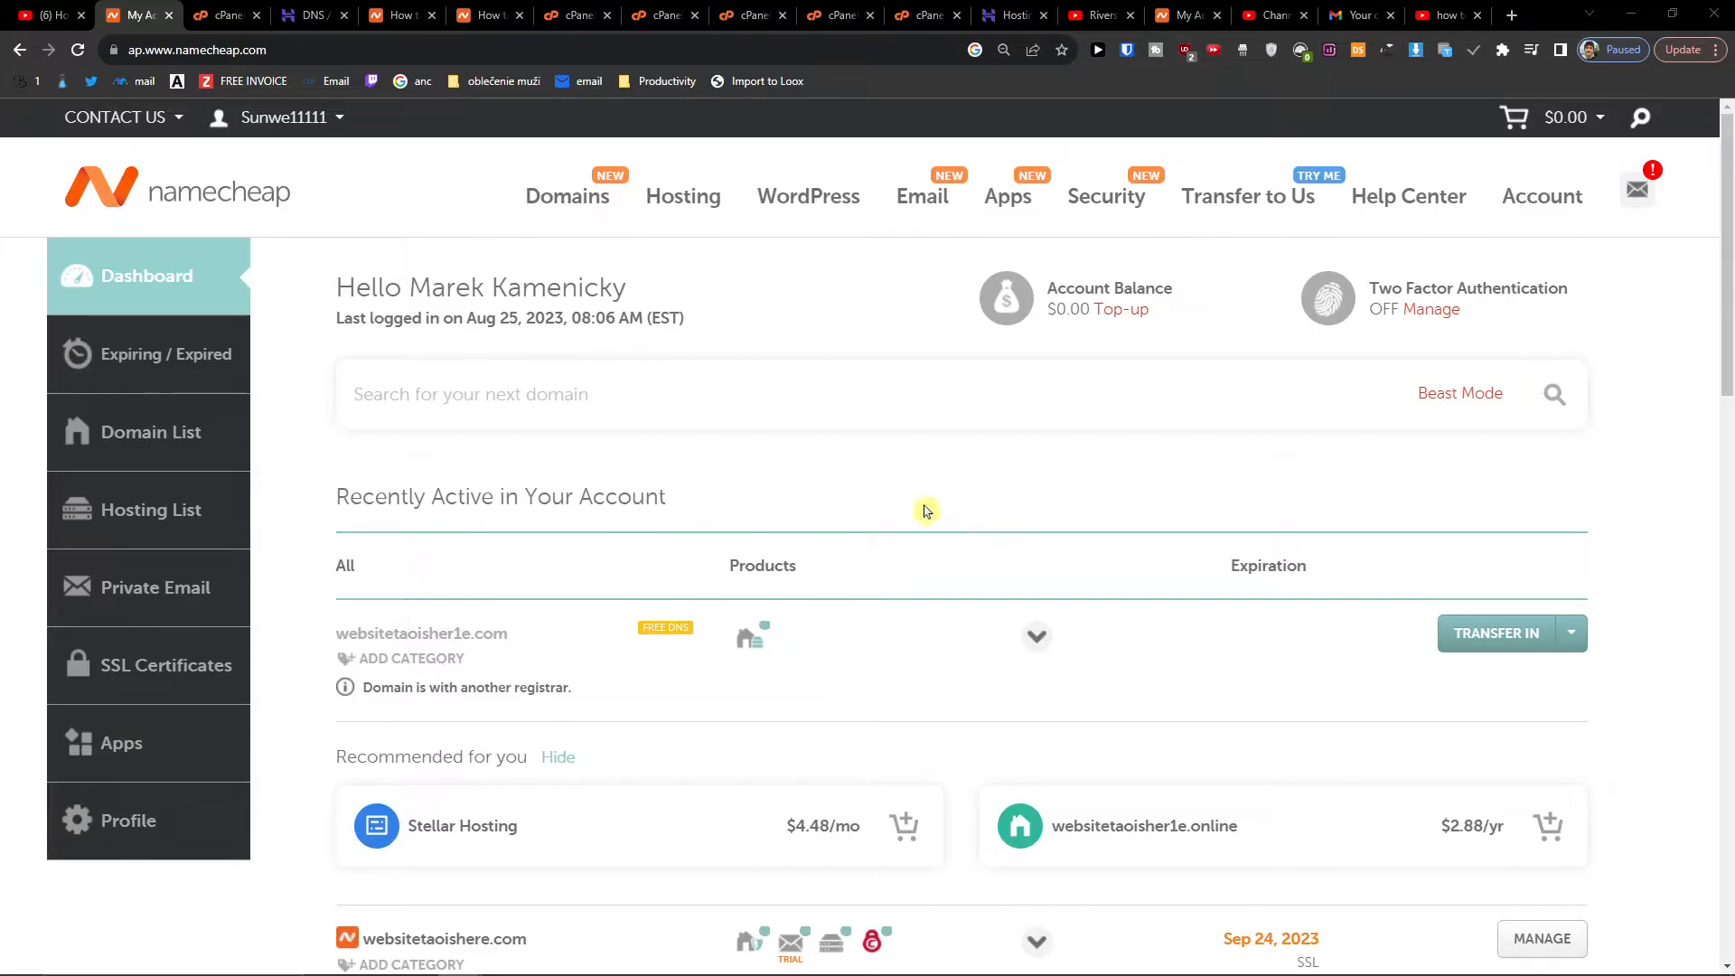
mouse_move(616, 399)
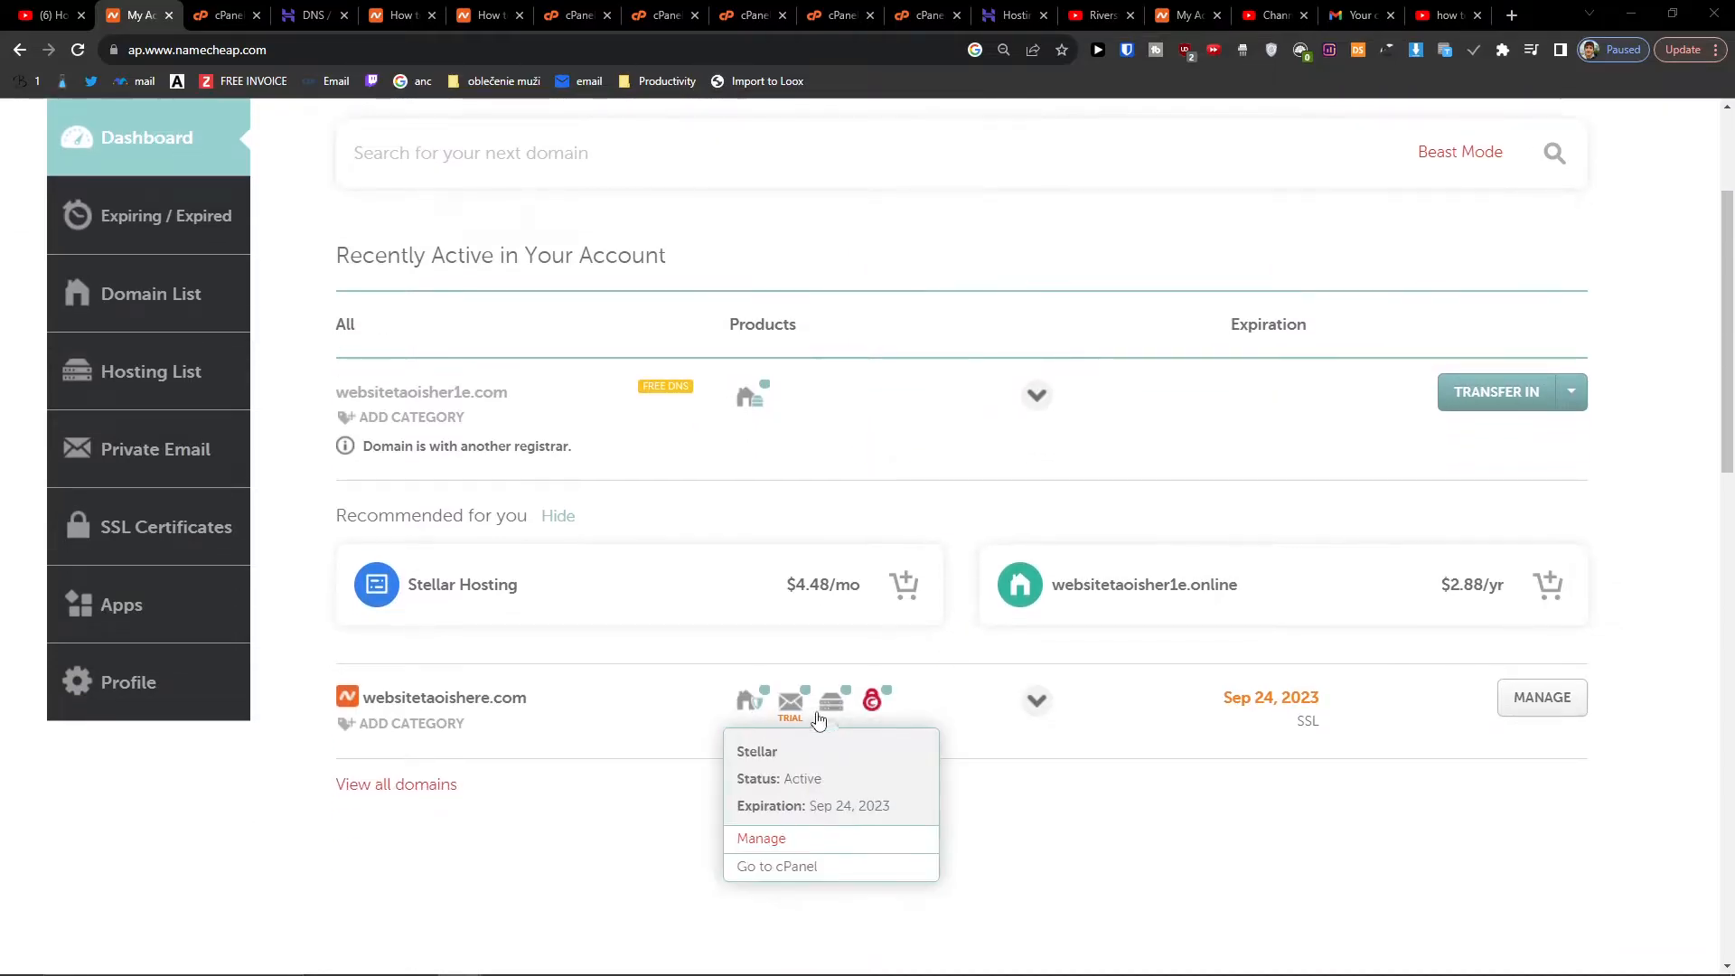
mouse_move(794, 838)
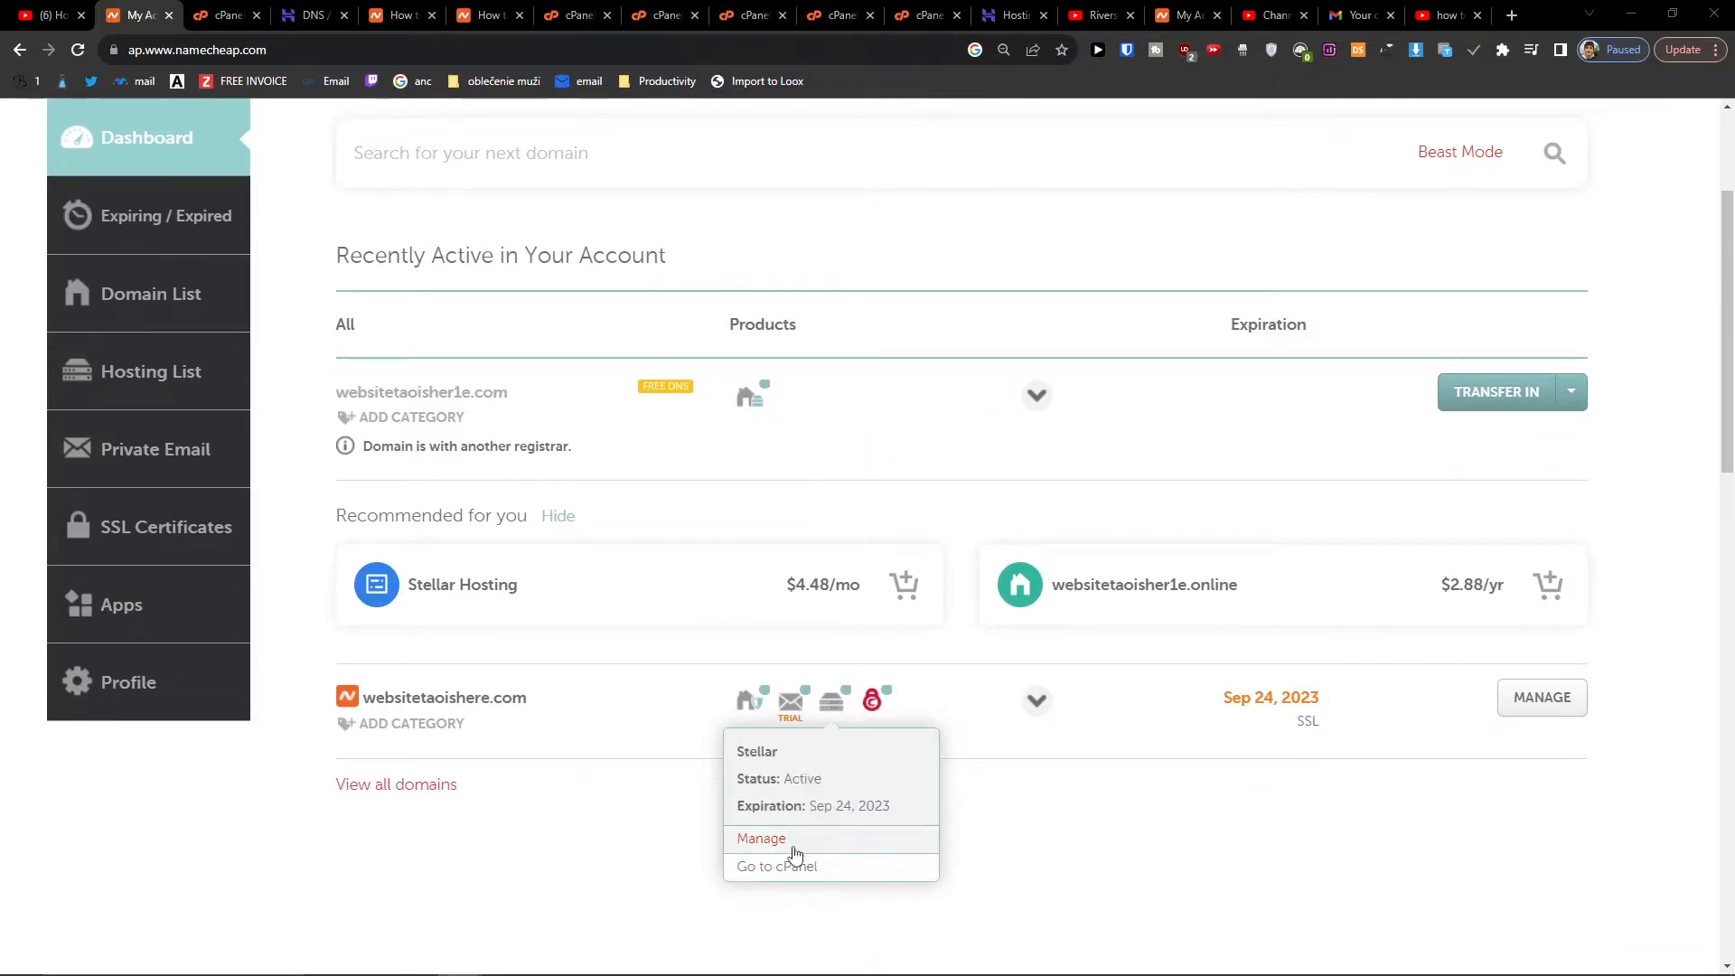
mouse_move(186, 394)
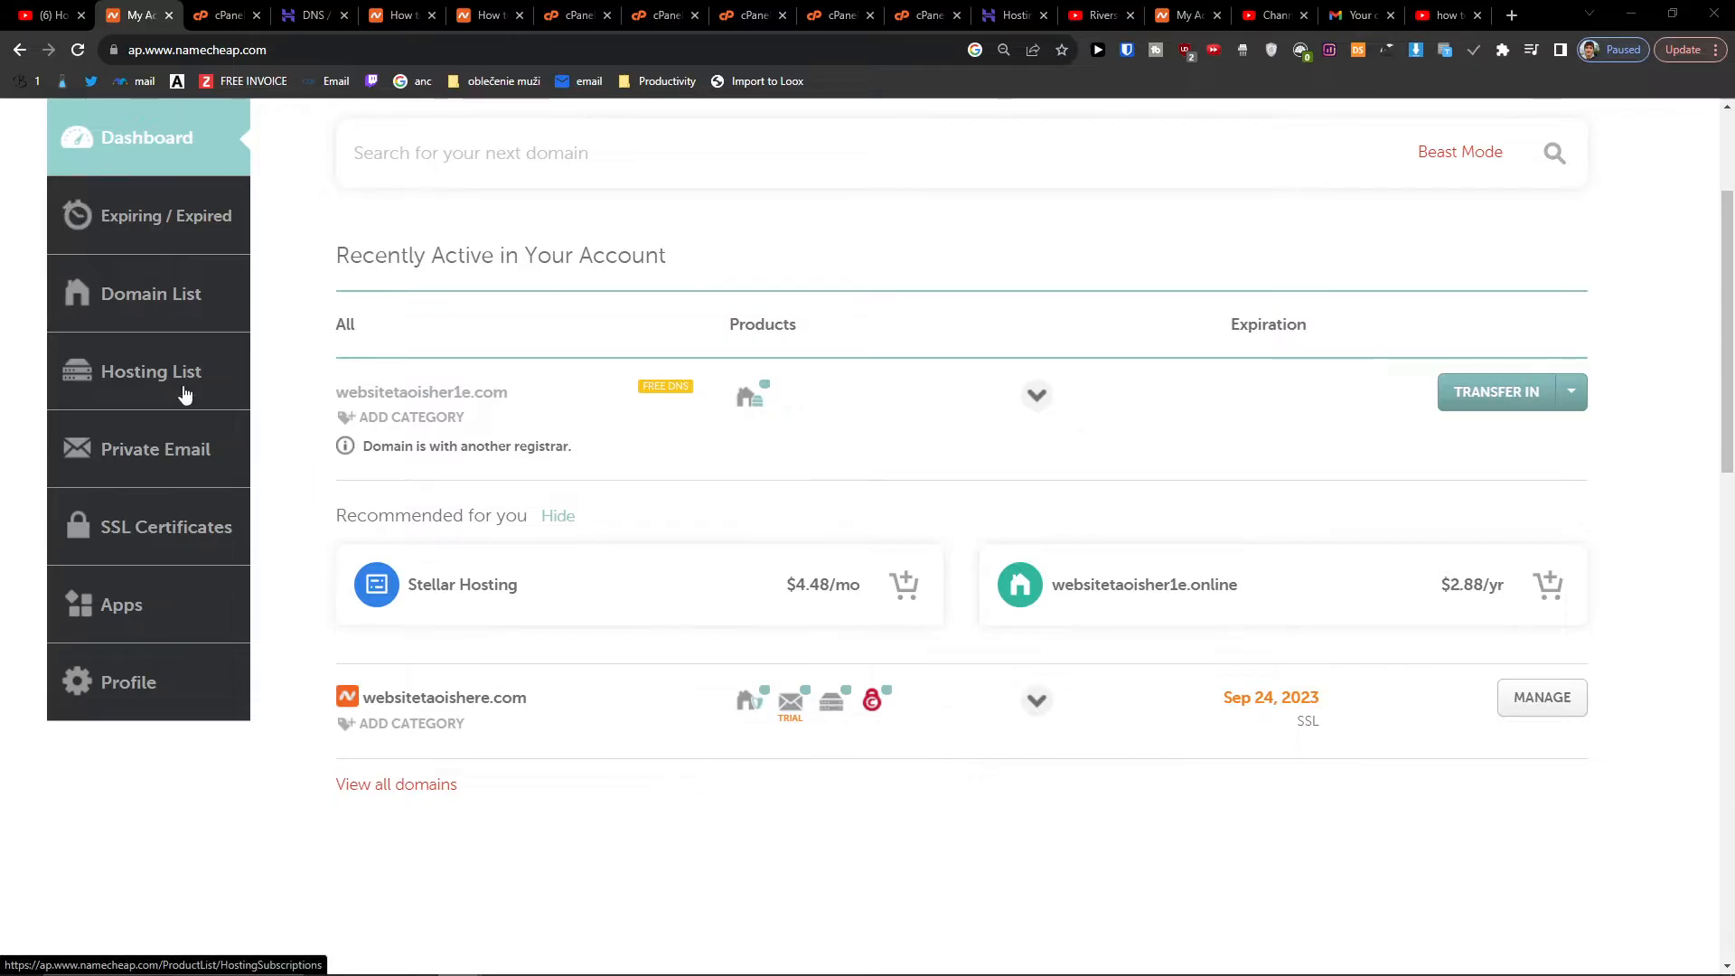
- Open cPanel for the websitetaoishere.com plan from Namecheap's Hosting List
left_click(151, 371)
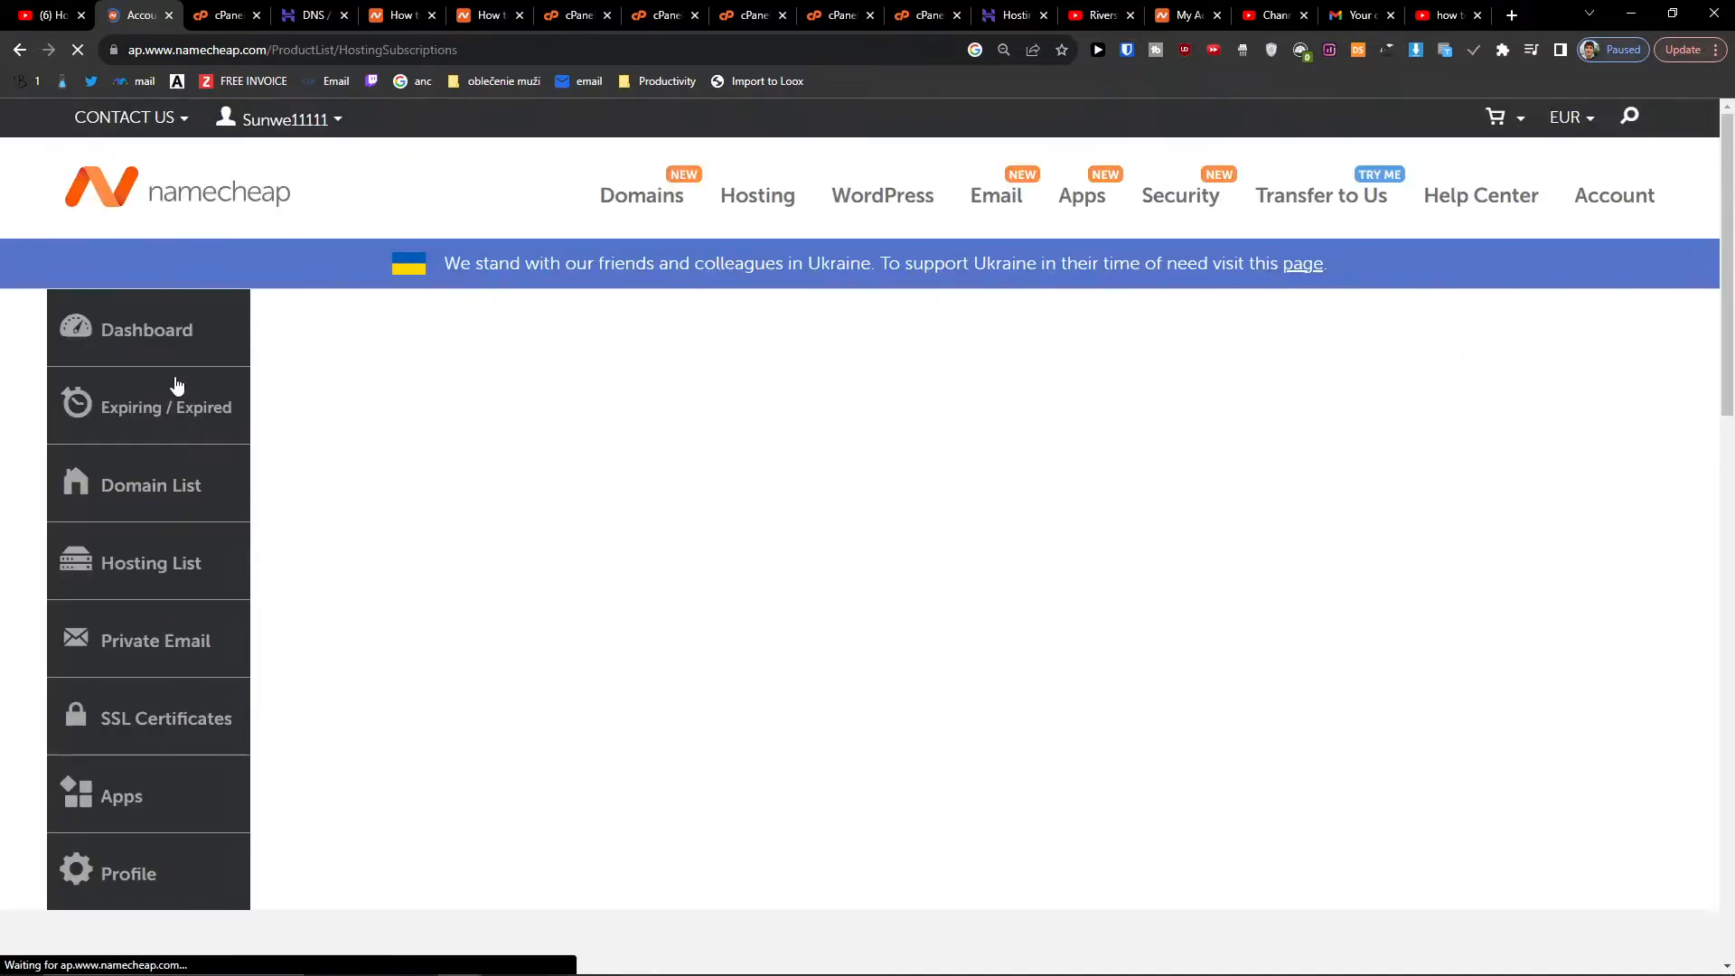
left_click(149, 562)
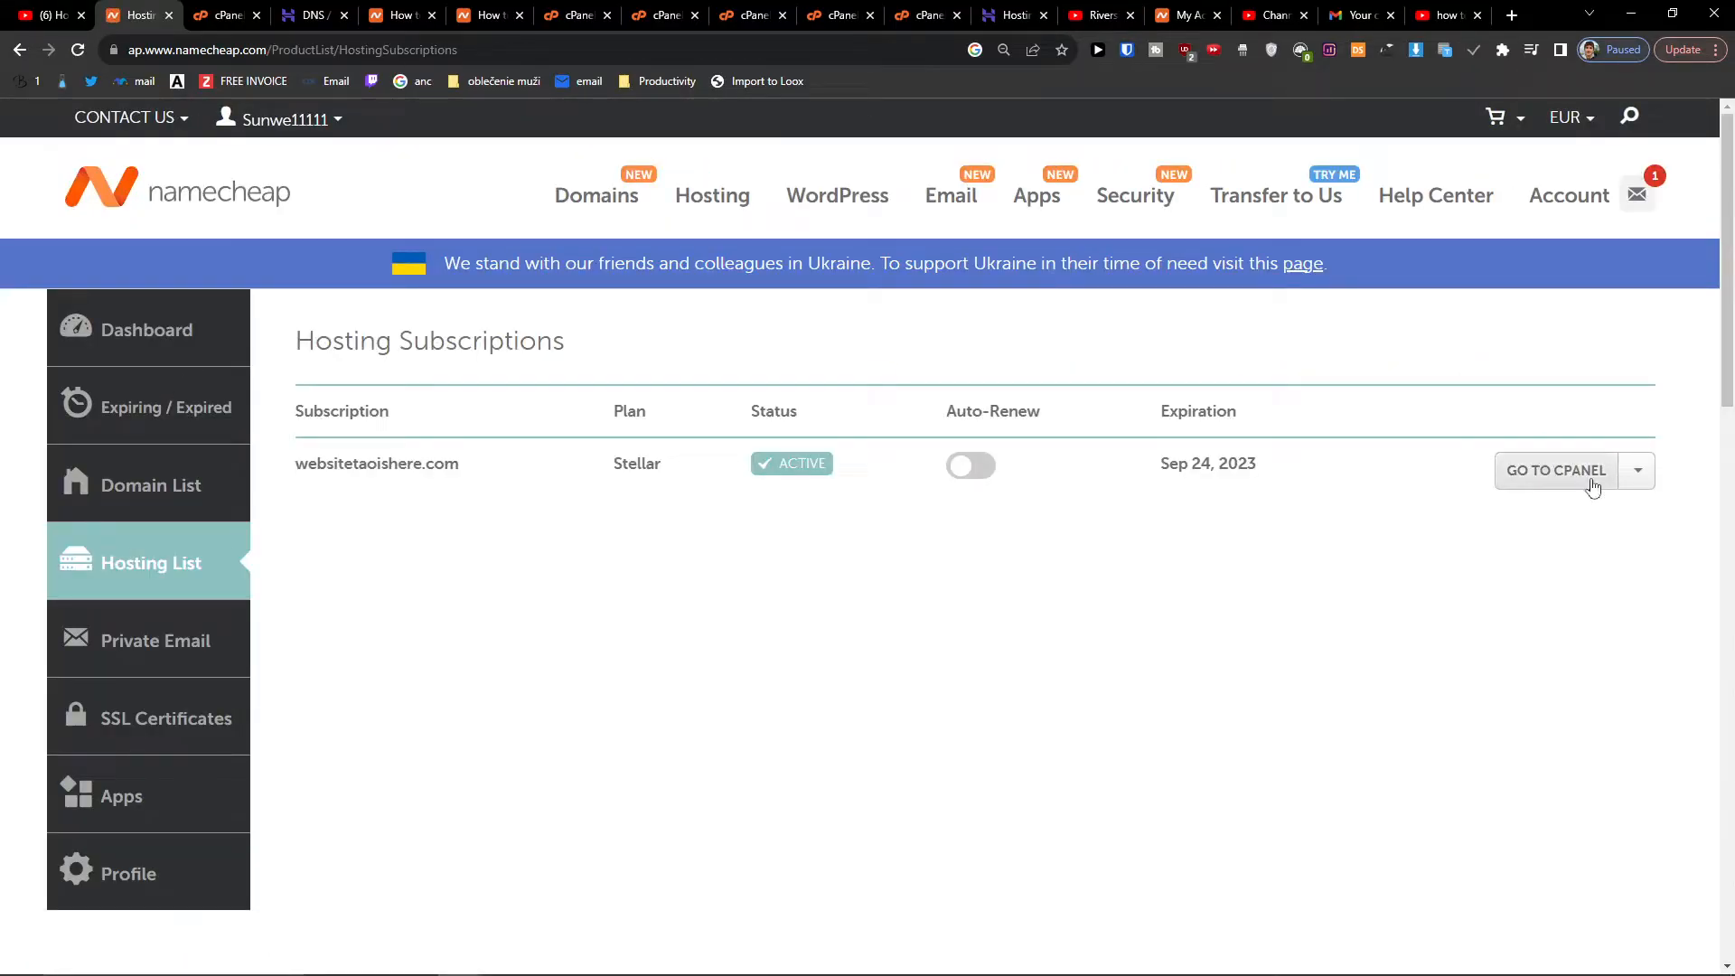
left_click(1554, 470)
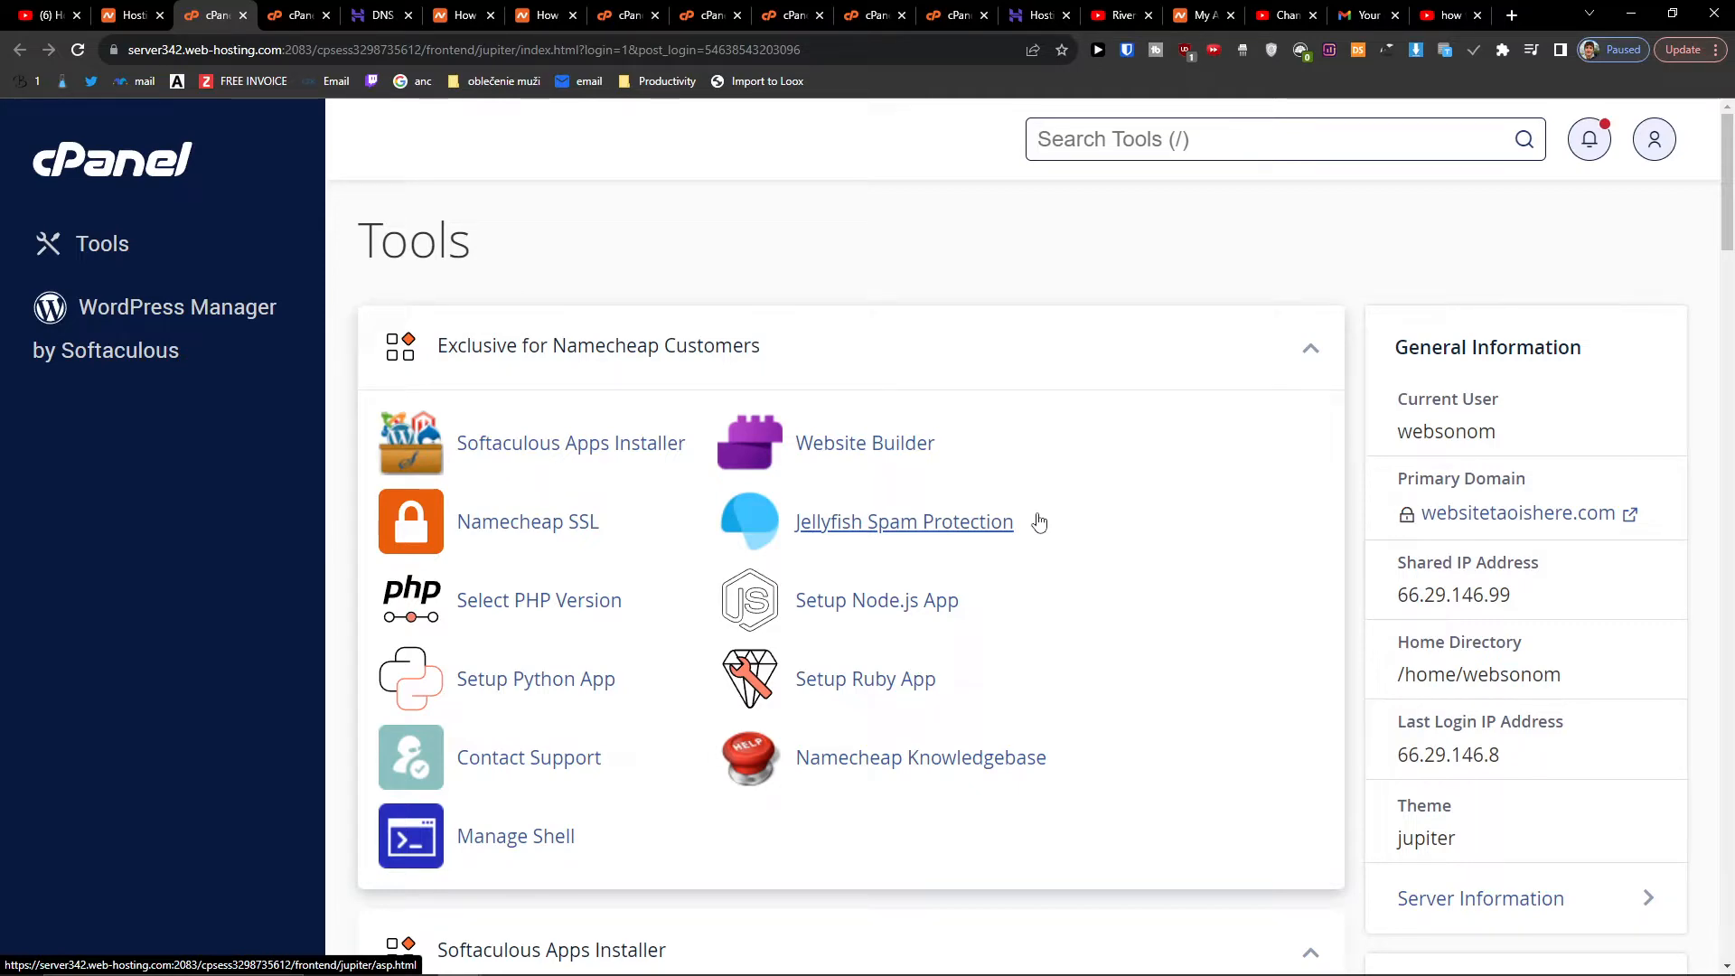
- Scroll to the Domains section of cPanel Tools and open Domains
scroll("down", 3)
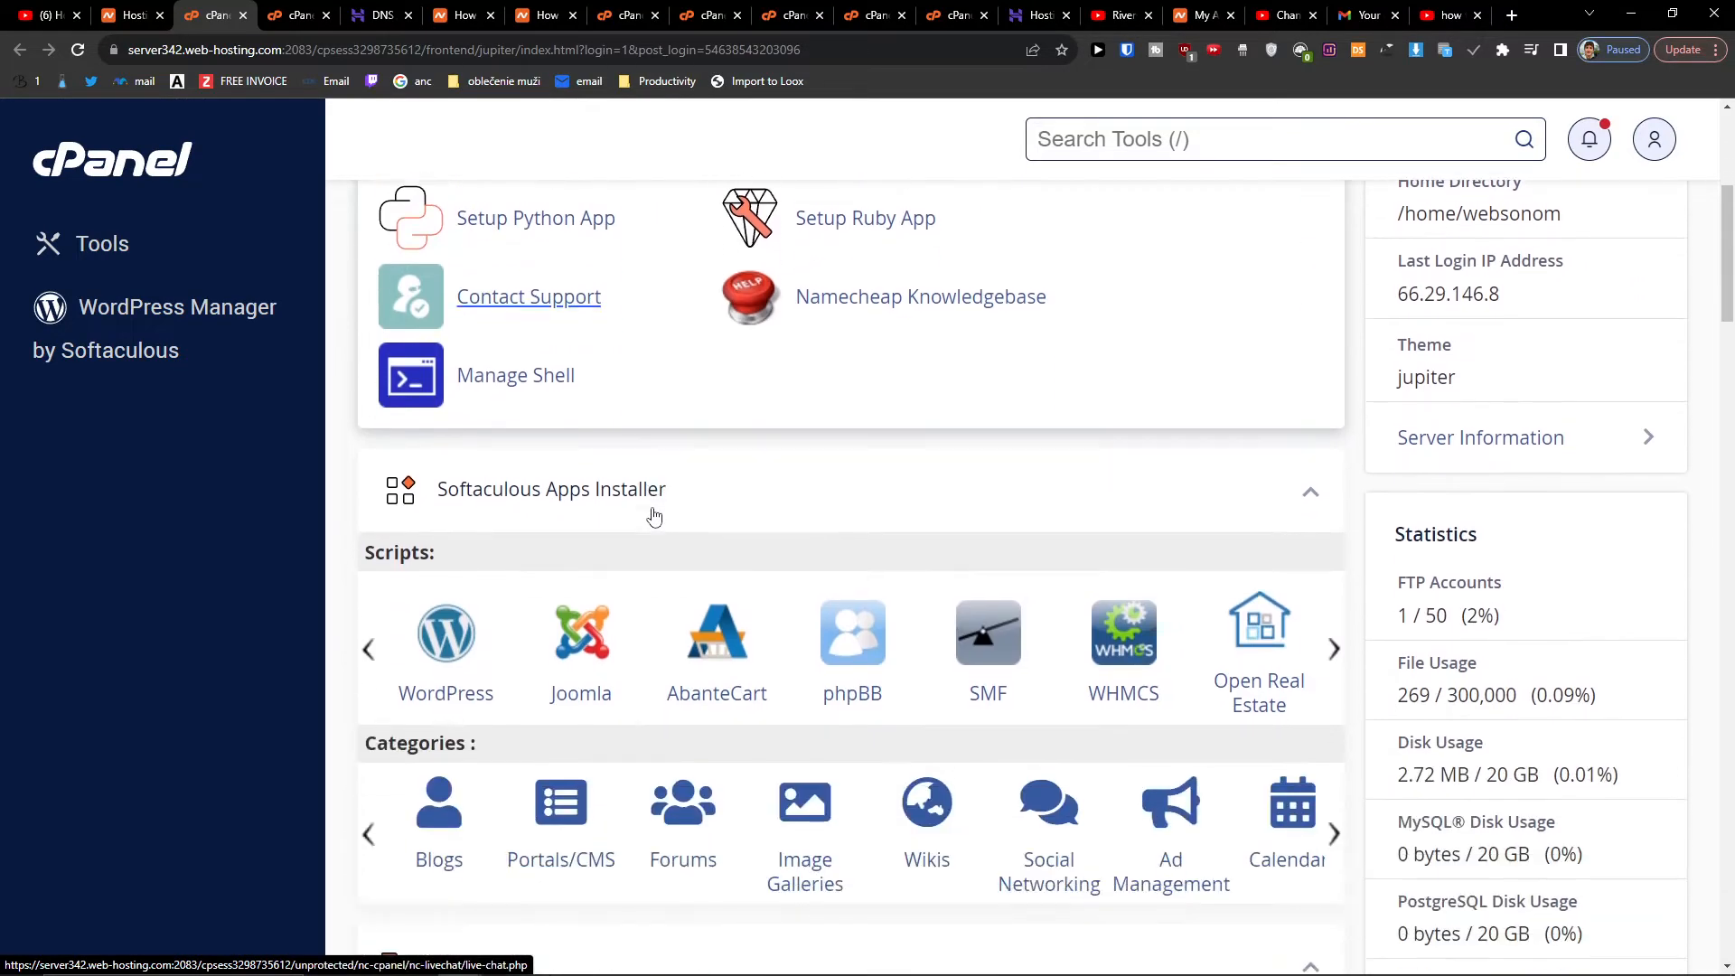
scroll("down", 3)
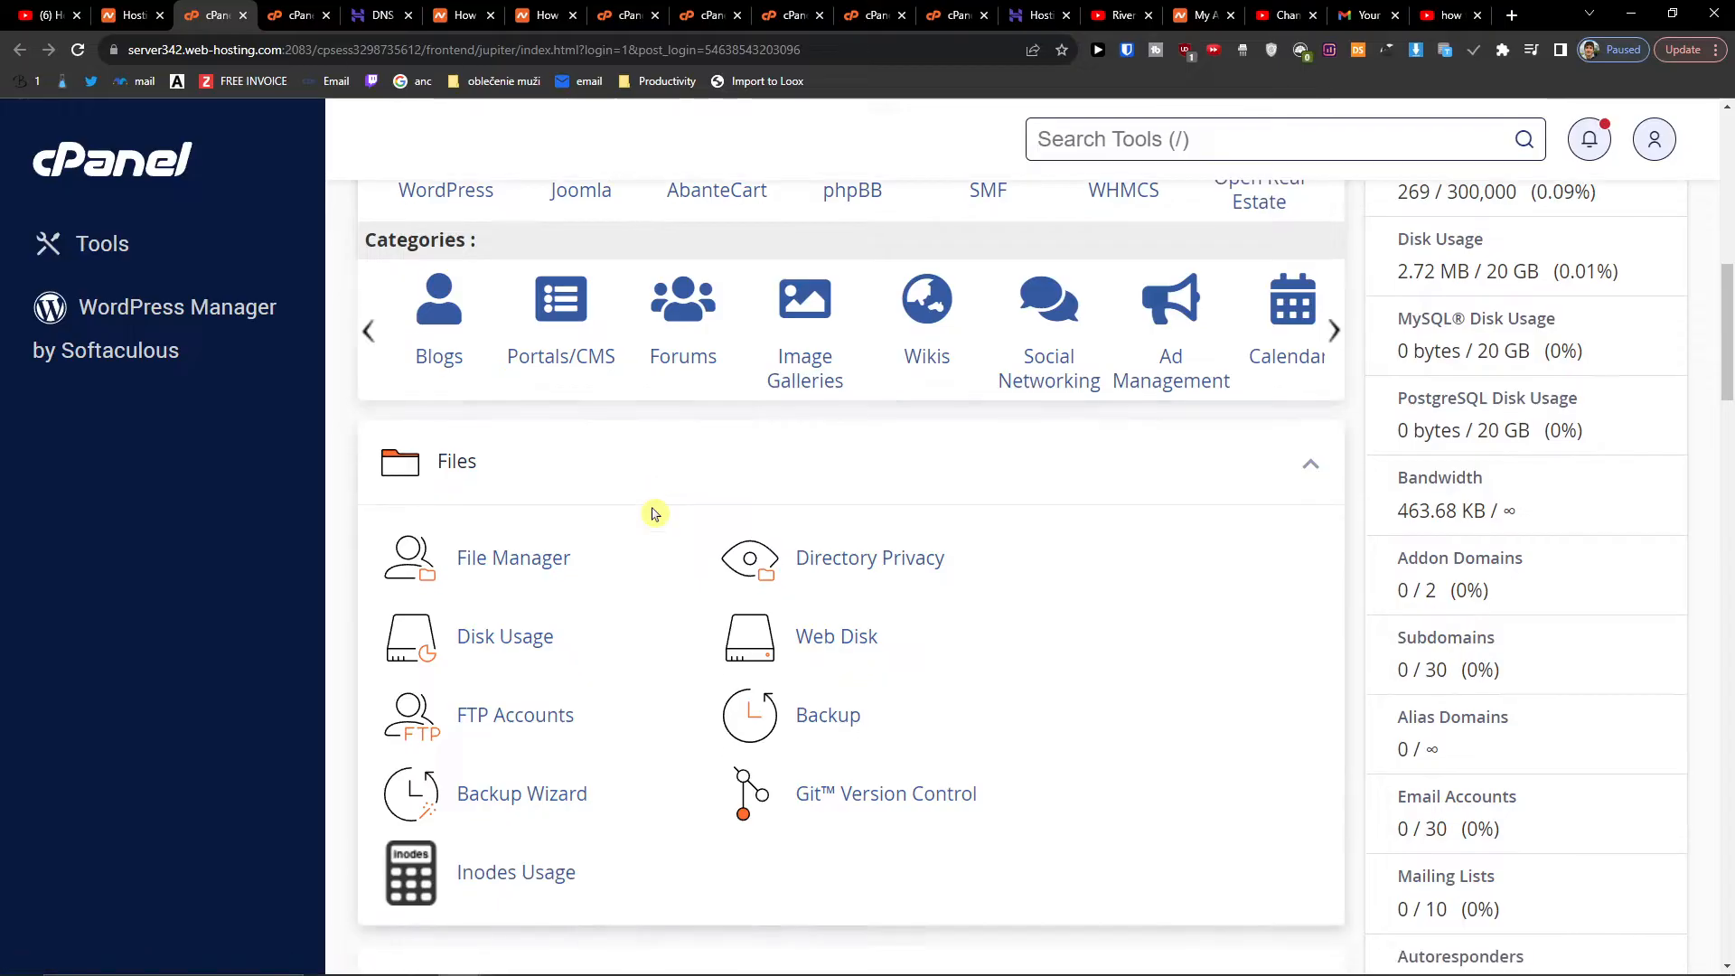
scroll("down", 3)
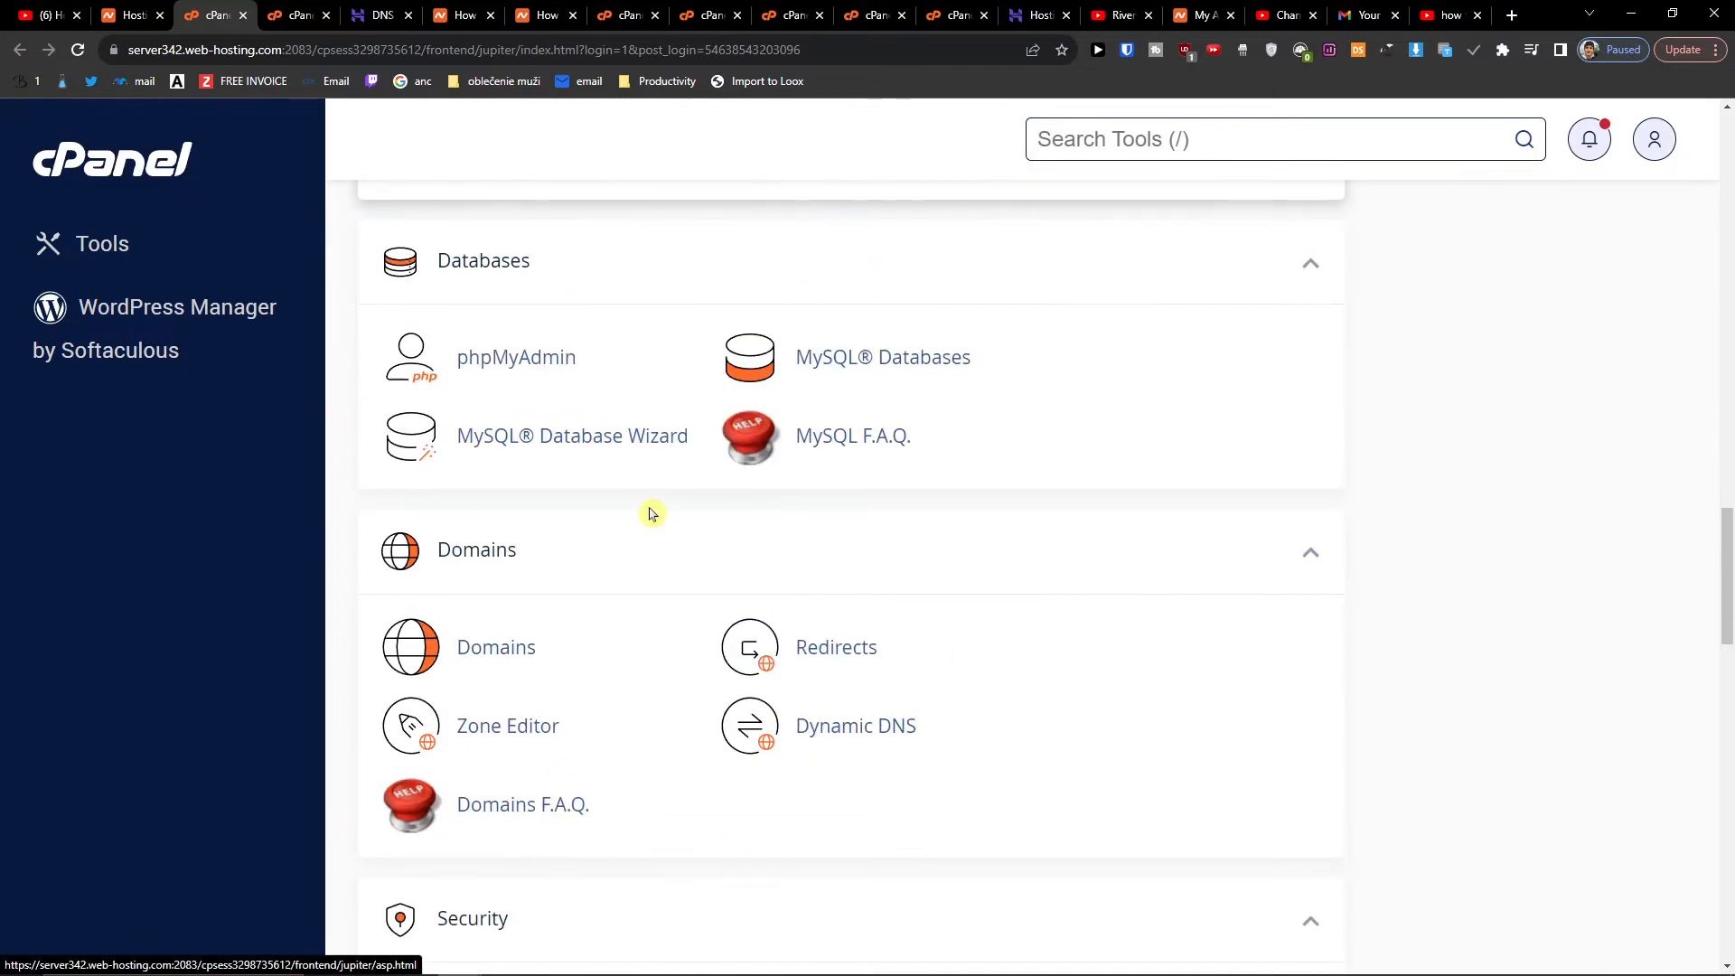
scroll("down", 3)
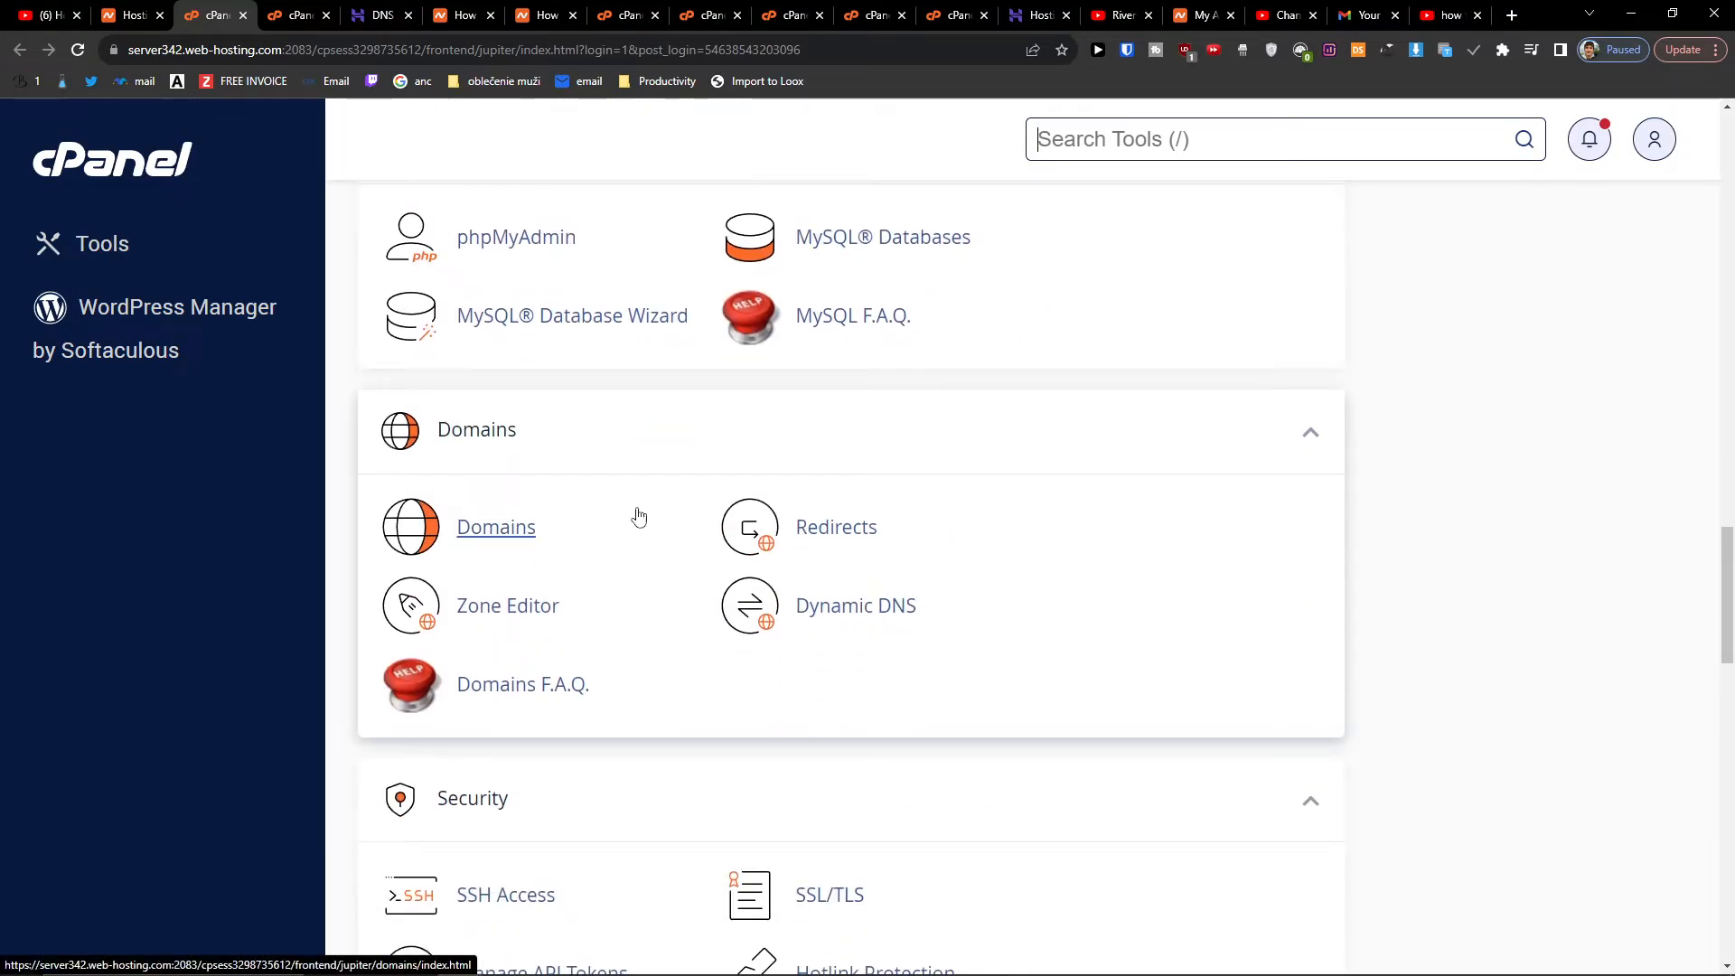
mouse_move(797, 673)
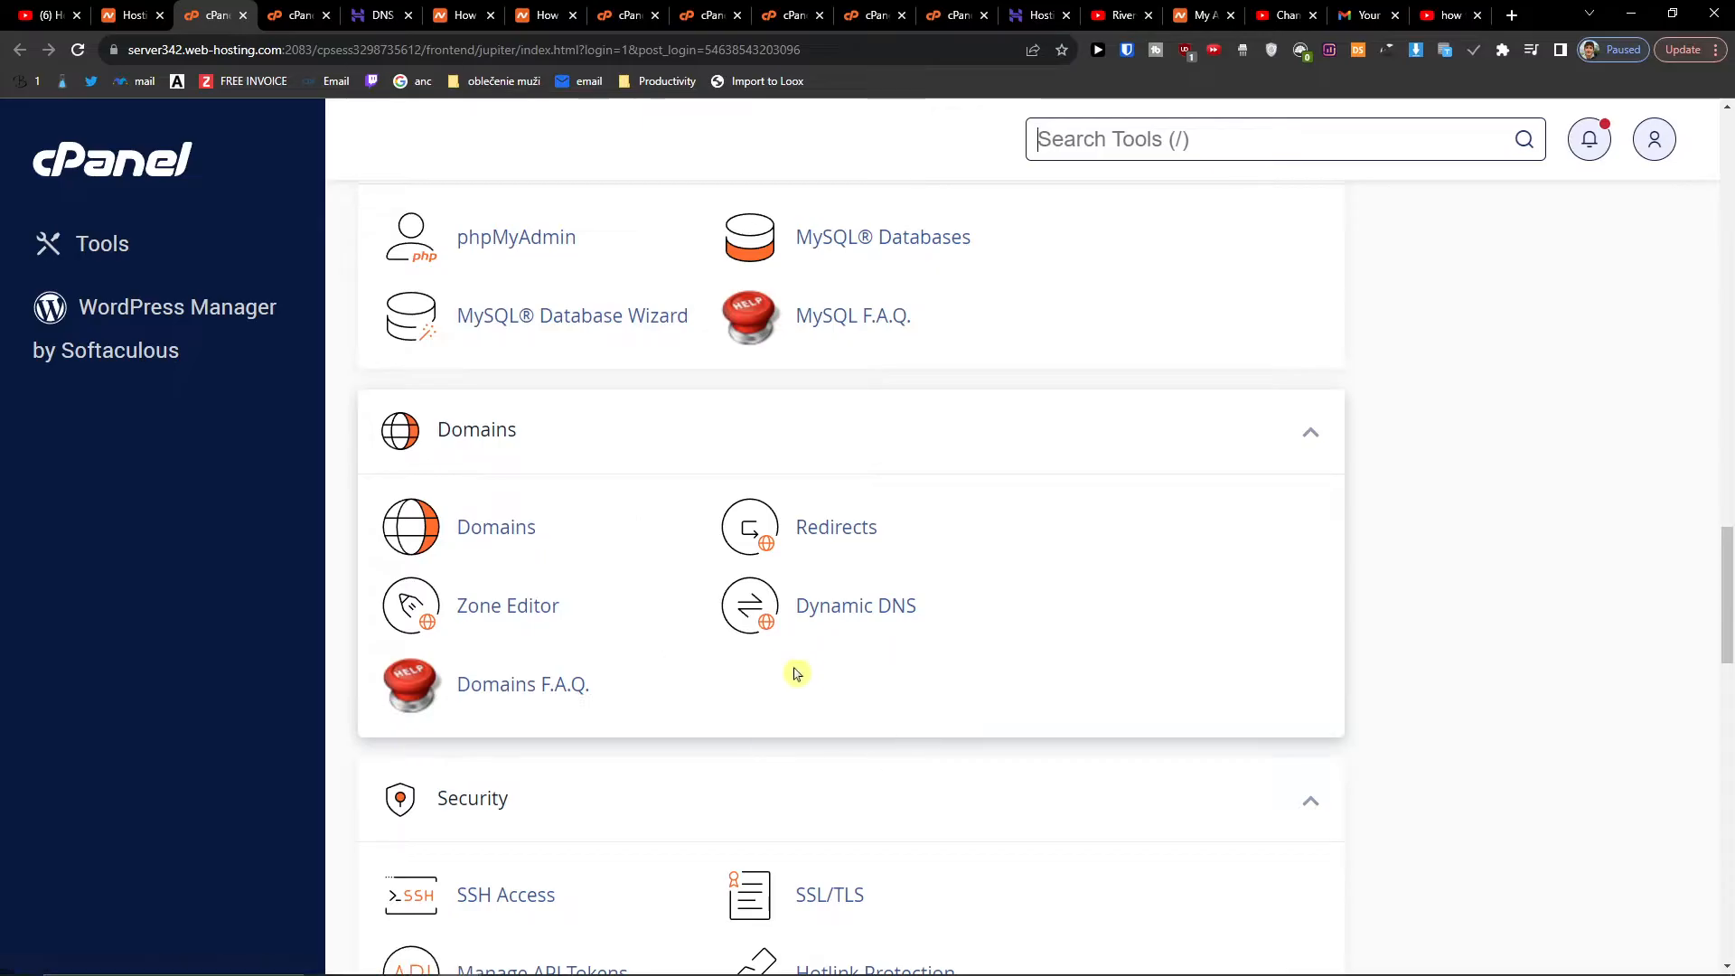
mouse_move(519, 449)
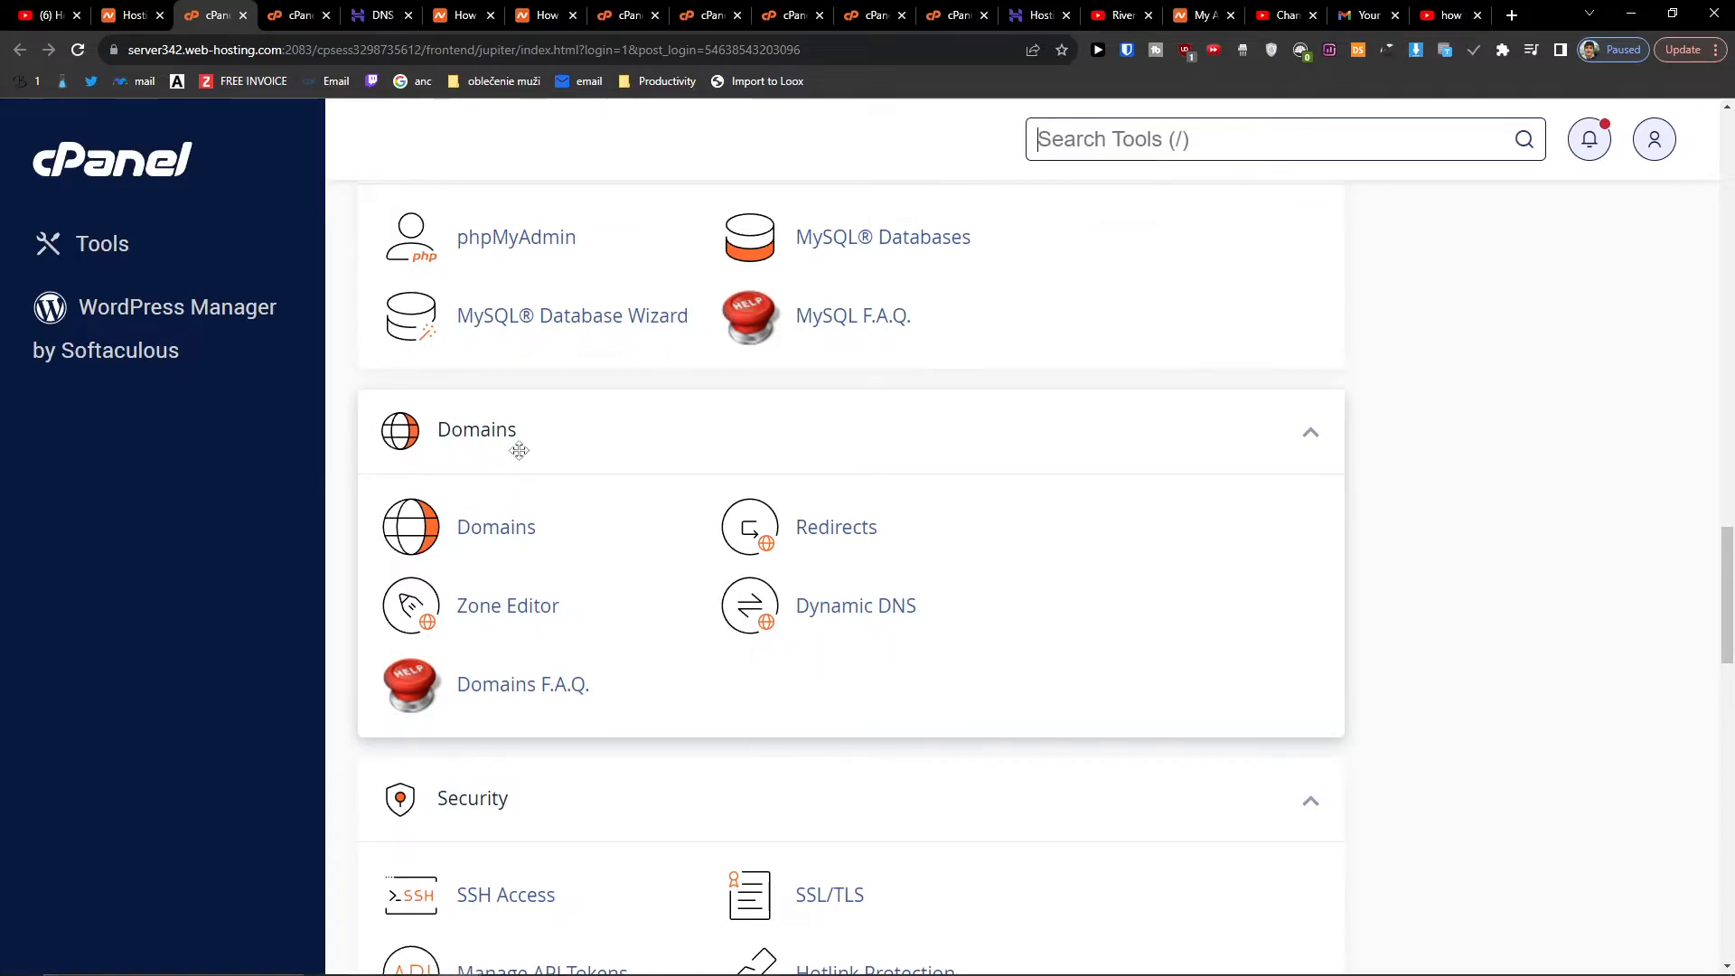
left_click(495, 526)
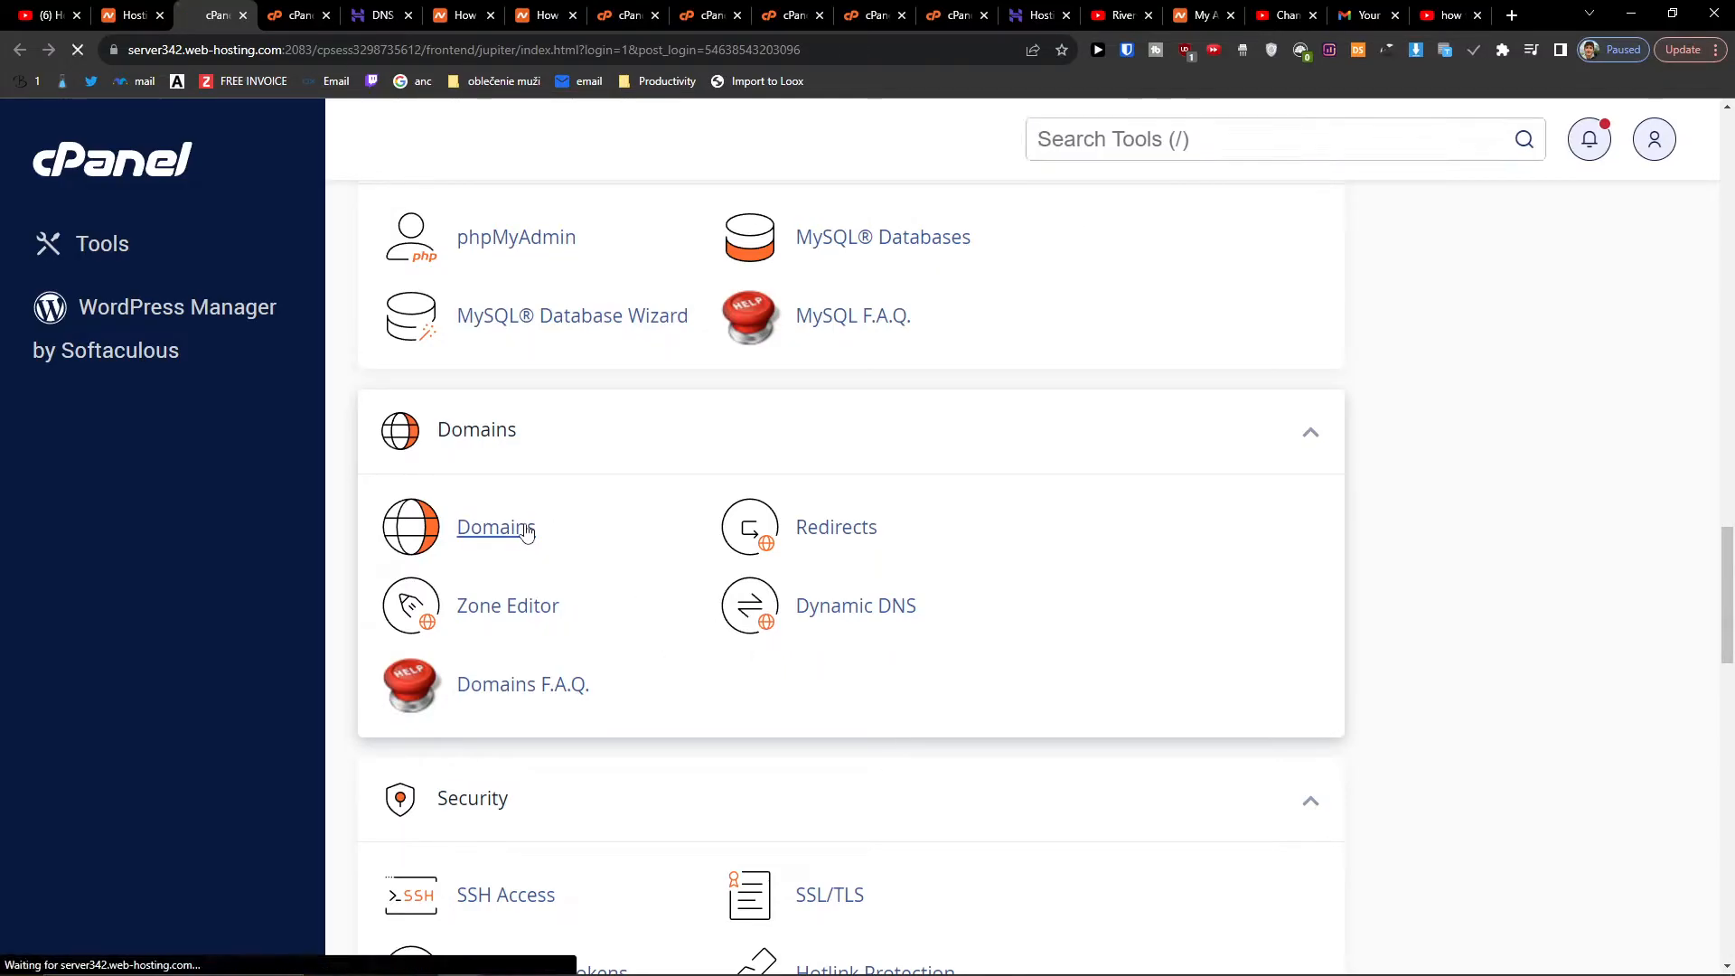
- Open the Create A New Domain form from the cPanel Domains list
left_click(490, 527)
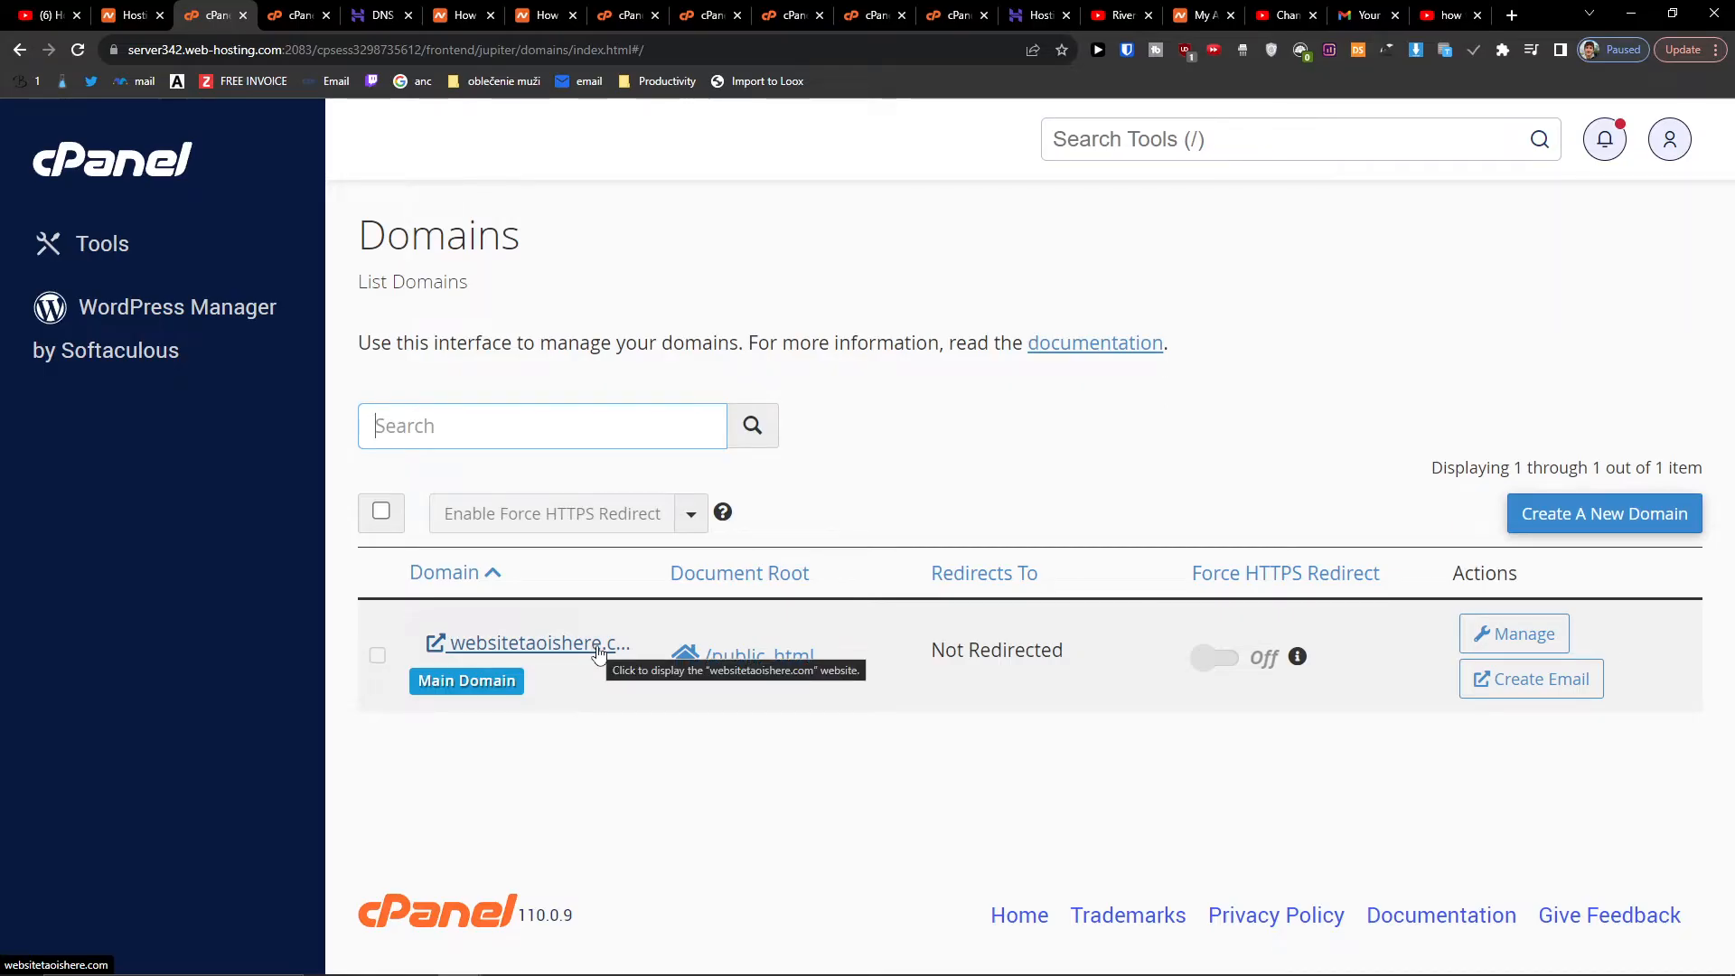
mouse_move(1602, 512)
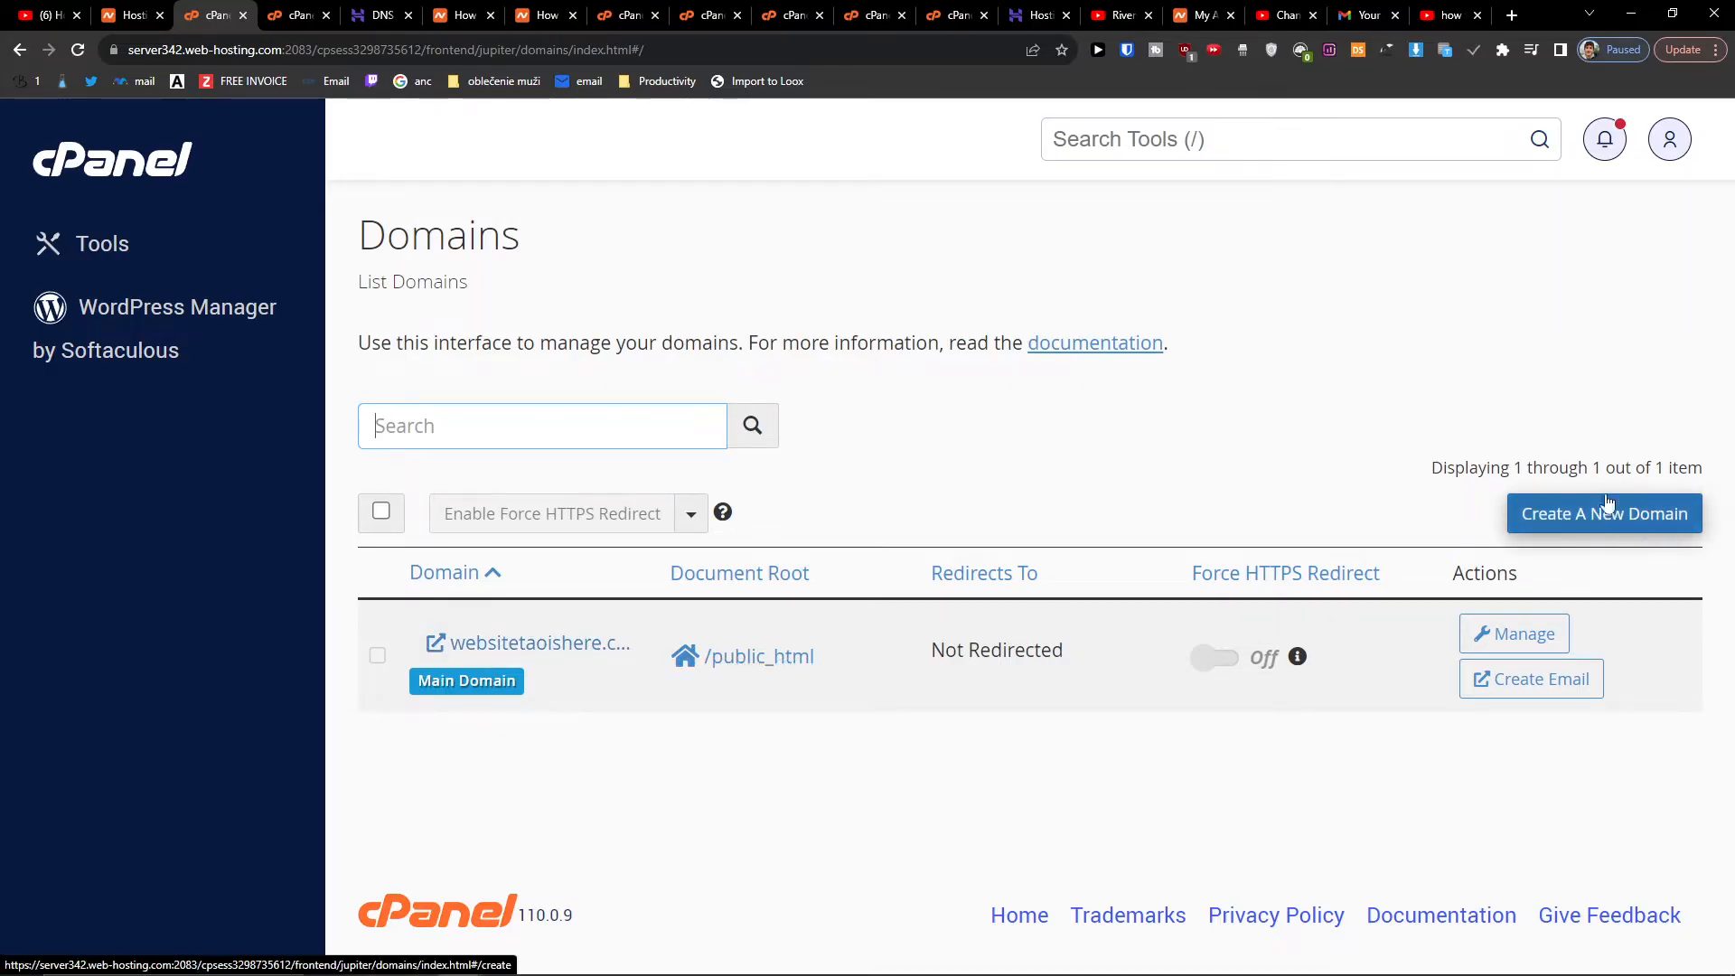
left_click(1602, 512)
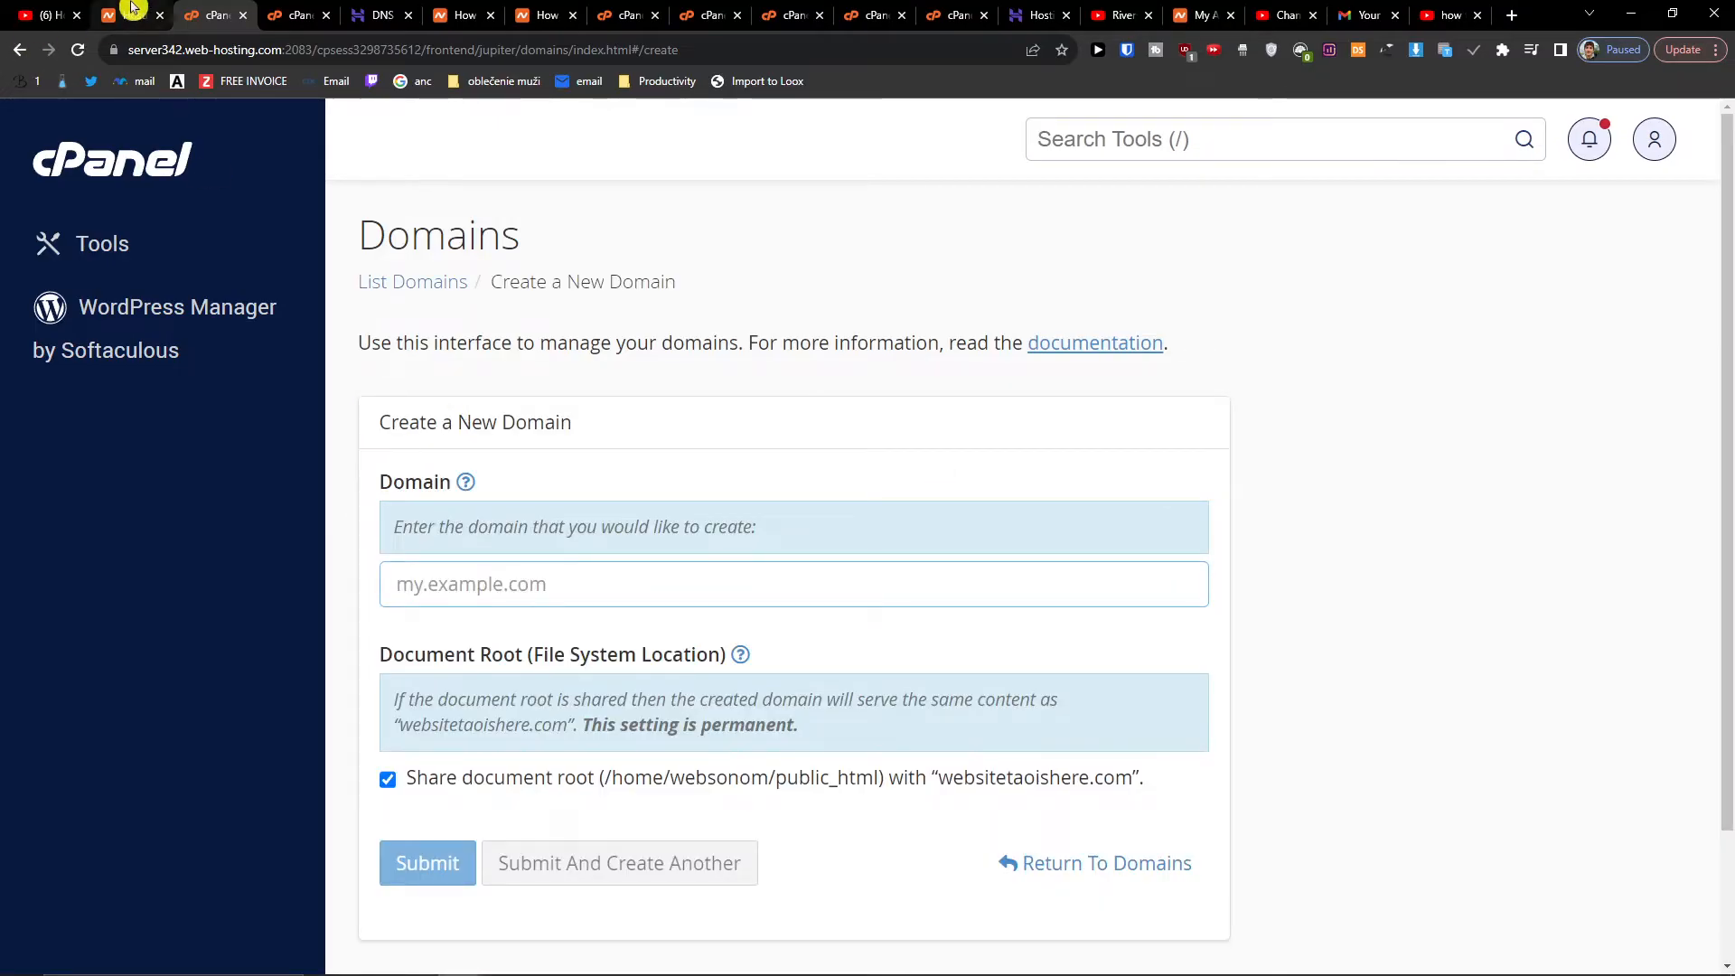
mouse_move(108, 15)
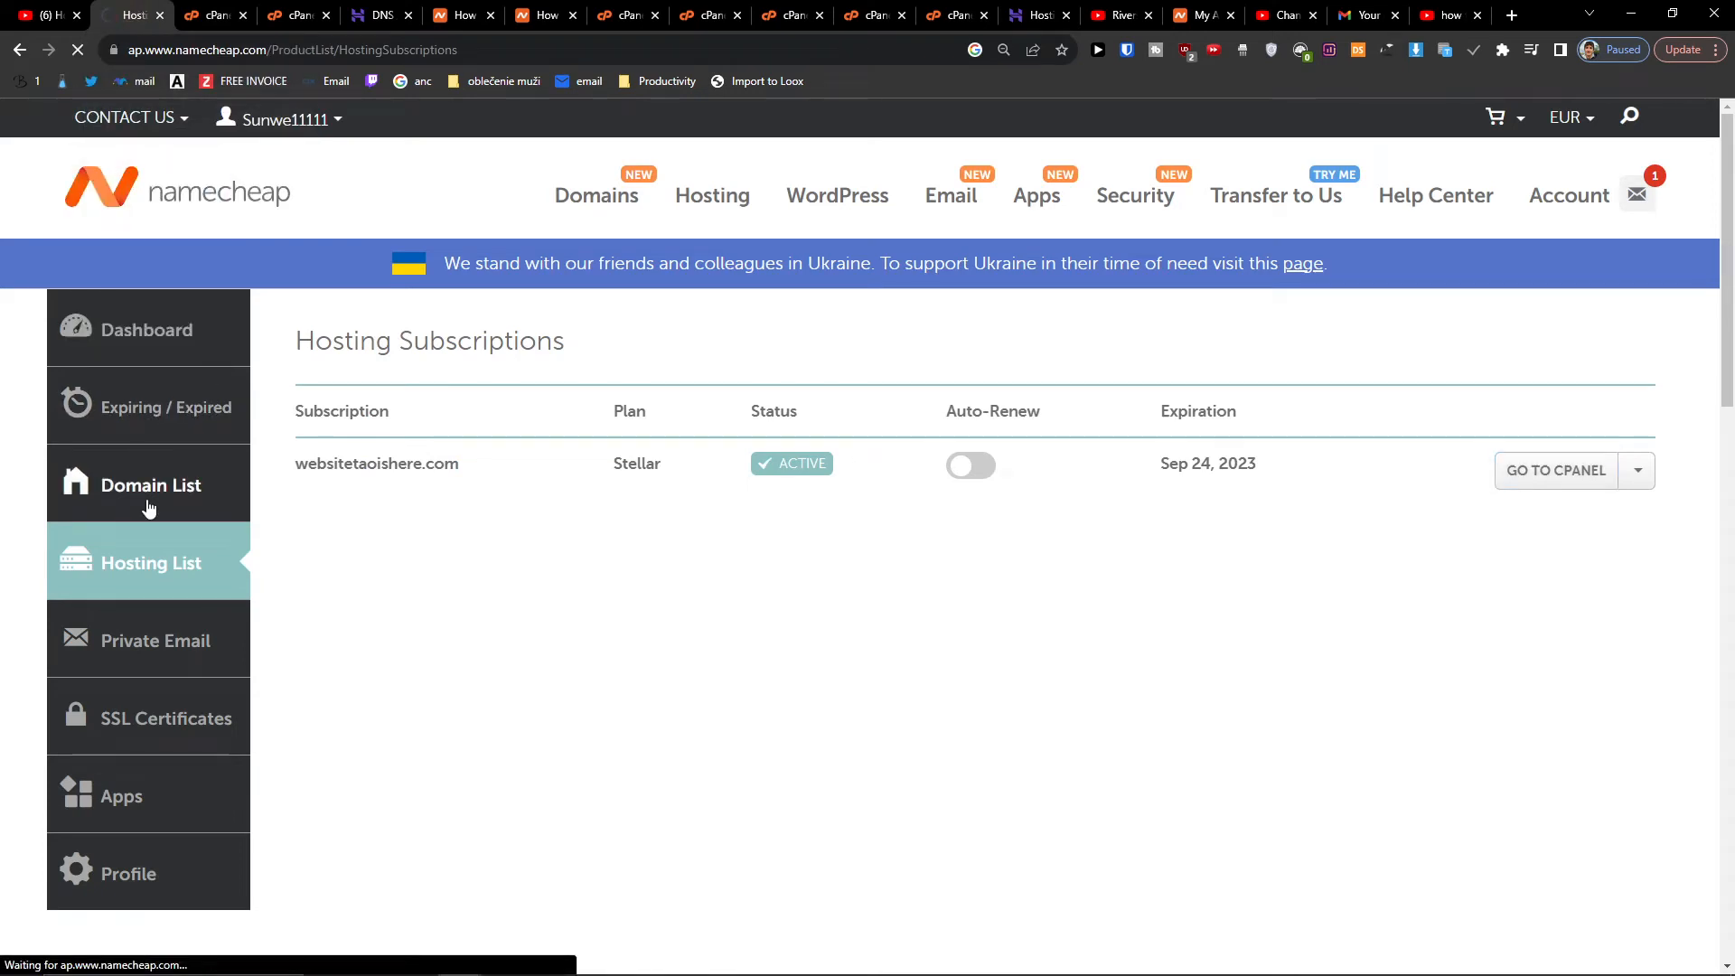
- Open Namecheap's Domain List, where websitetaoishere.com shows as active
left_click(151, 484)
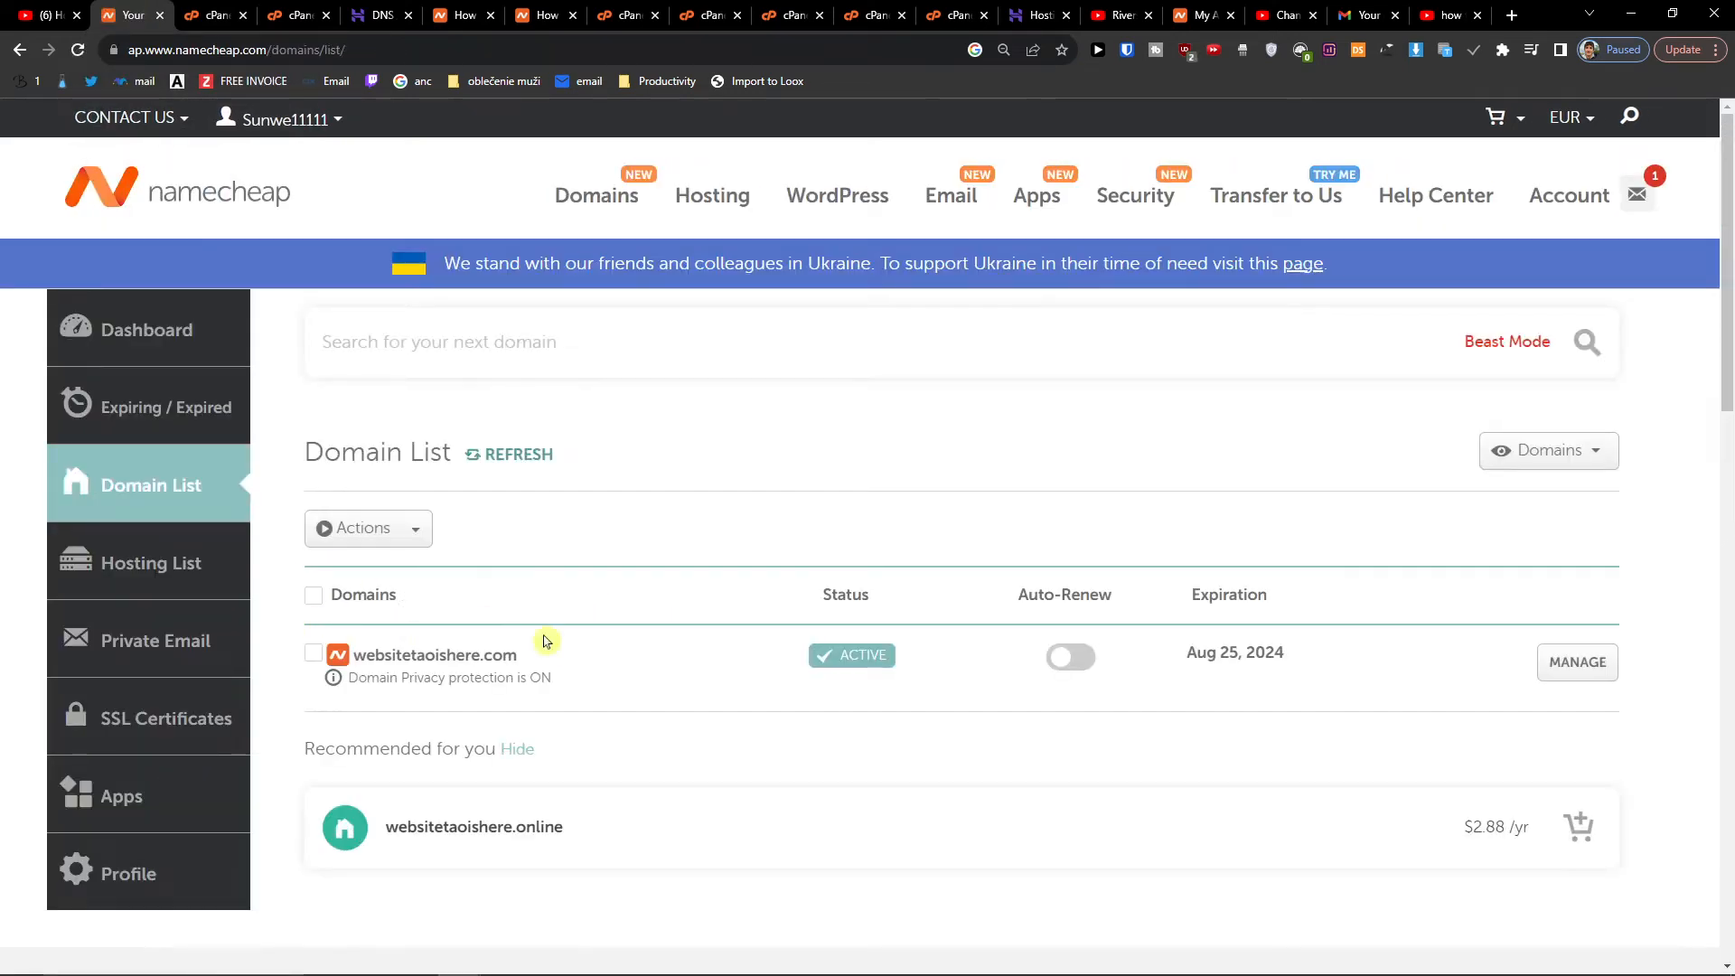
left_click(211, 14)
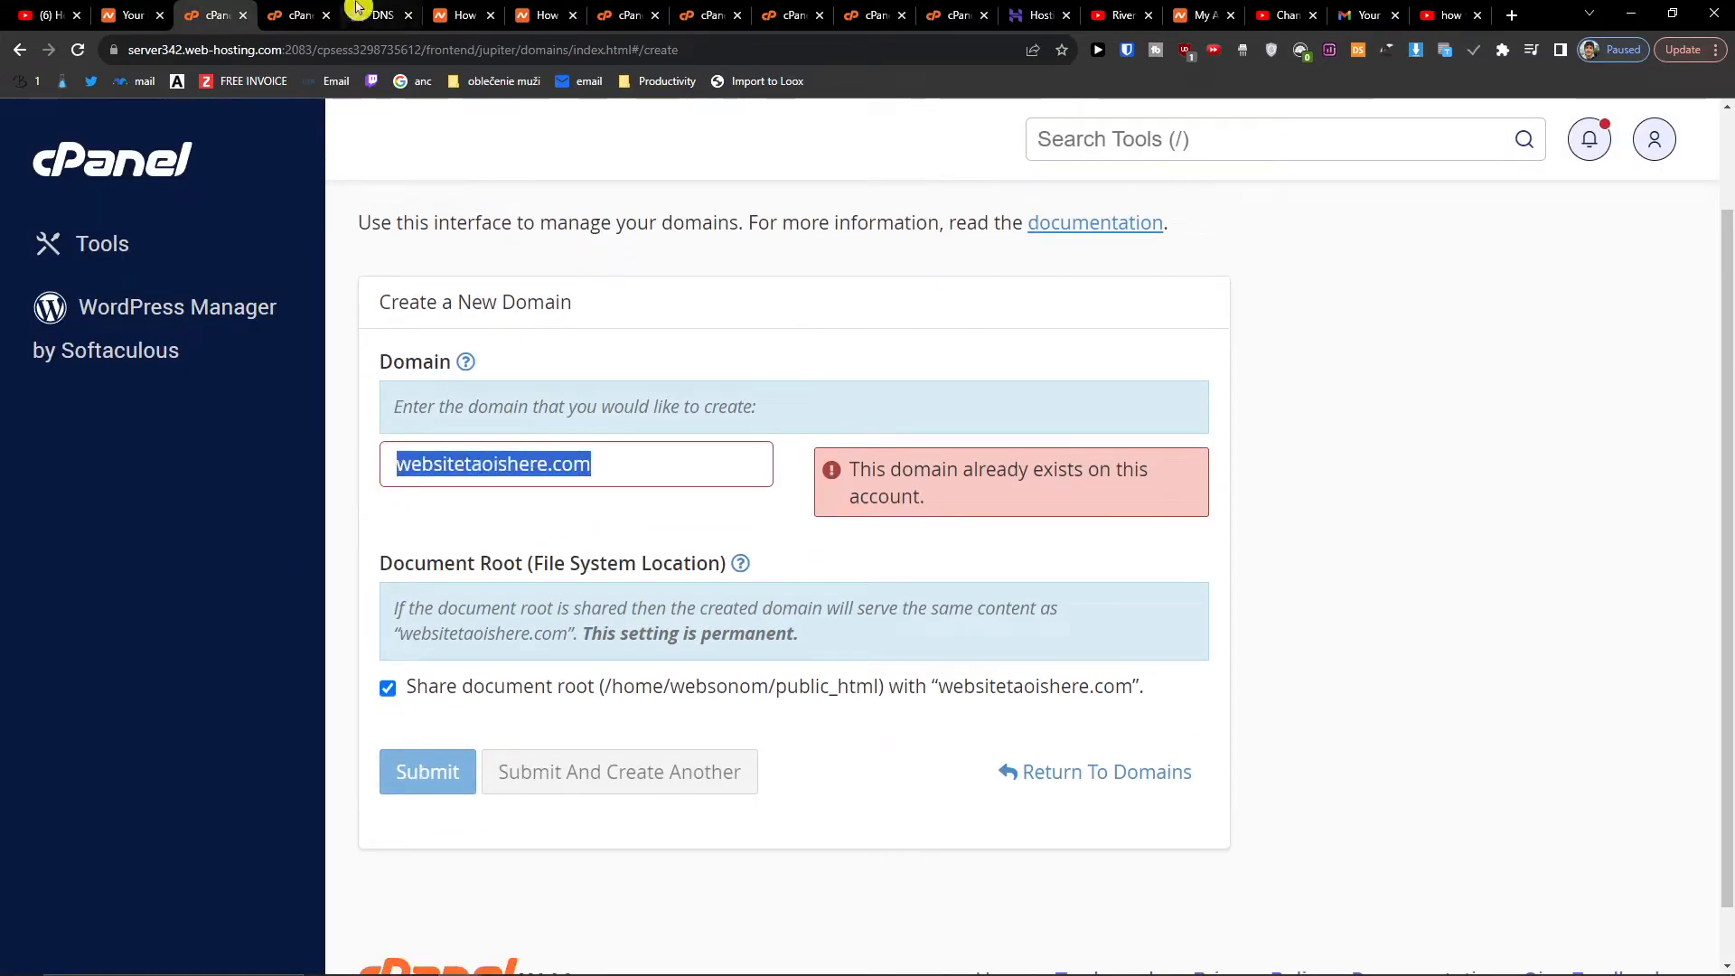
- View websitetao.com's Hostinger DNS / Nameservers page pointing to Namecheap hosting
left_click(381, 15)
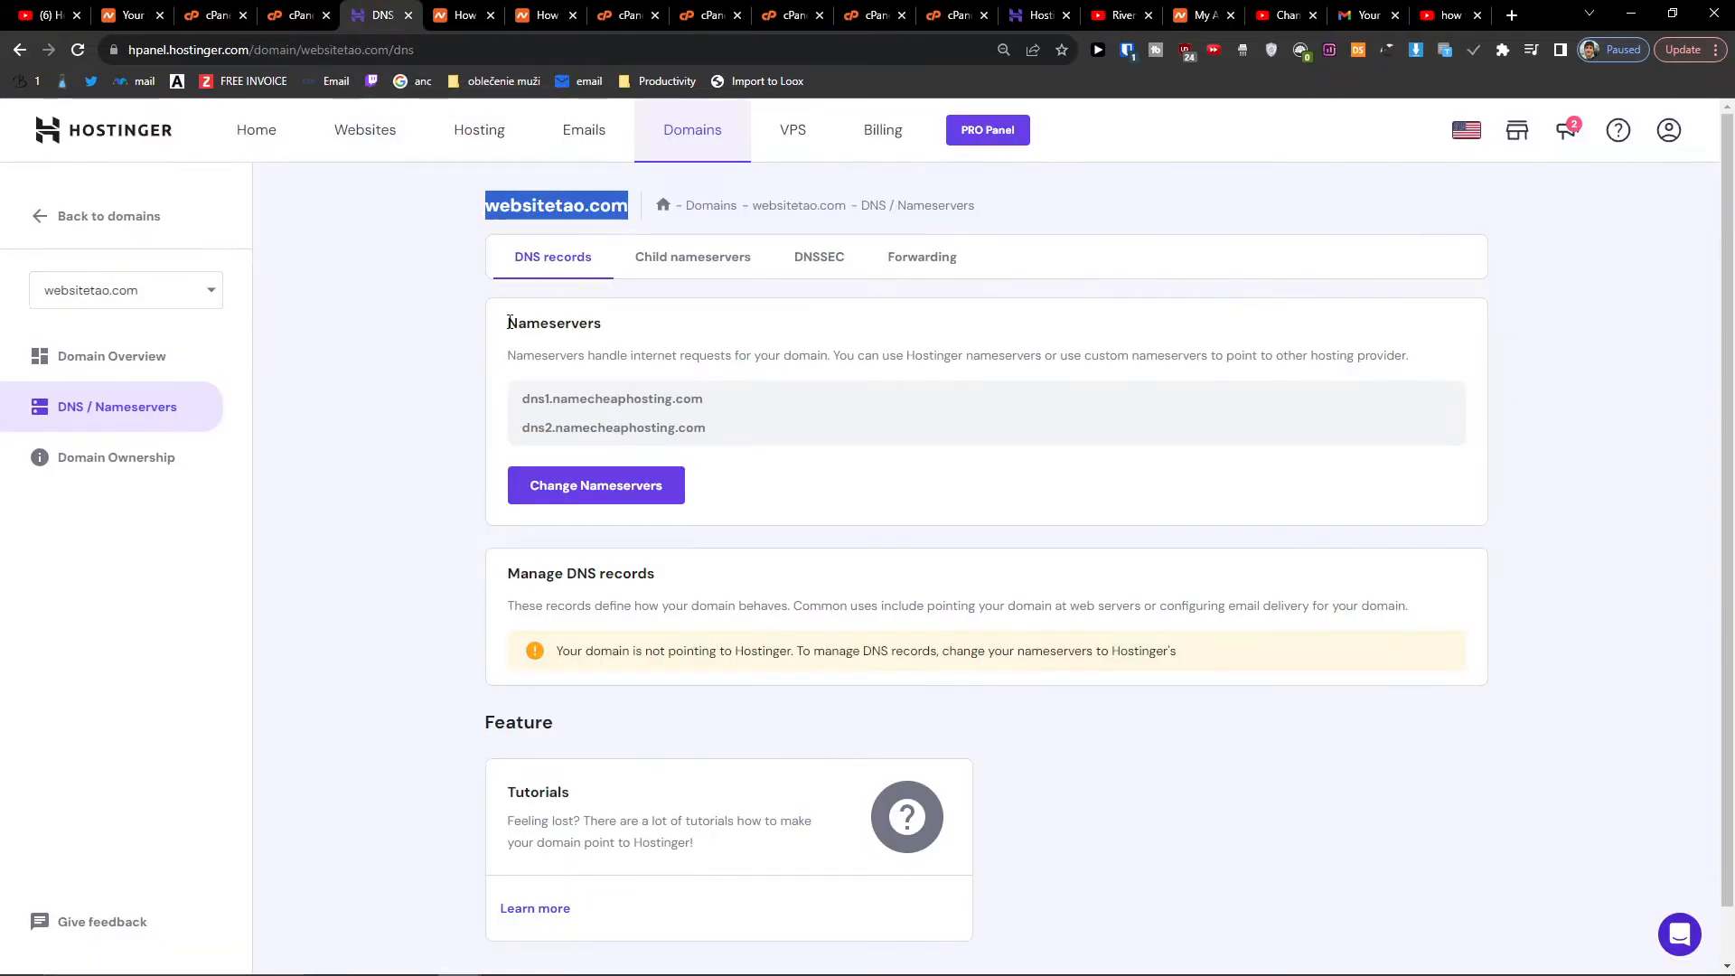
mouse_move(443, 289)
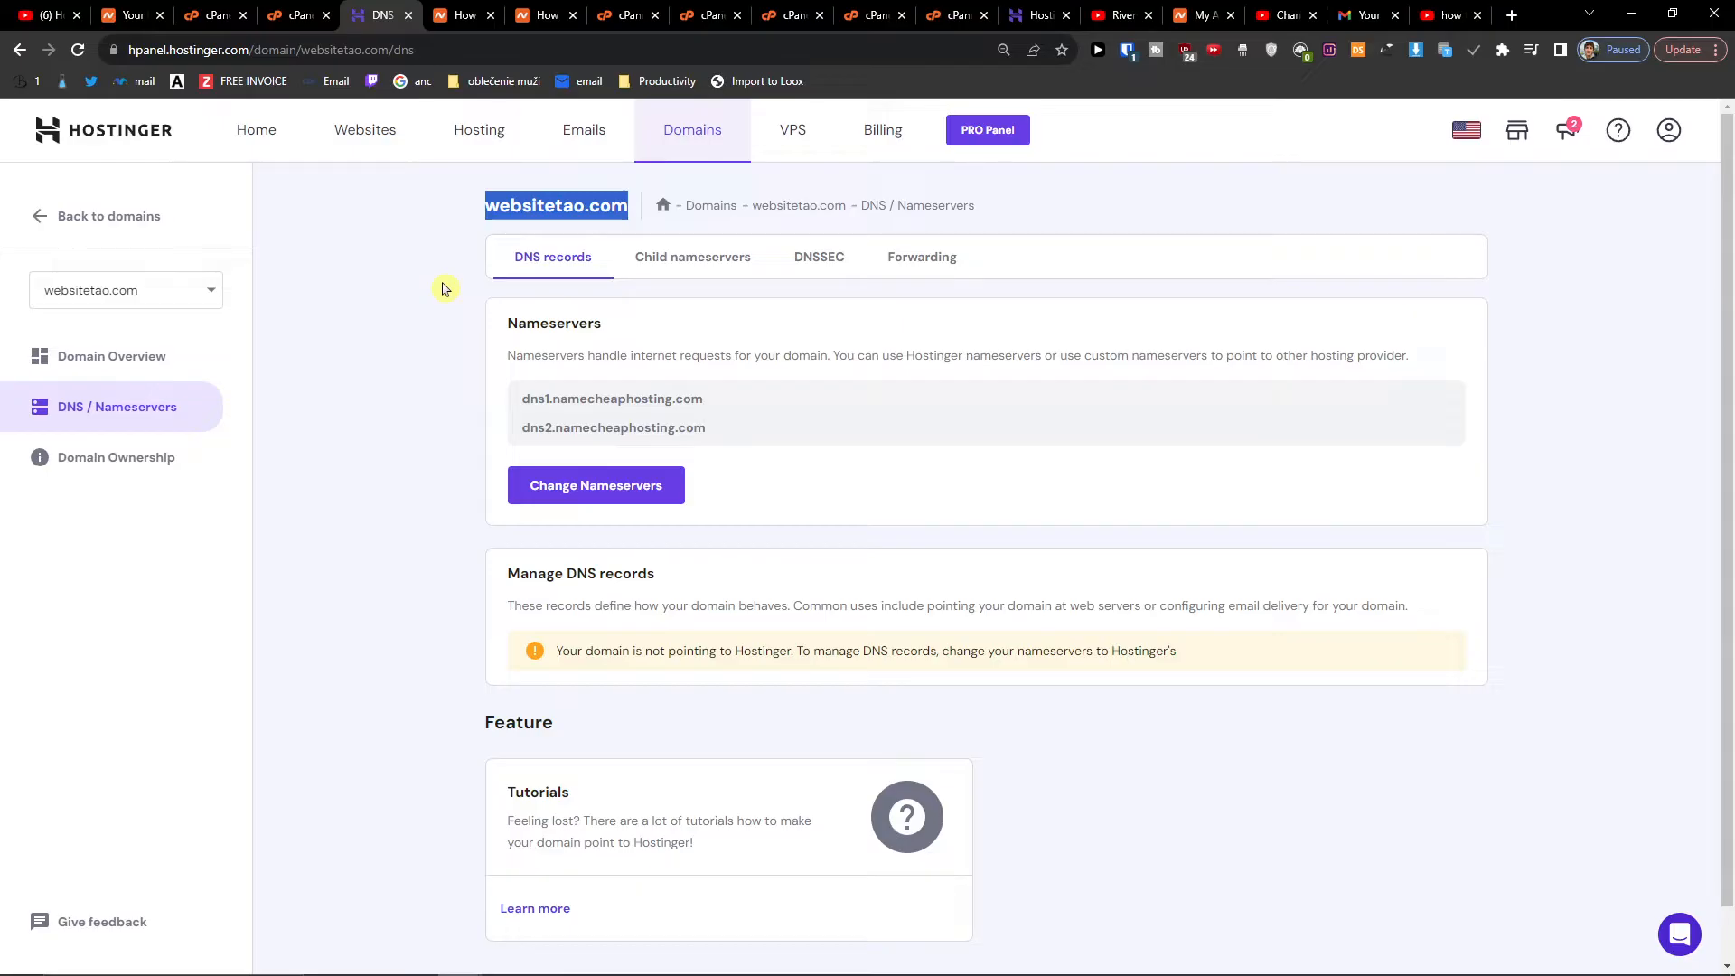
mouse_move(616, 345)
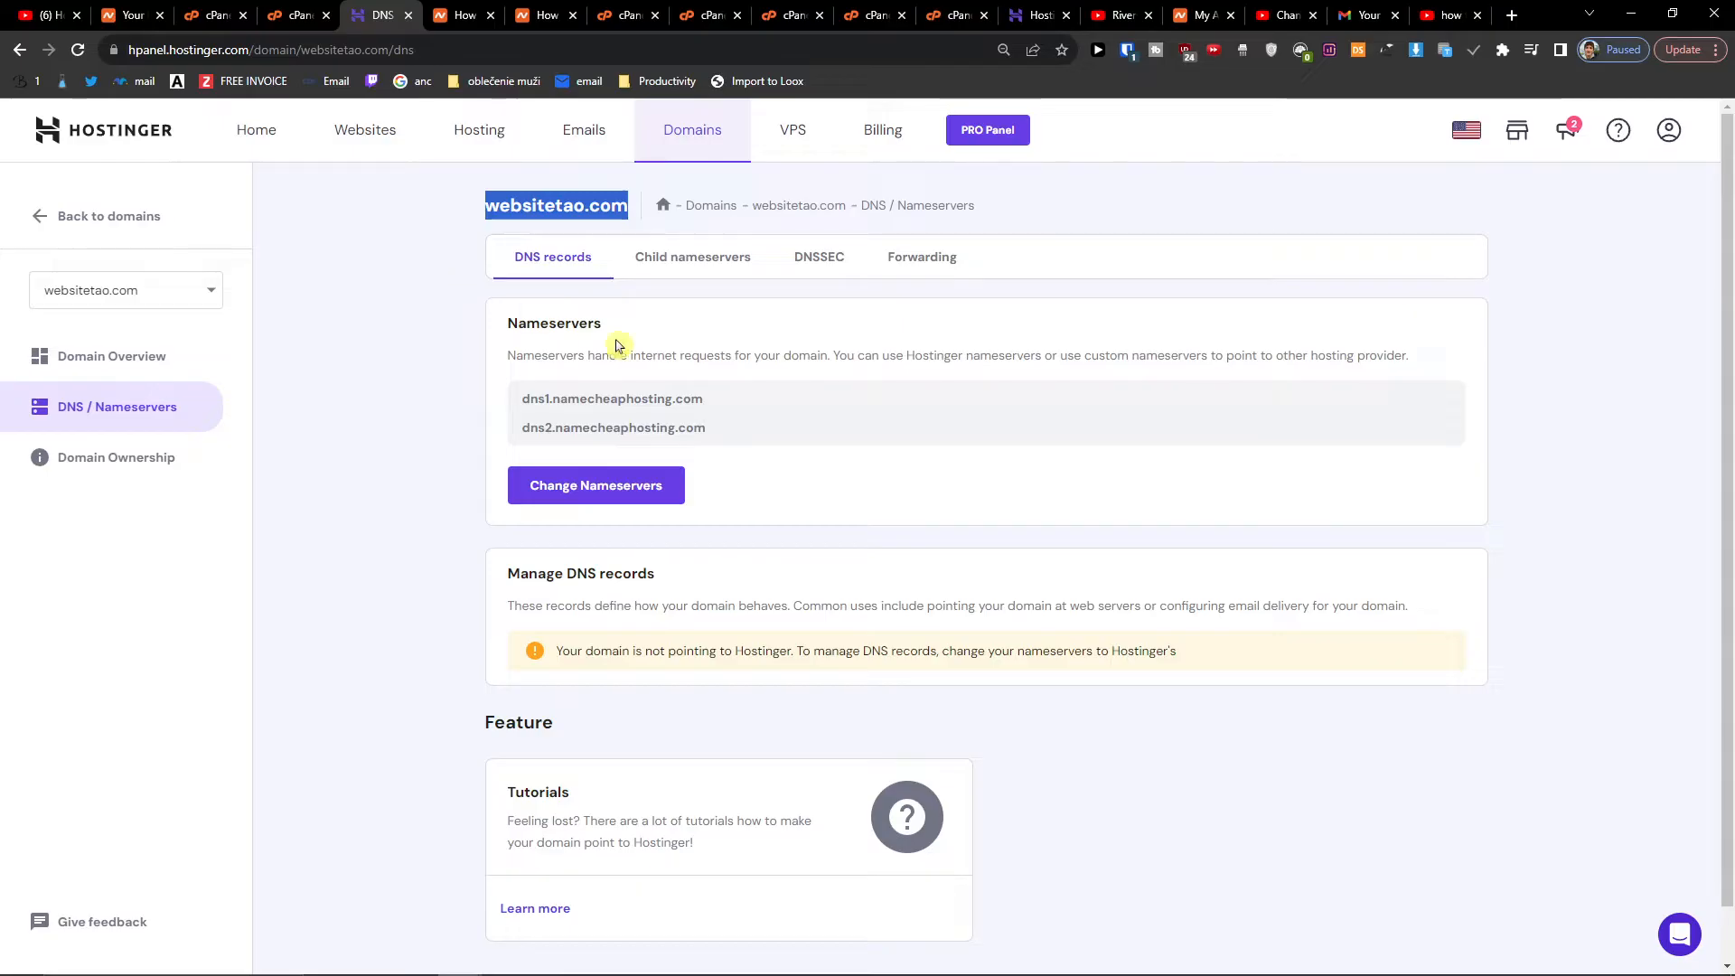
- Enter websitetao.com in the Domain field of cPanel's create-domain form
left_click(216, 14)
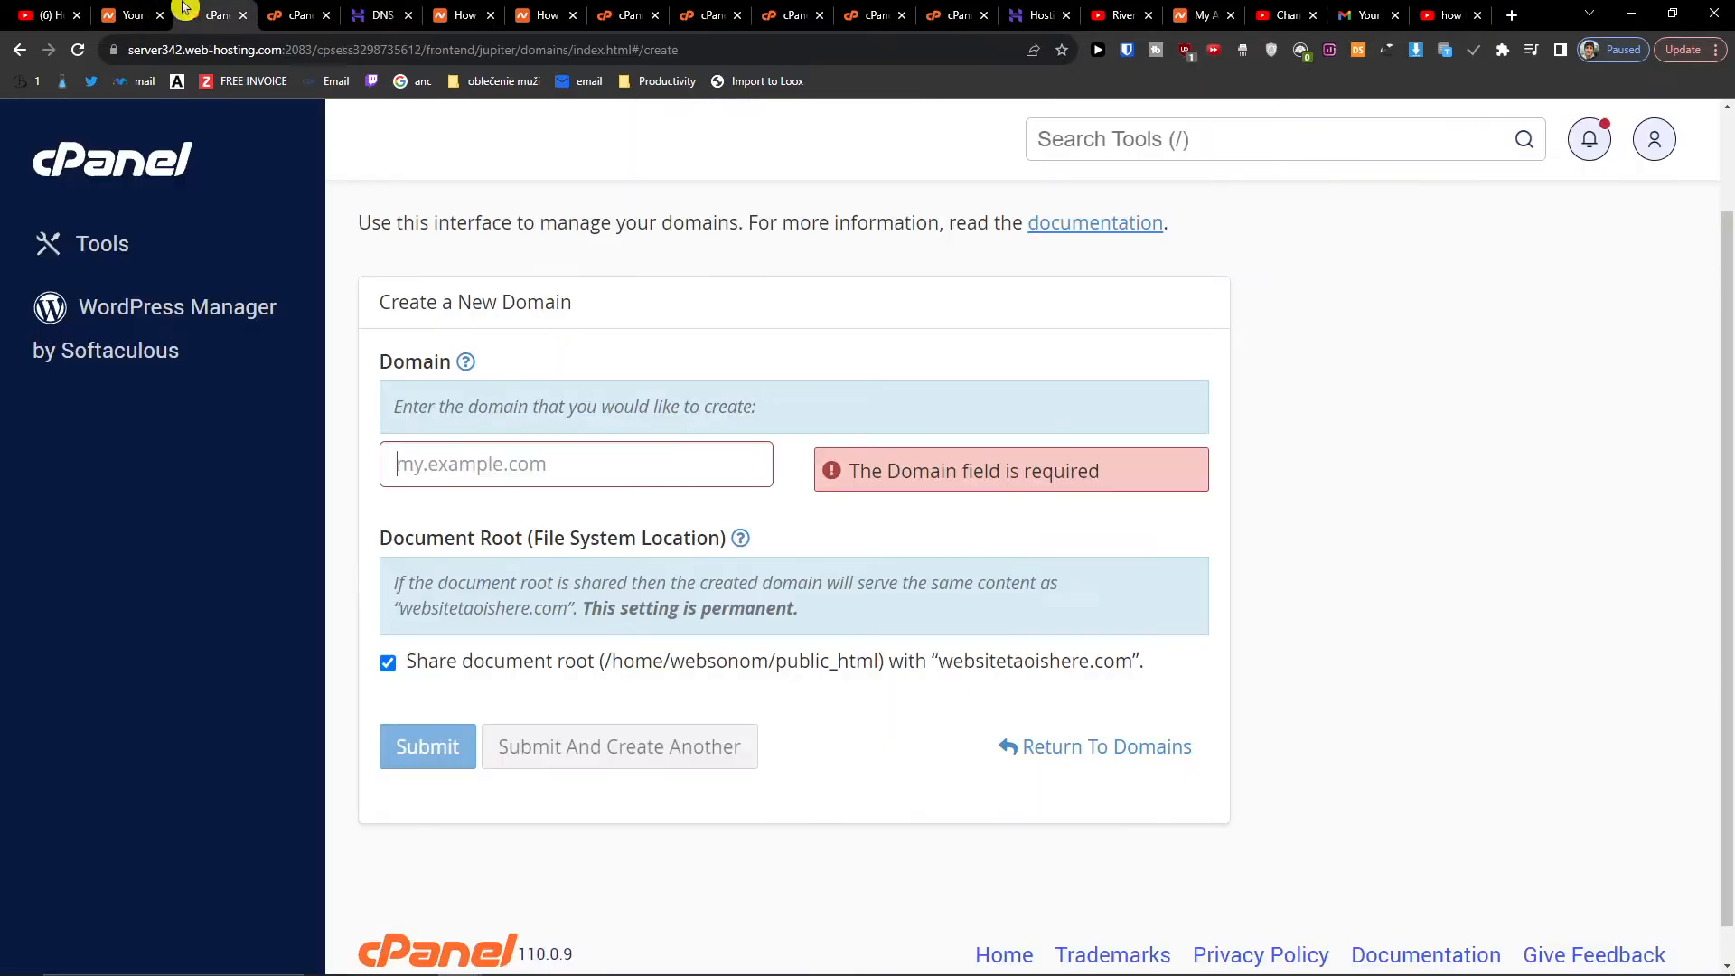
type("websitetao.com")
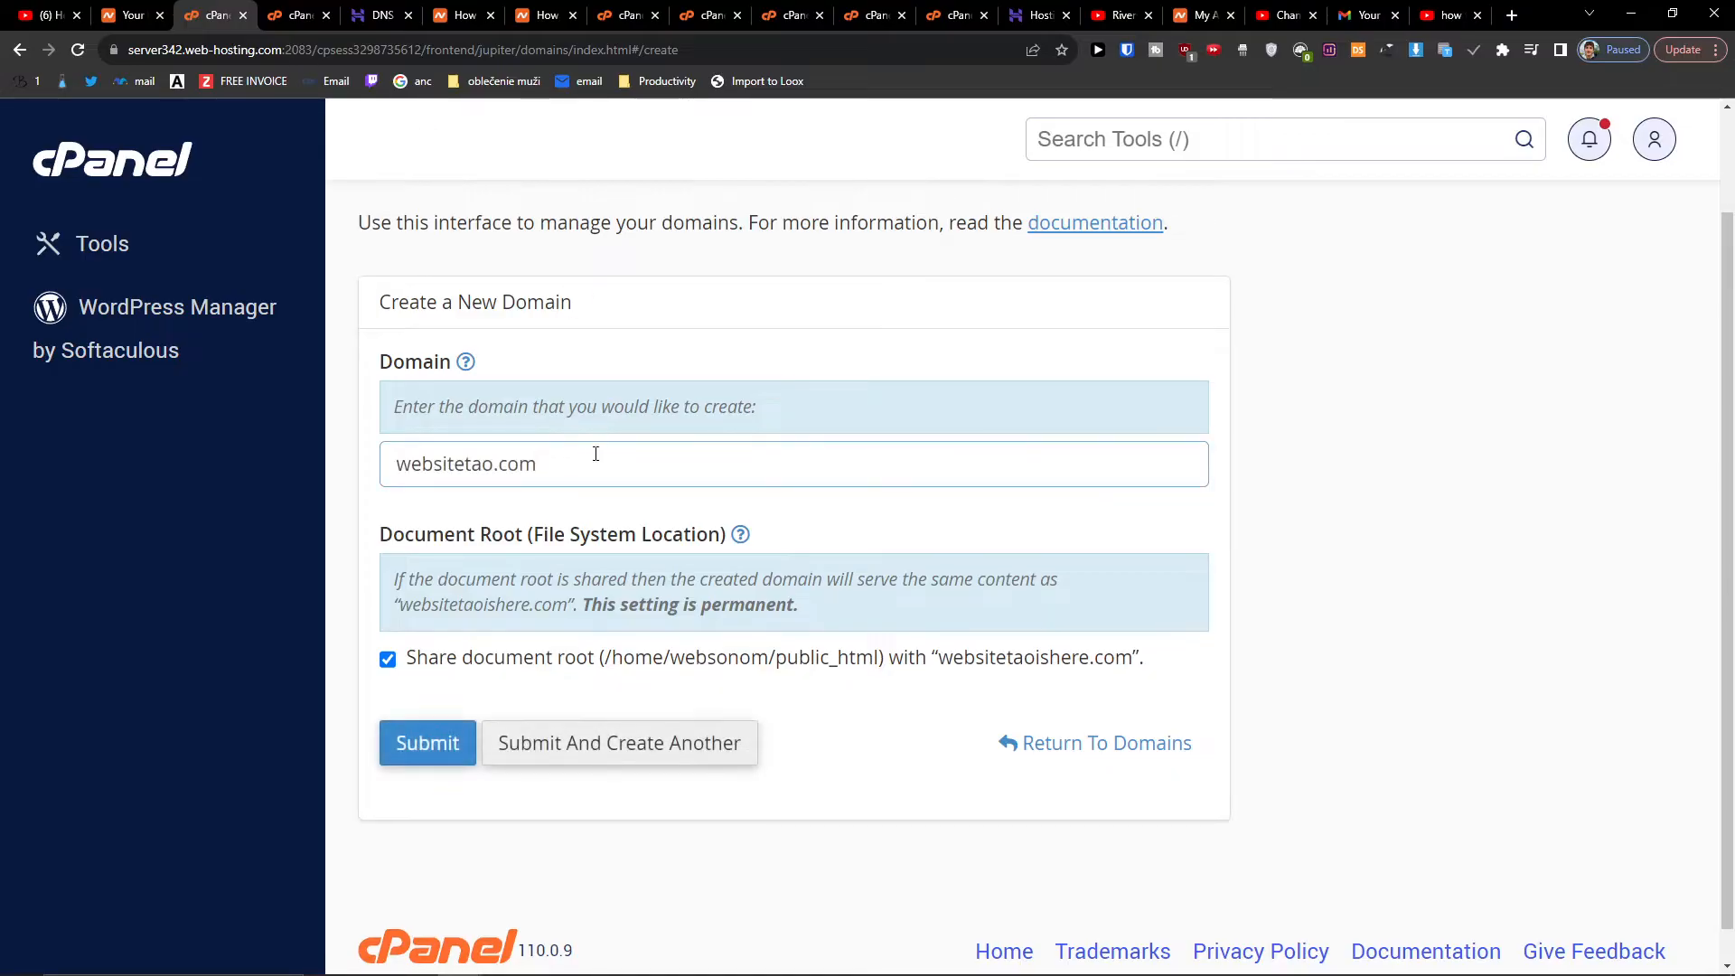
left_click(380, 14)
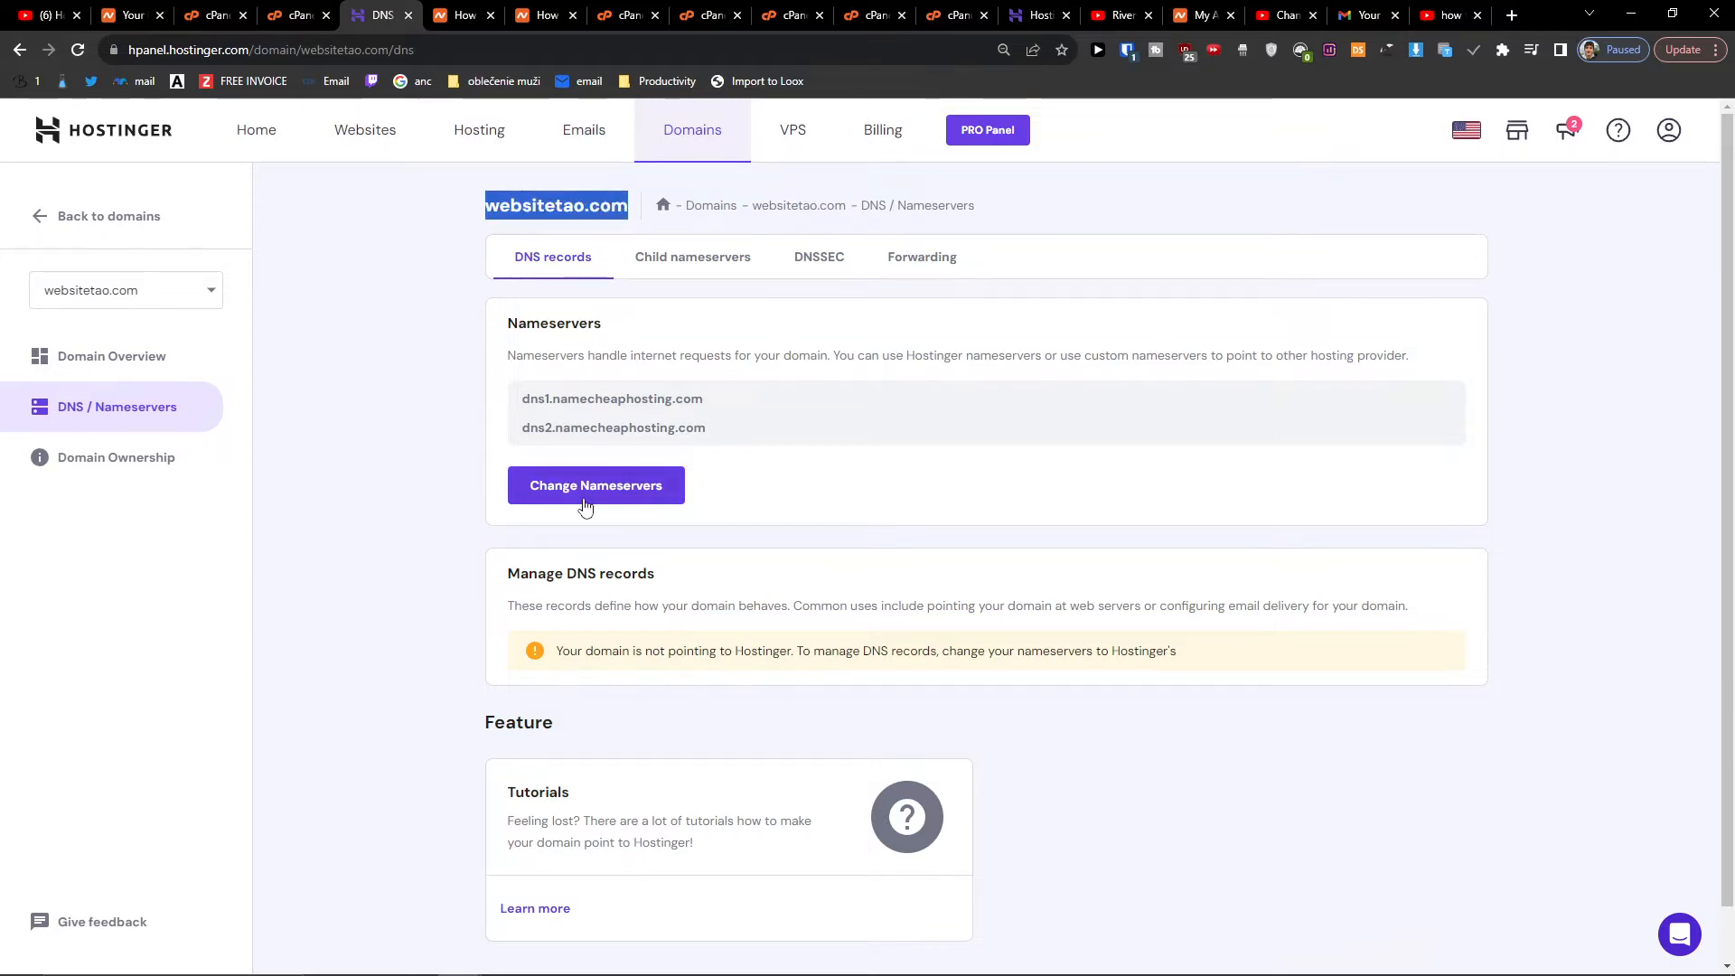
- Confirm websitetao.com uses dns1/dns2.namecheaphosting.com in Hostinger, then return to cPanel
left_click(596, 484)
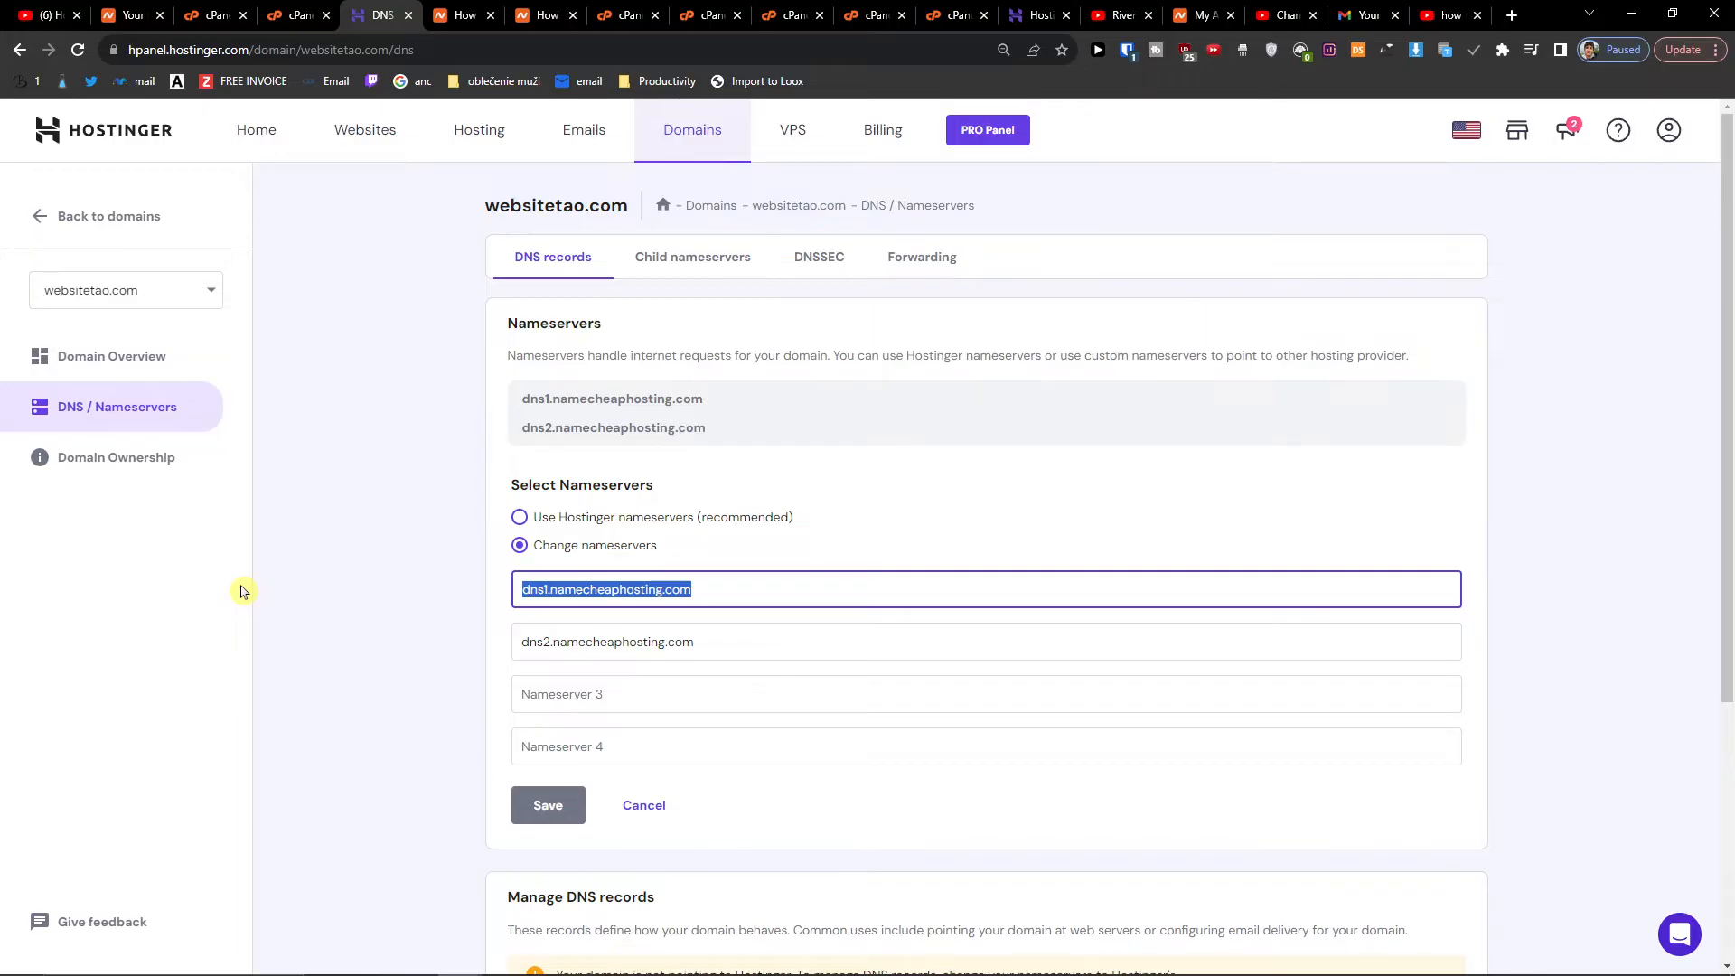
left_click(725, 641)
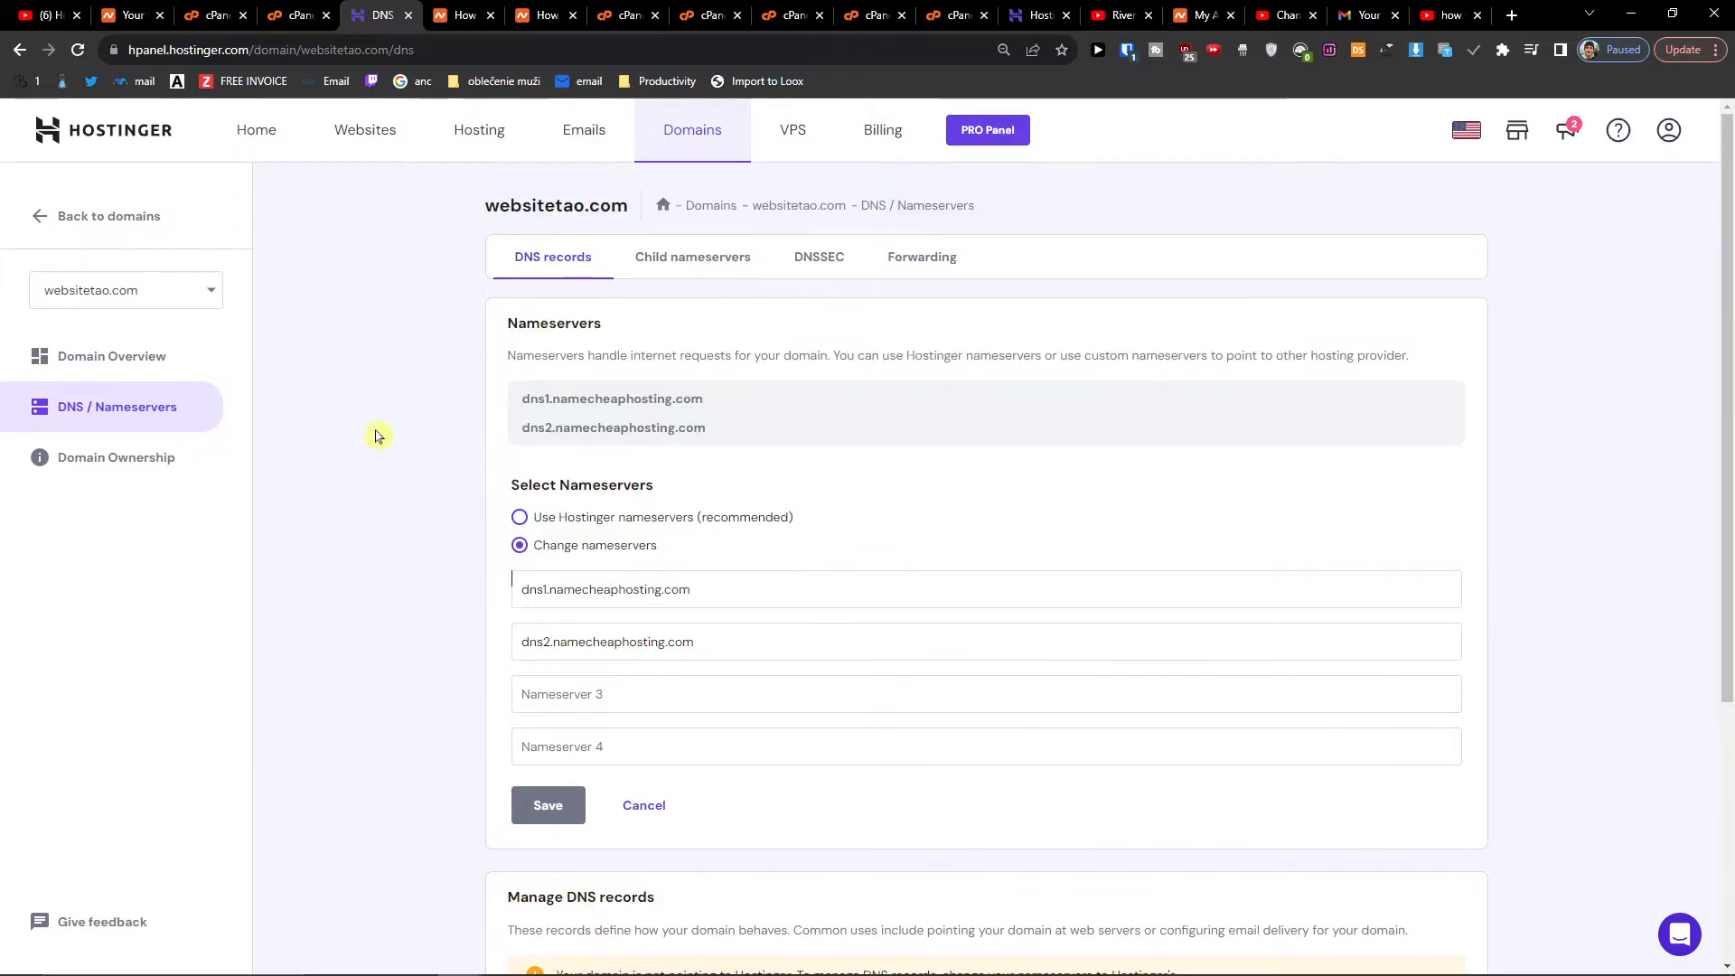
left_click(213, 15)
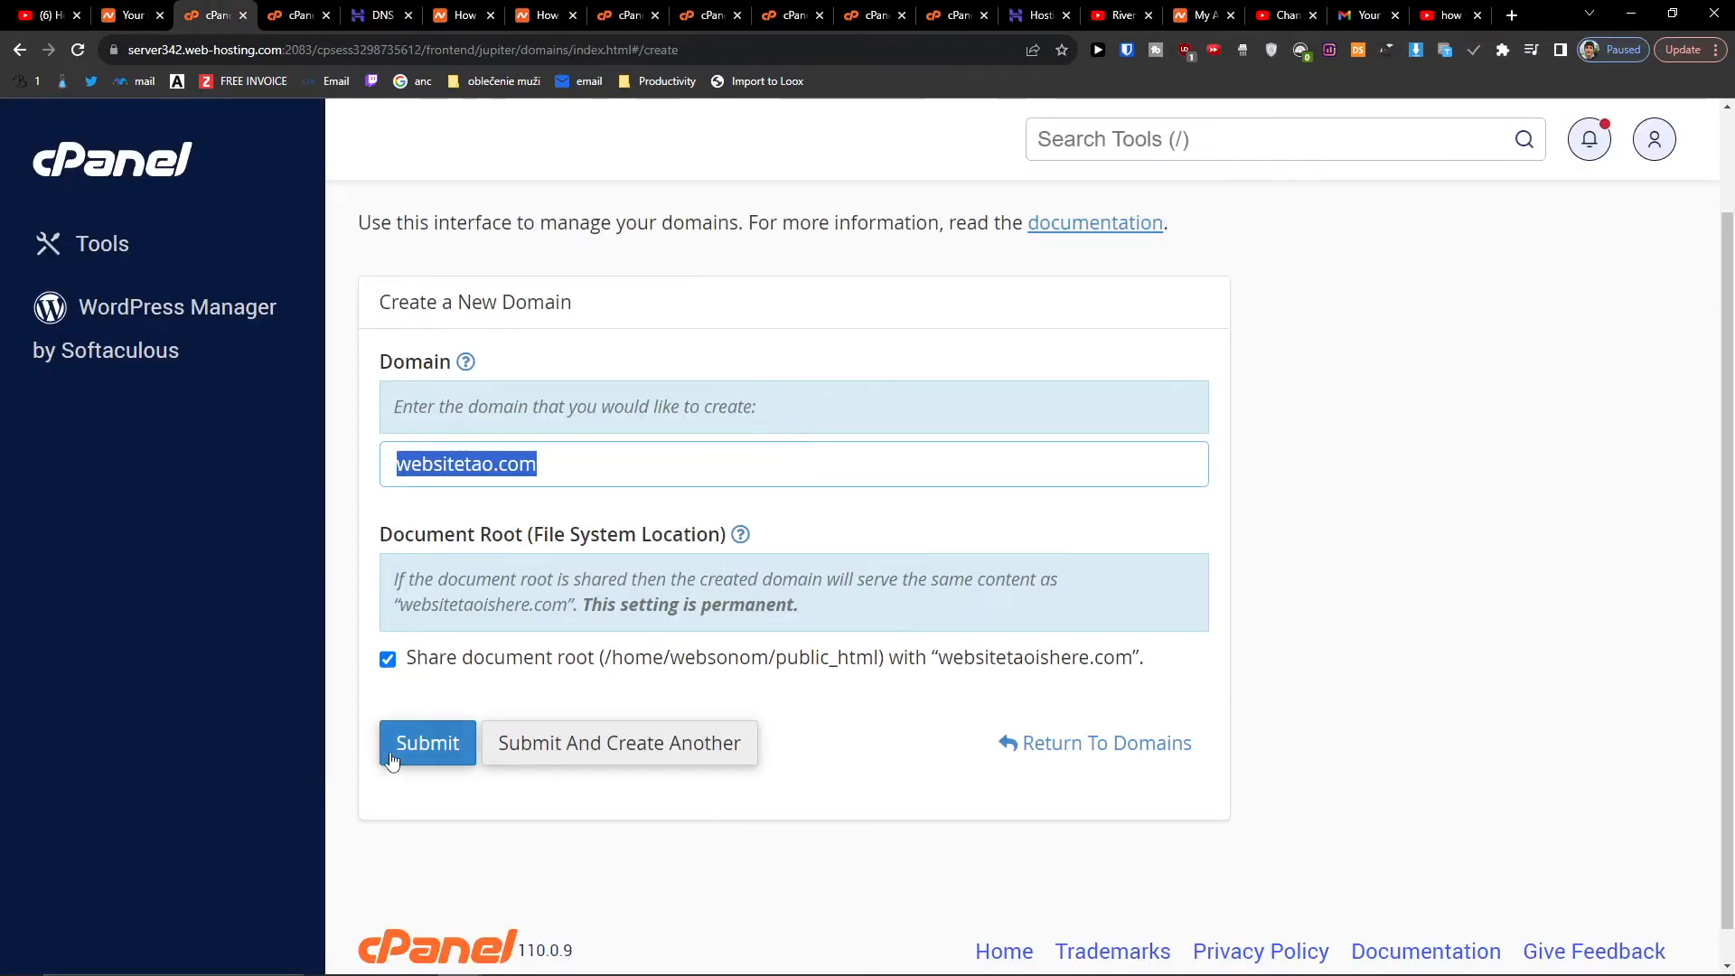
- Submit websitetao.com sharing the main document root, then return to cPanel Tools
left_click(427, 743)
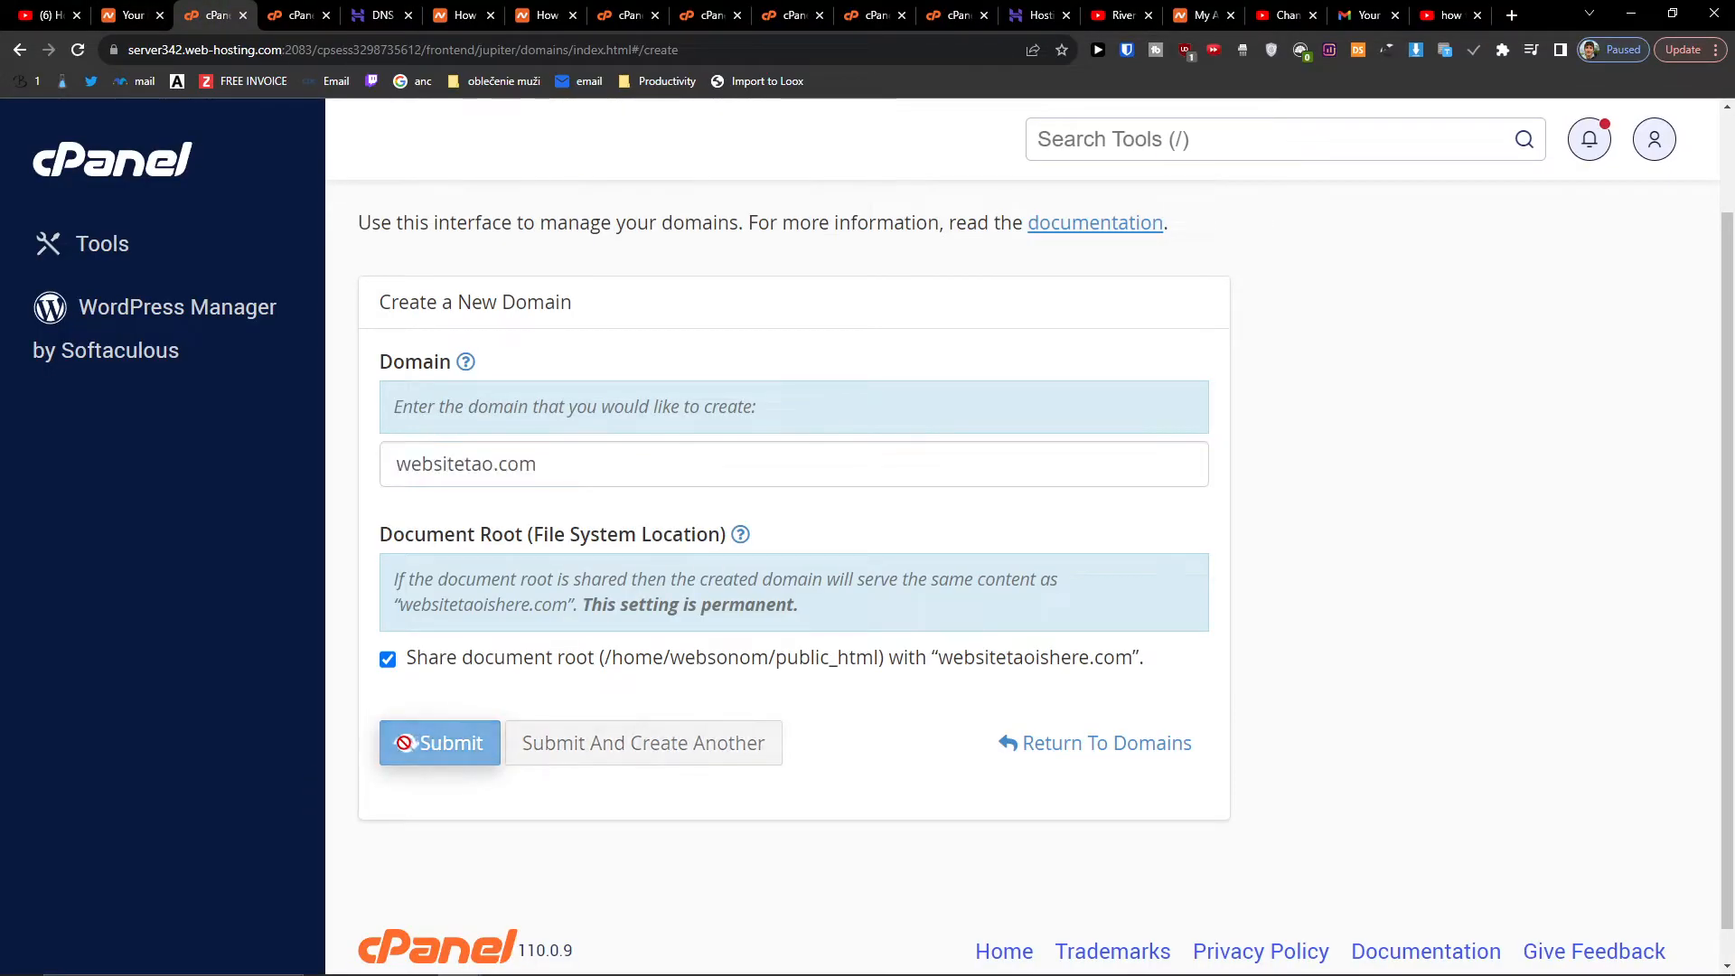
left_click(1509, 15)
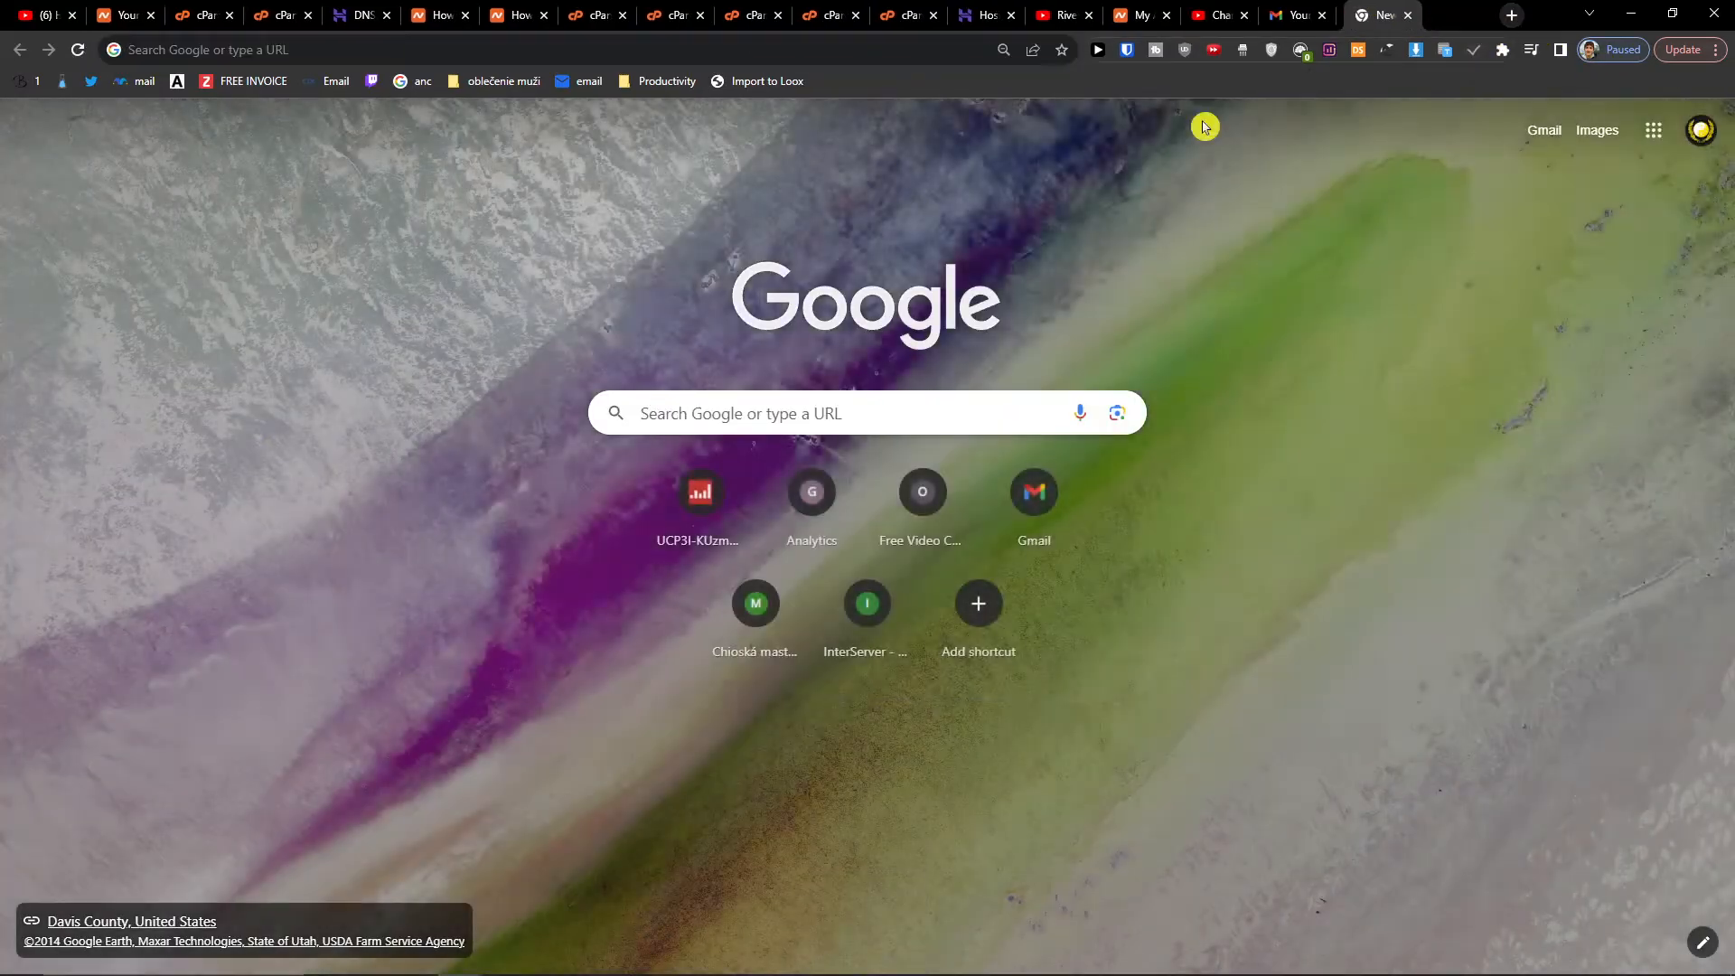
left_click(206, 14)
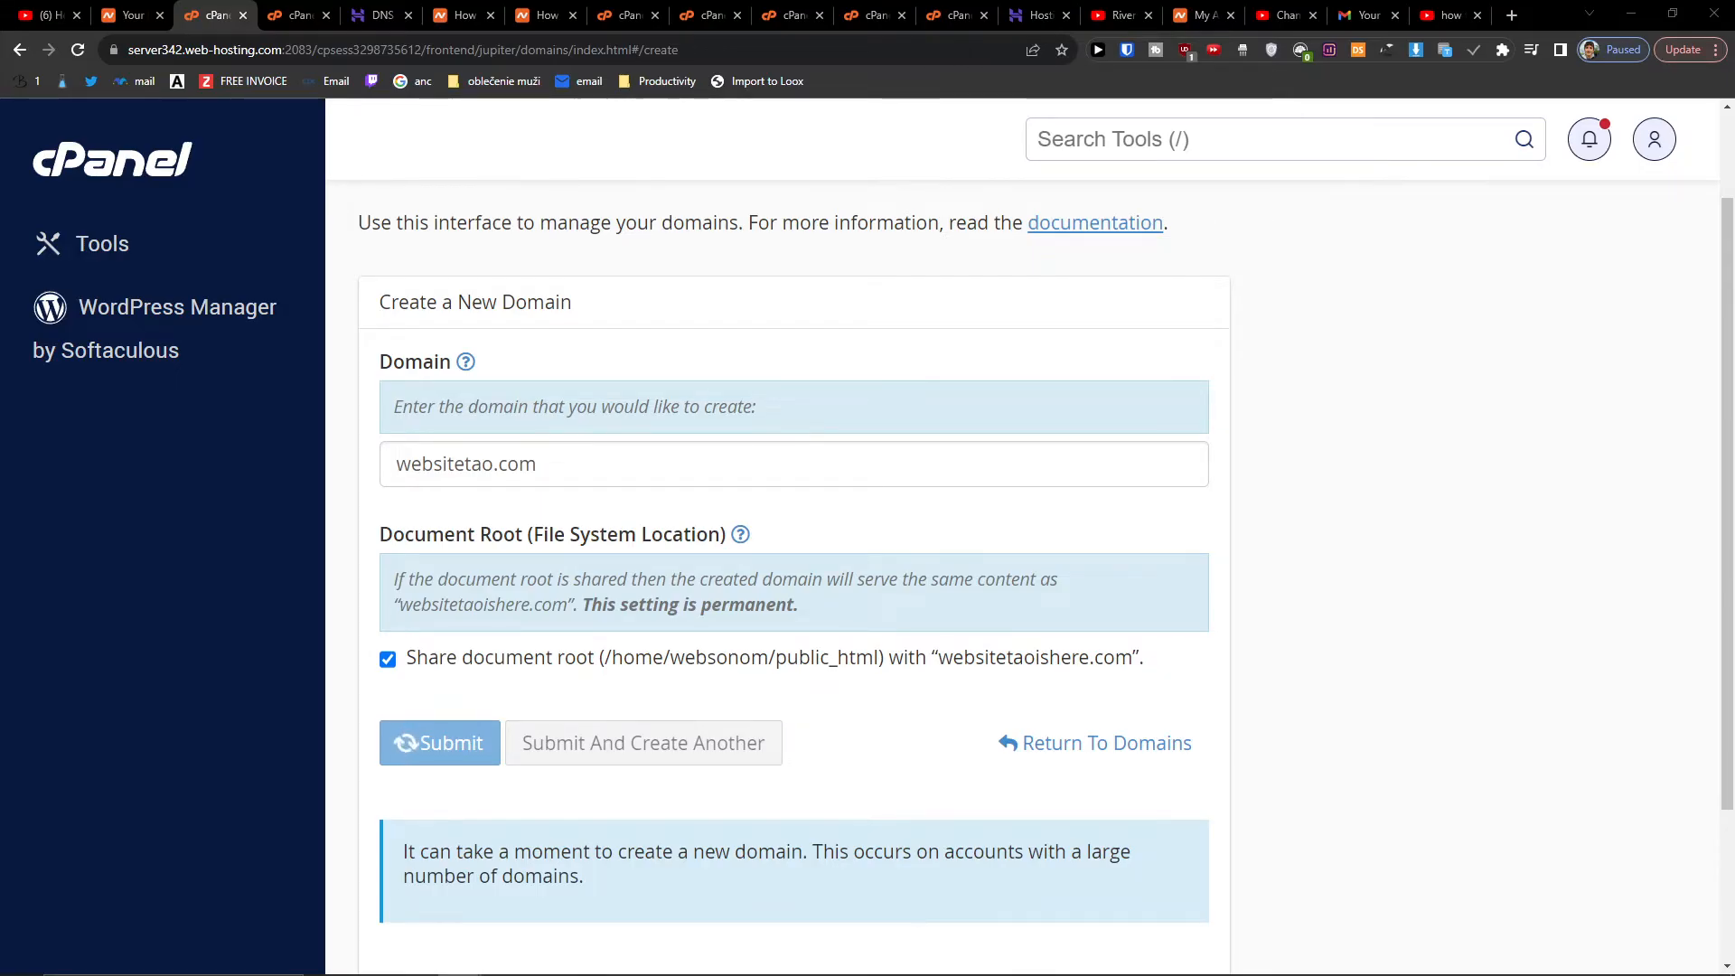
left_click(438, 743)
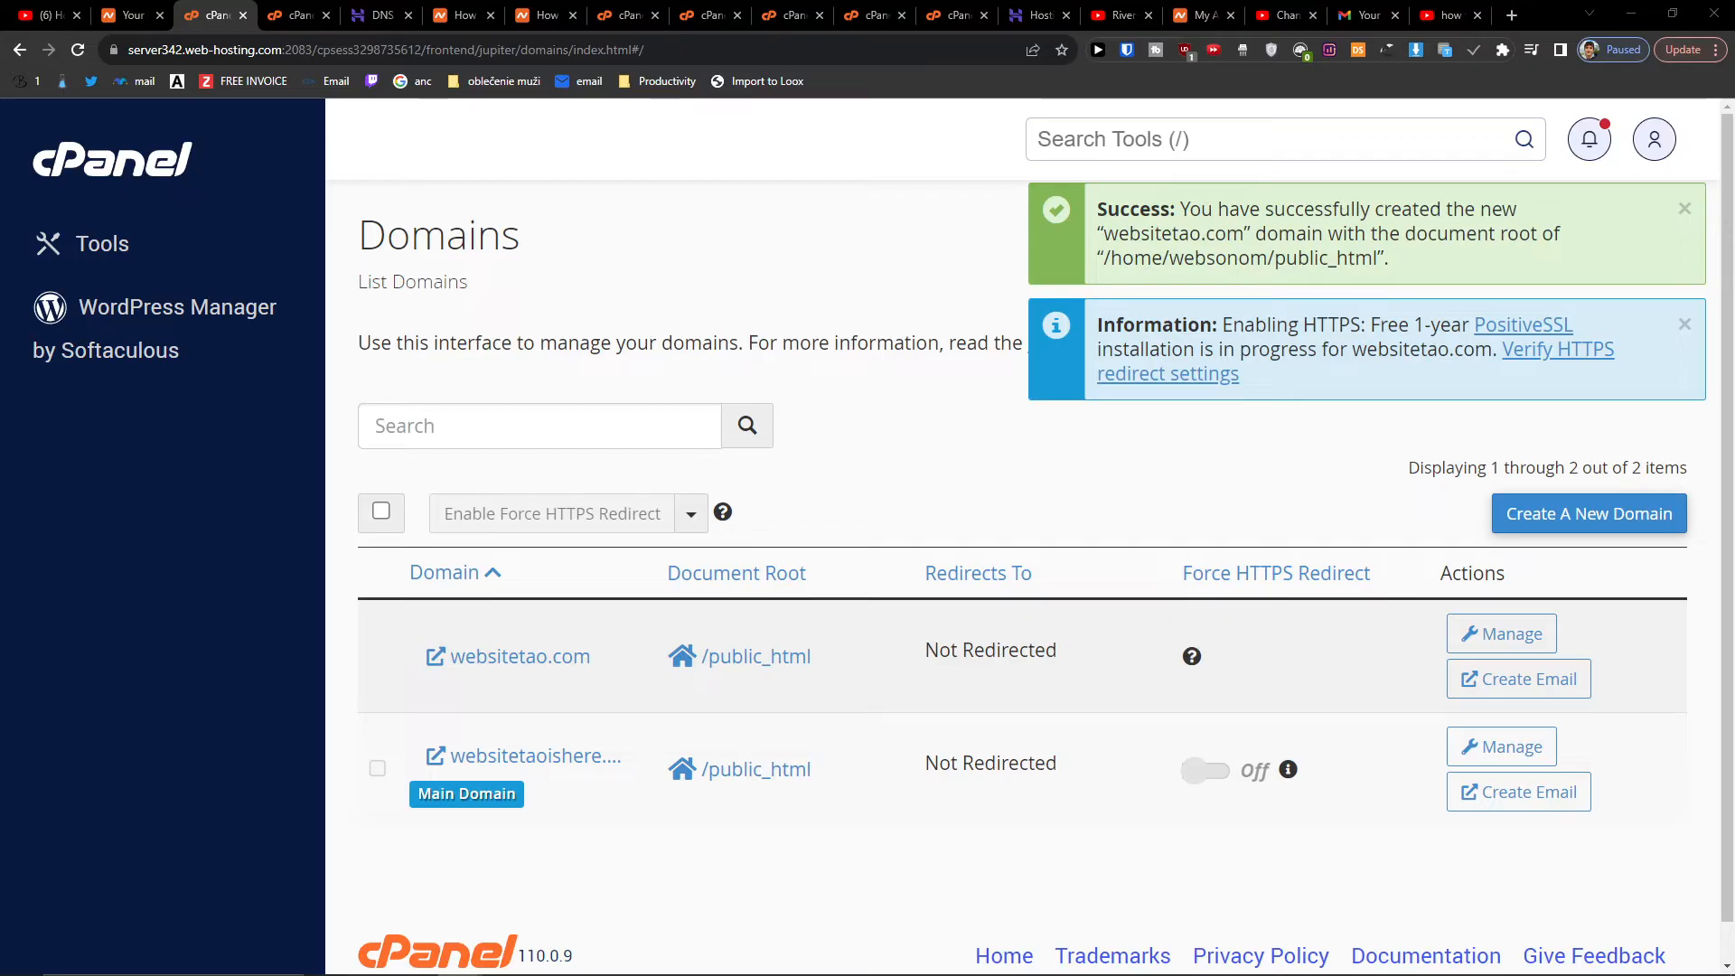
mouse_move(1593, 449)
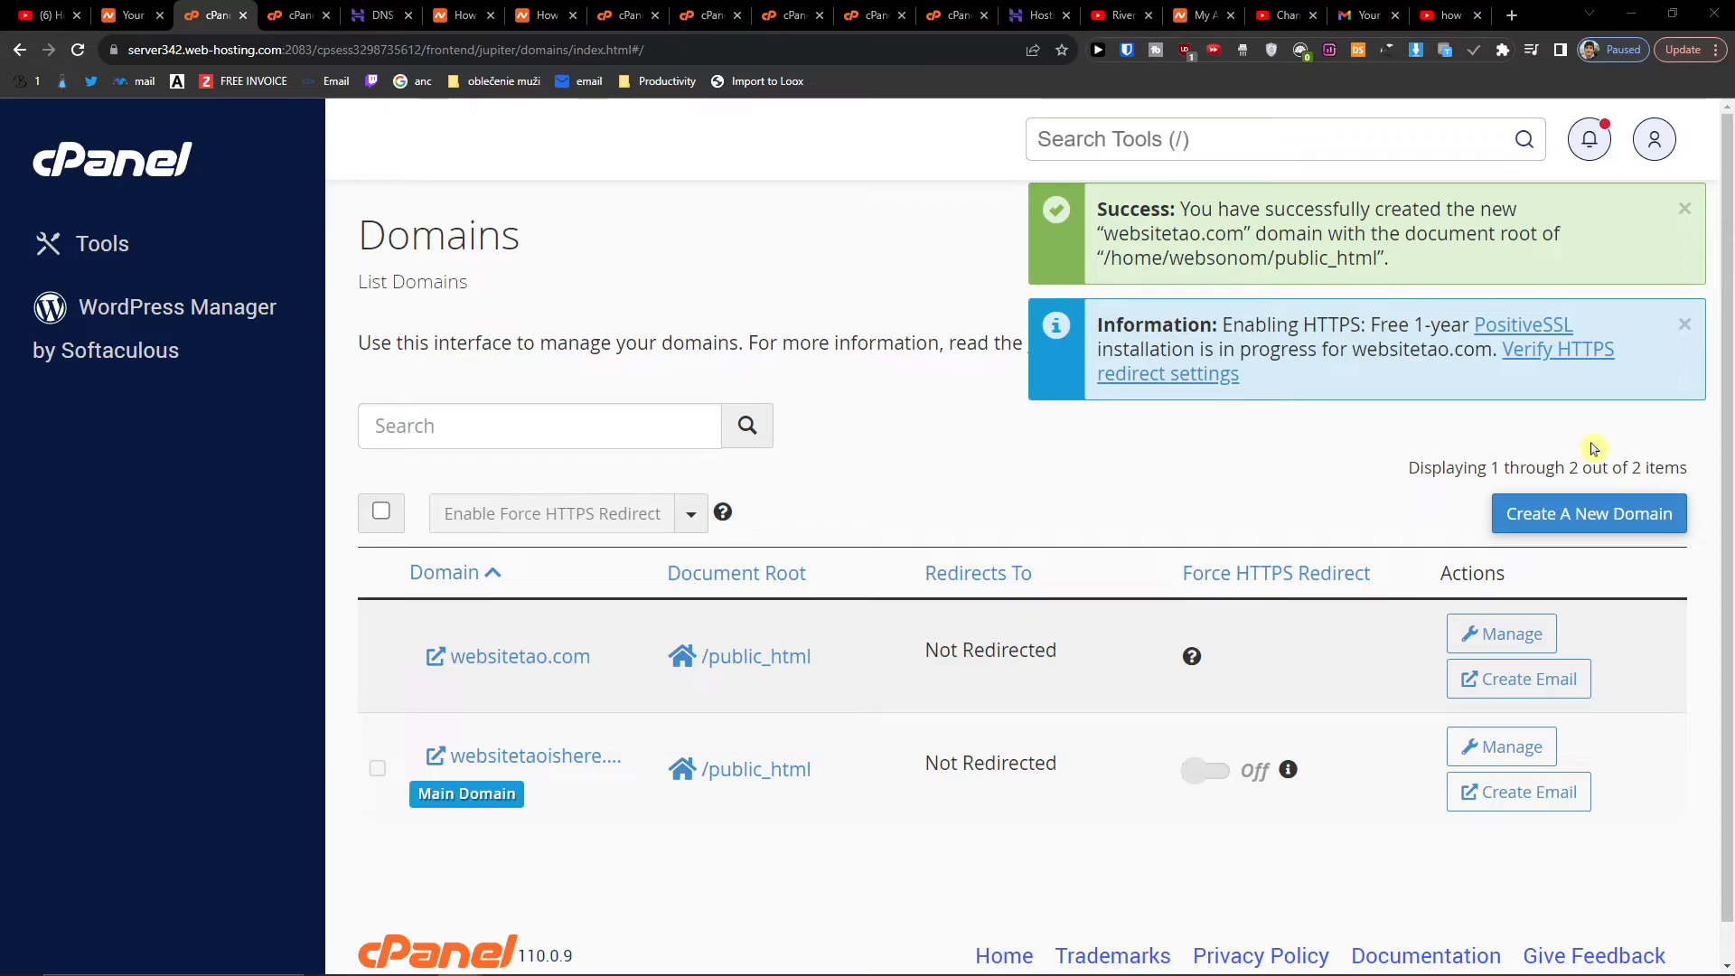
left_click(1683, 208)
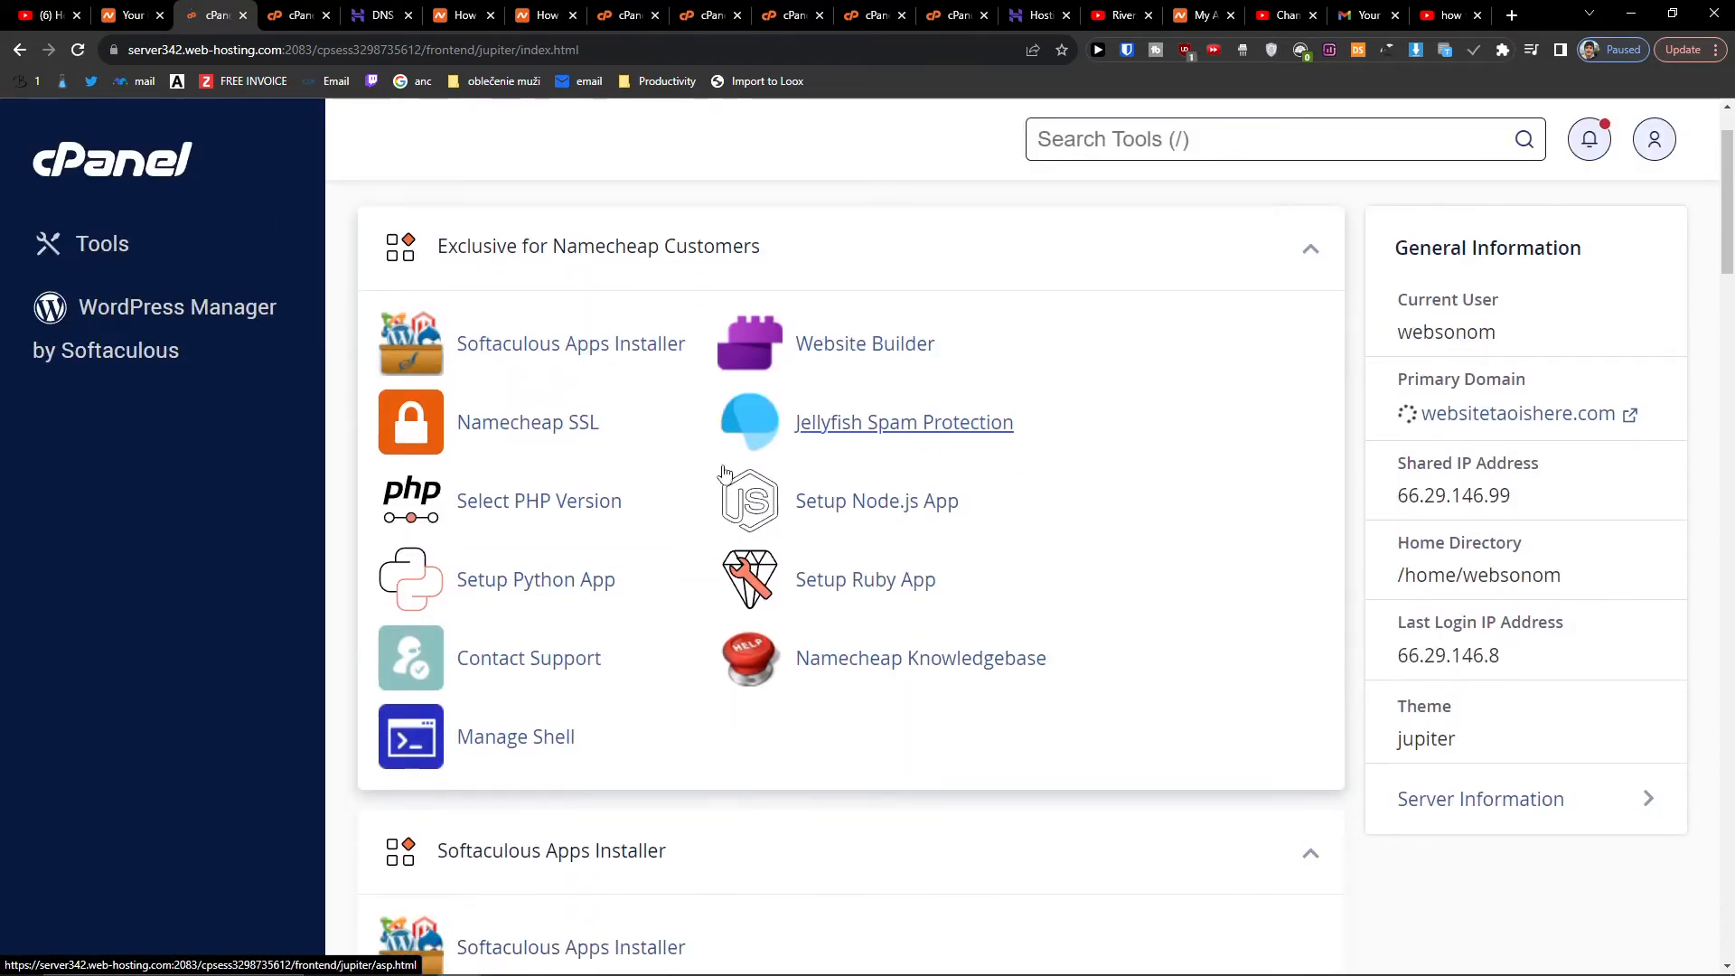
- Scroll cPanel Tools to reach the Softaculous WordPress installer
scroll("down", 3)
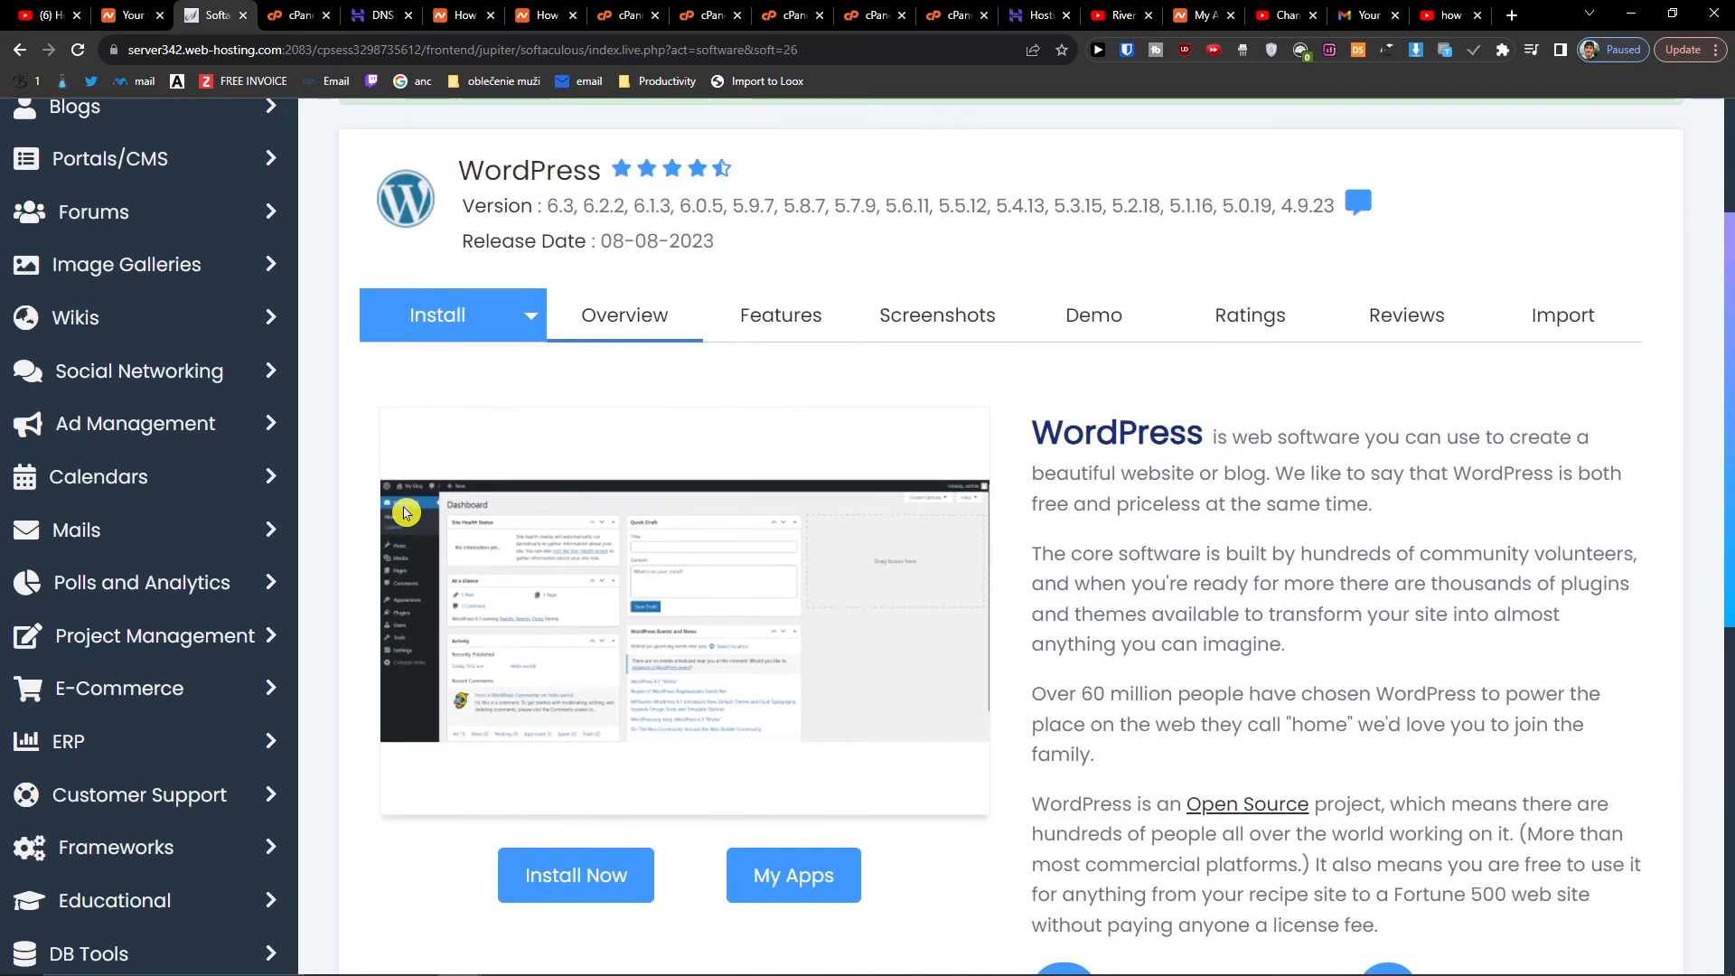
left_click(575, 876)
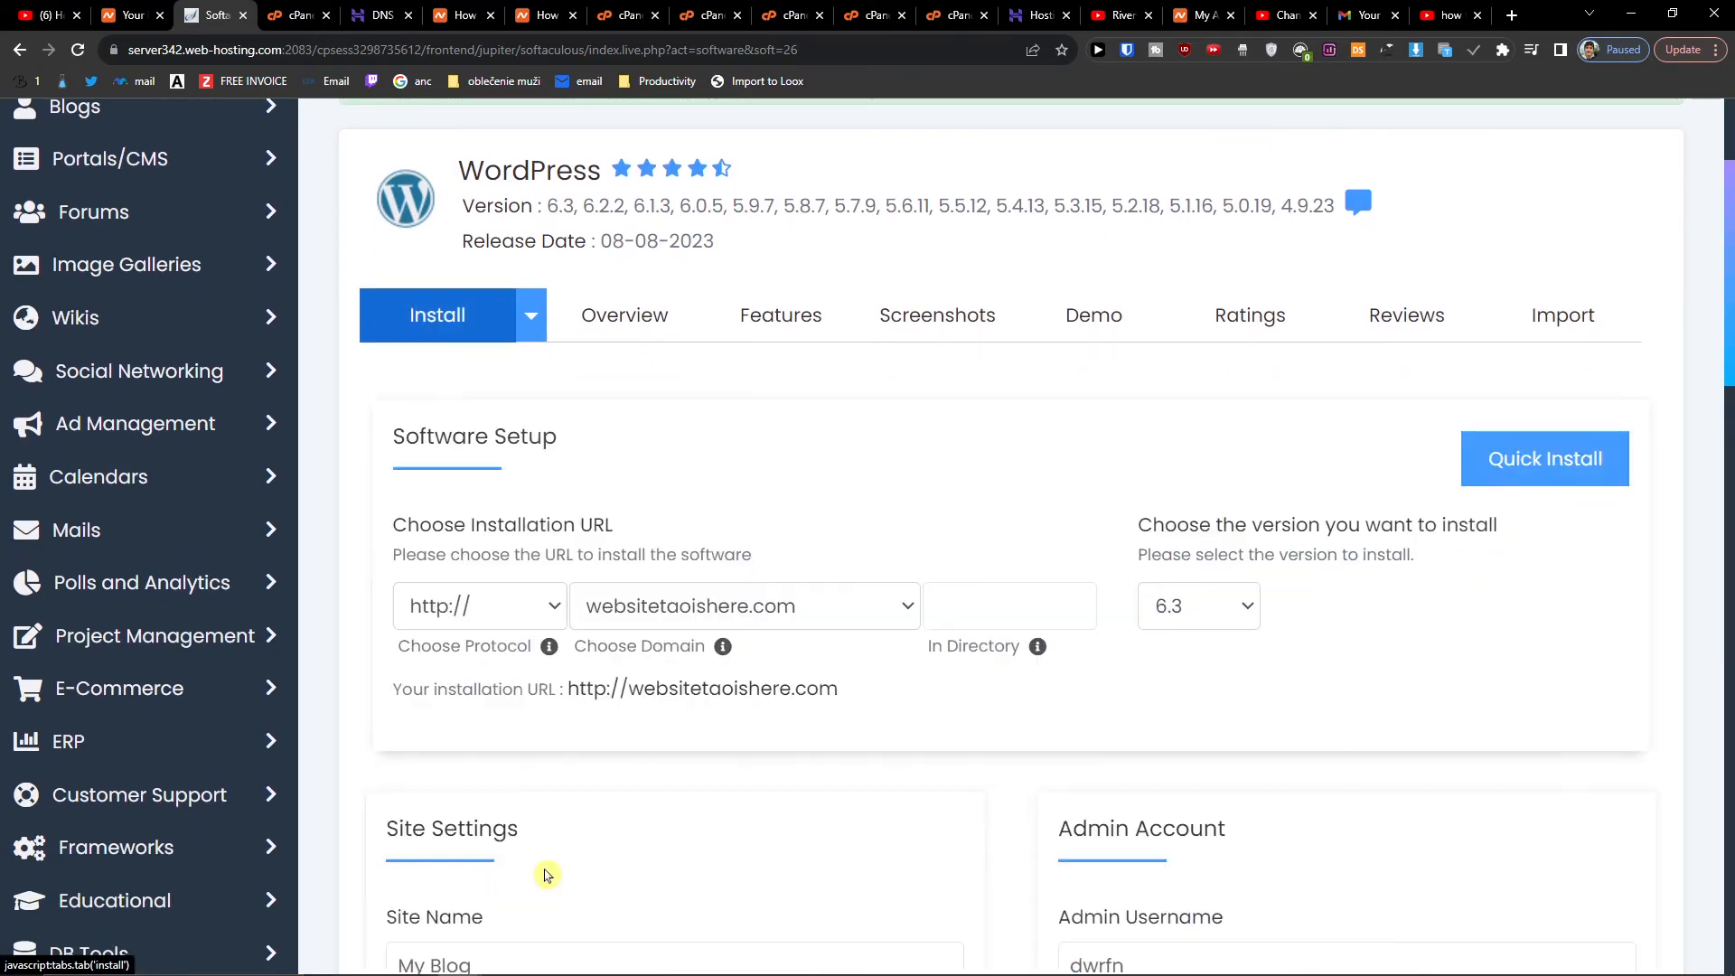
left_click(744, 605)
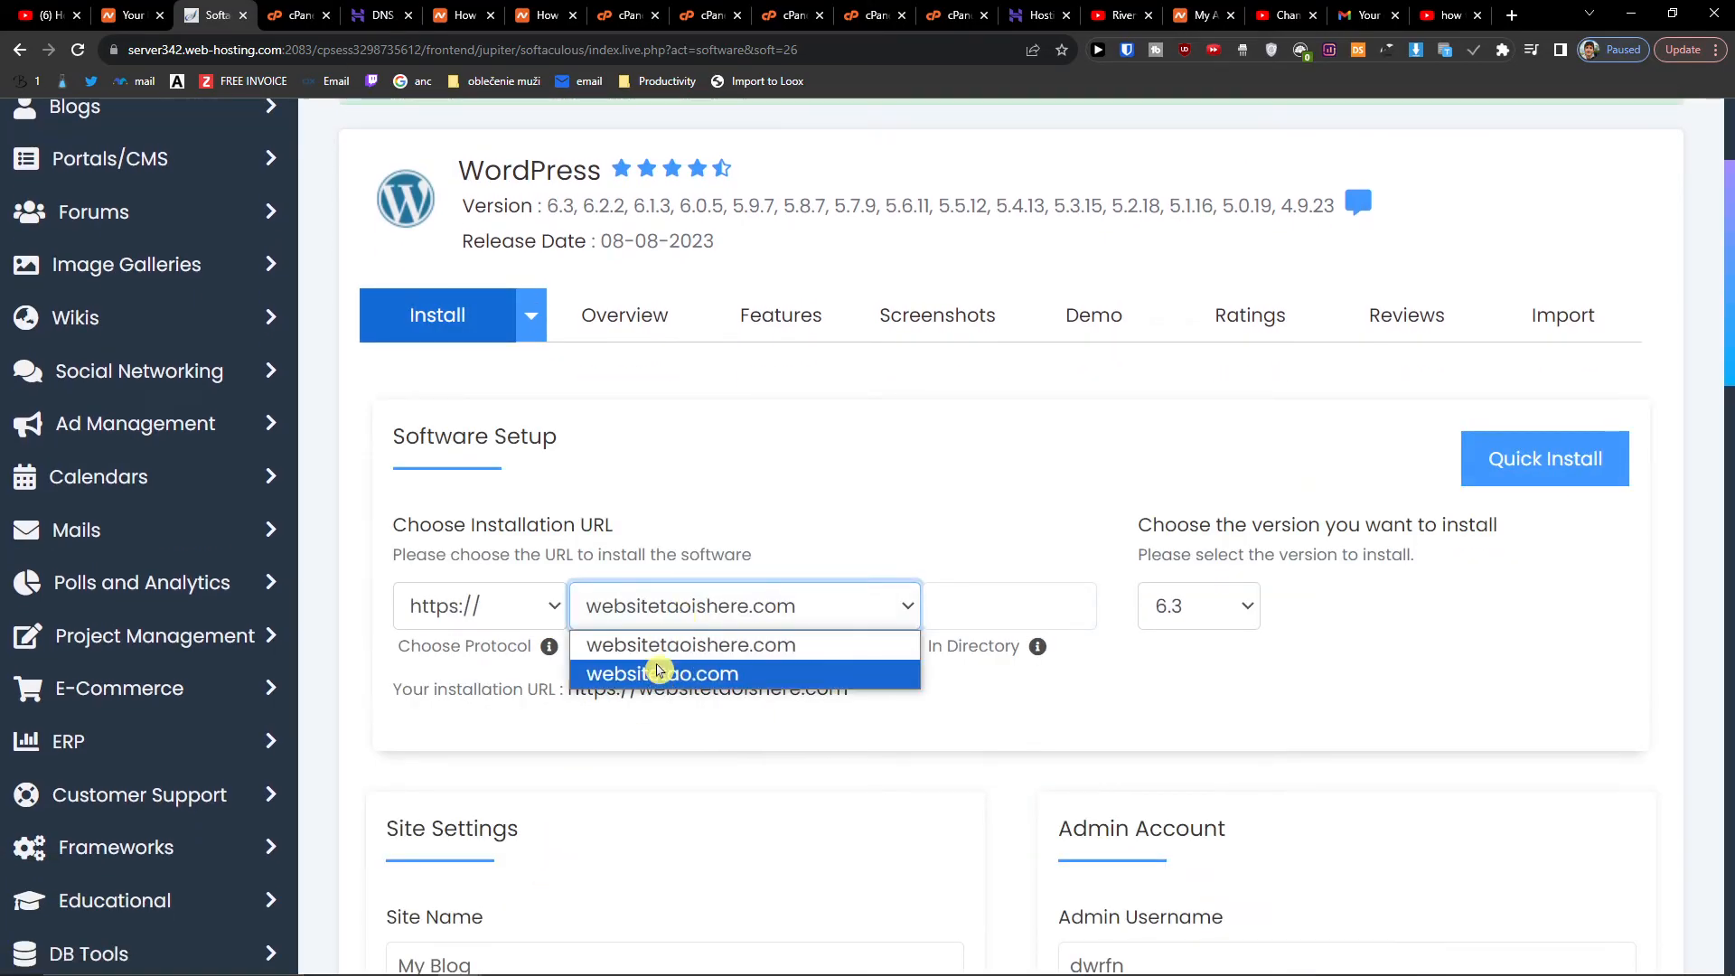
left_click(687, 645)
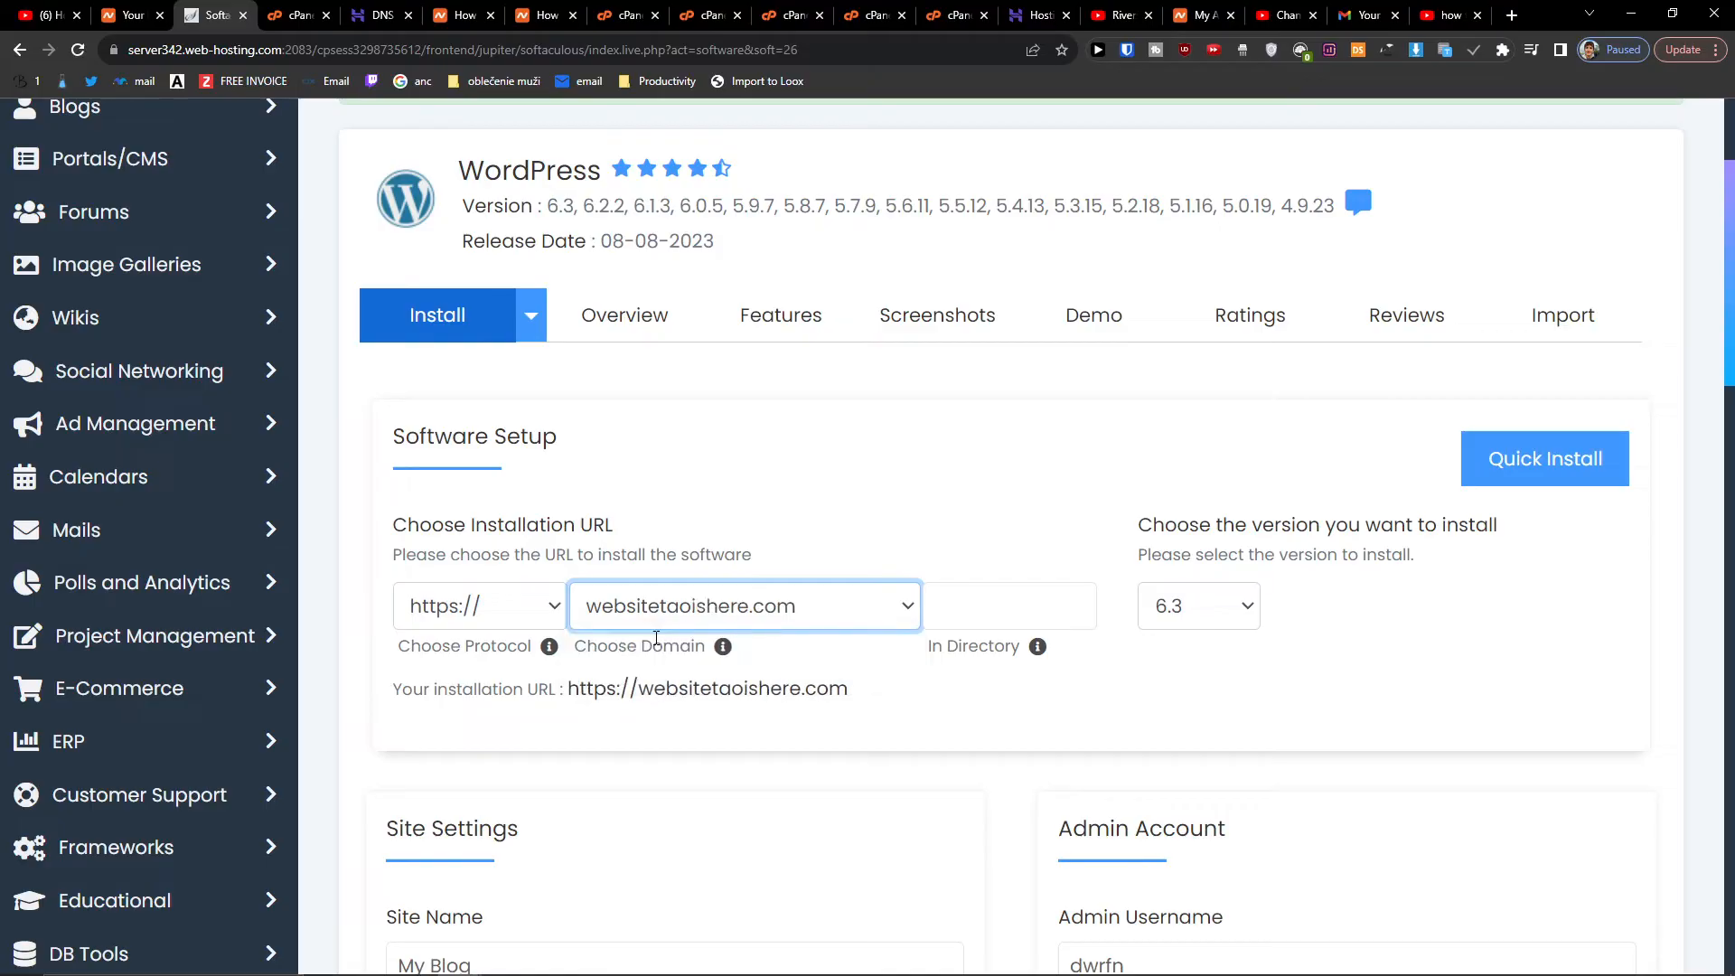
left_click(743, 604)
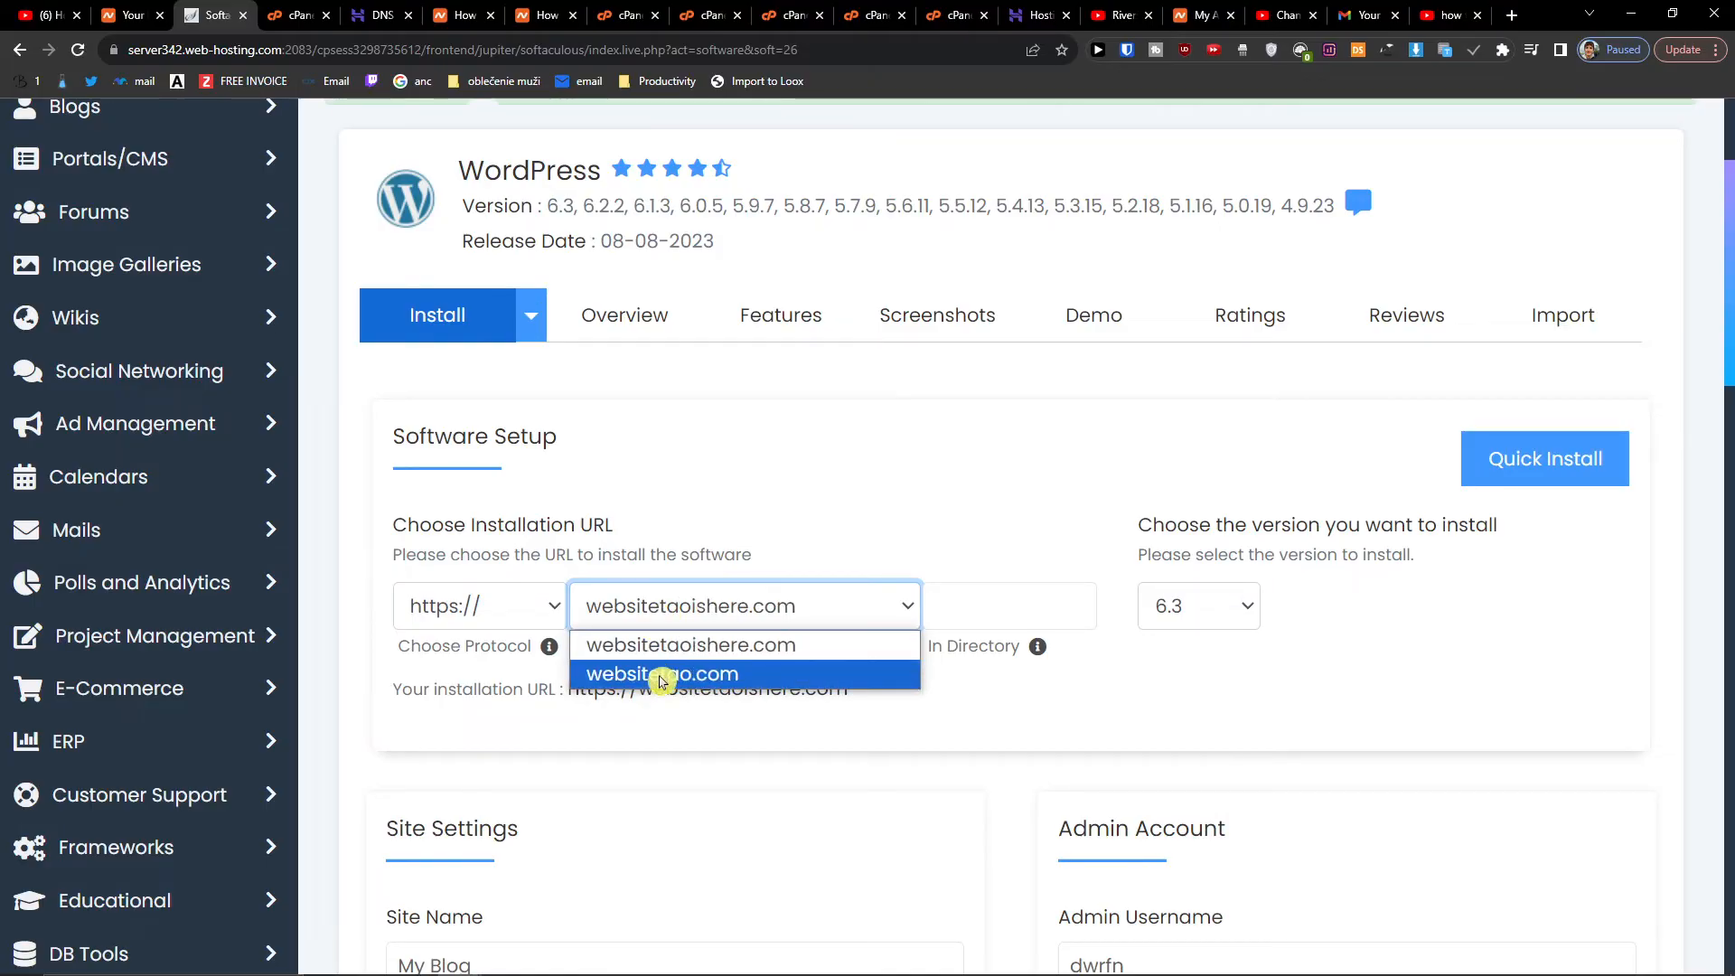
left_click(660, 674)
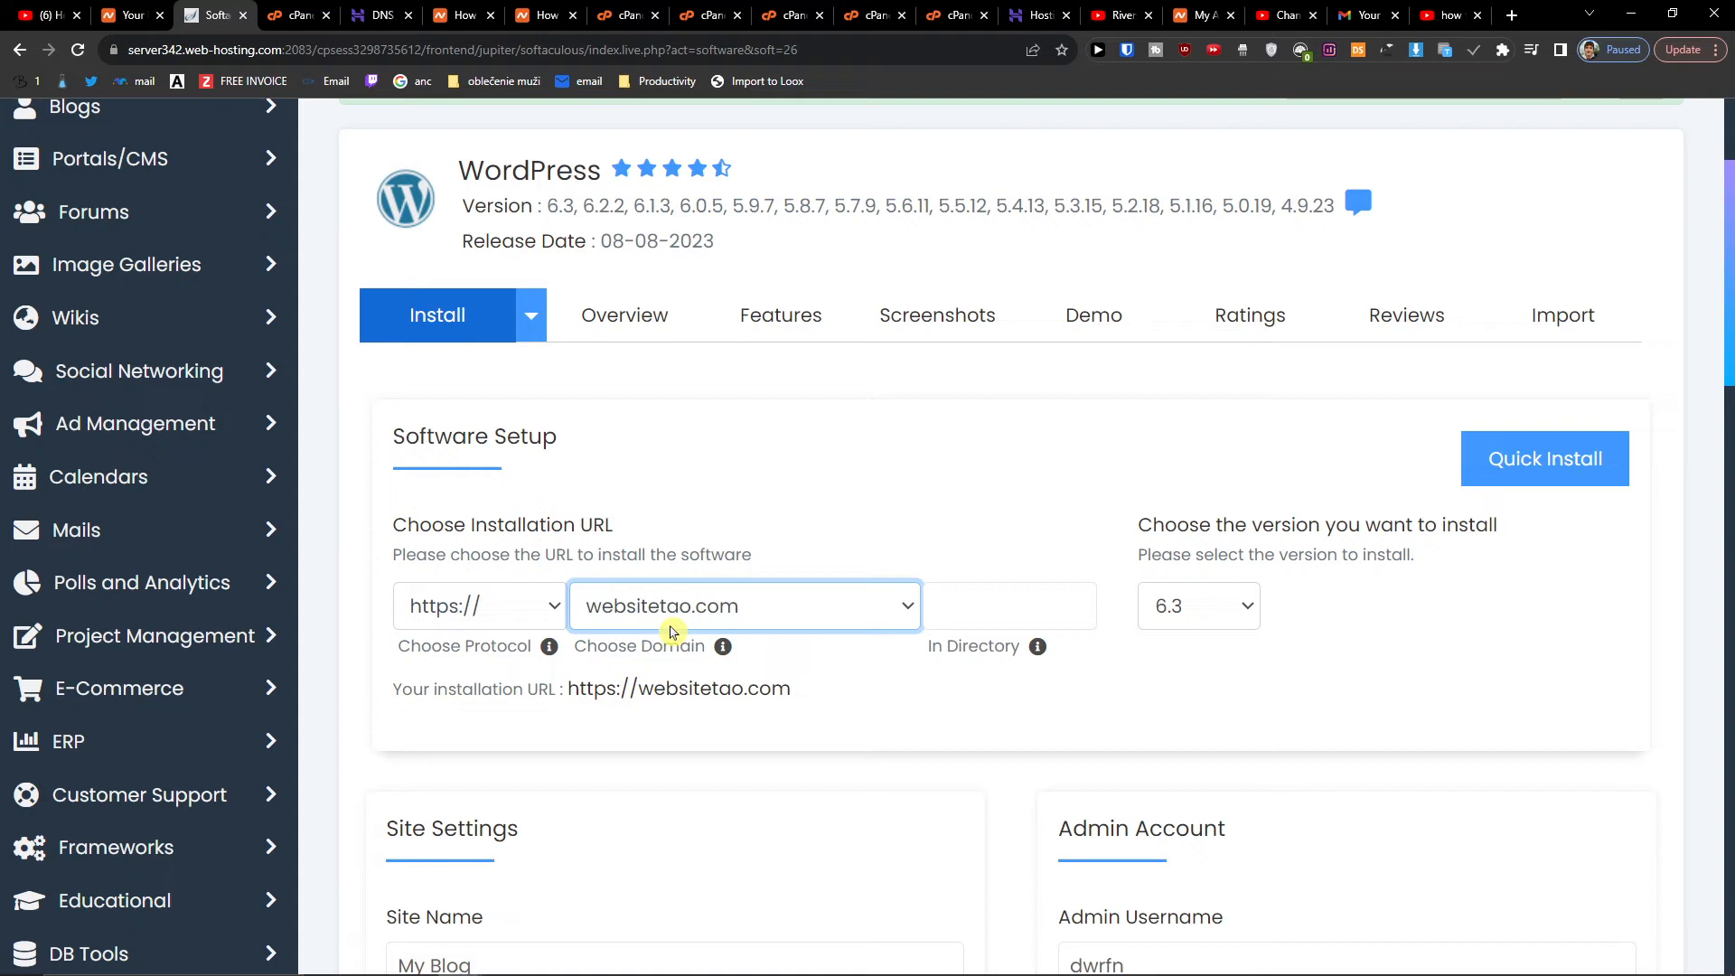
left_click(1197, 605)
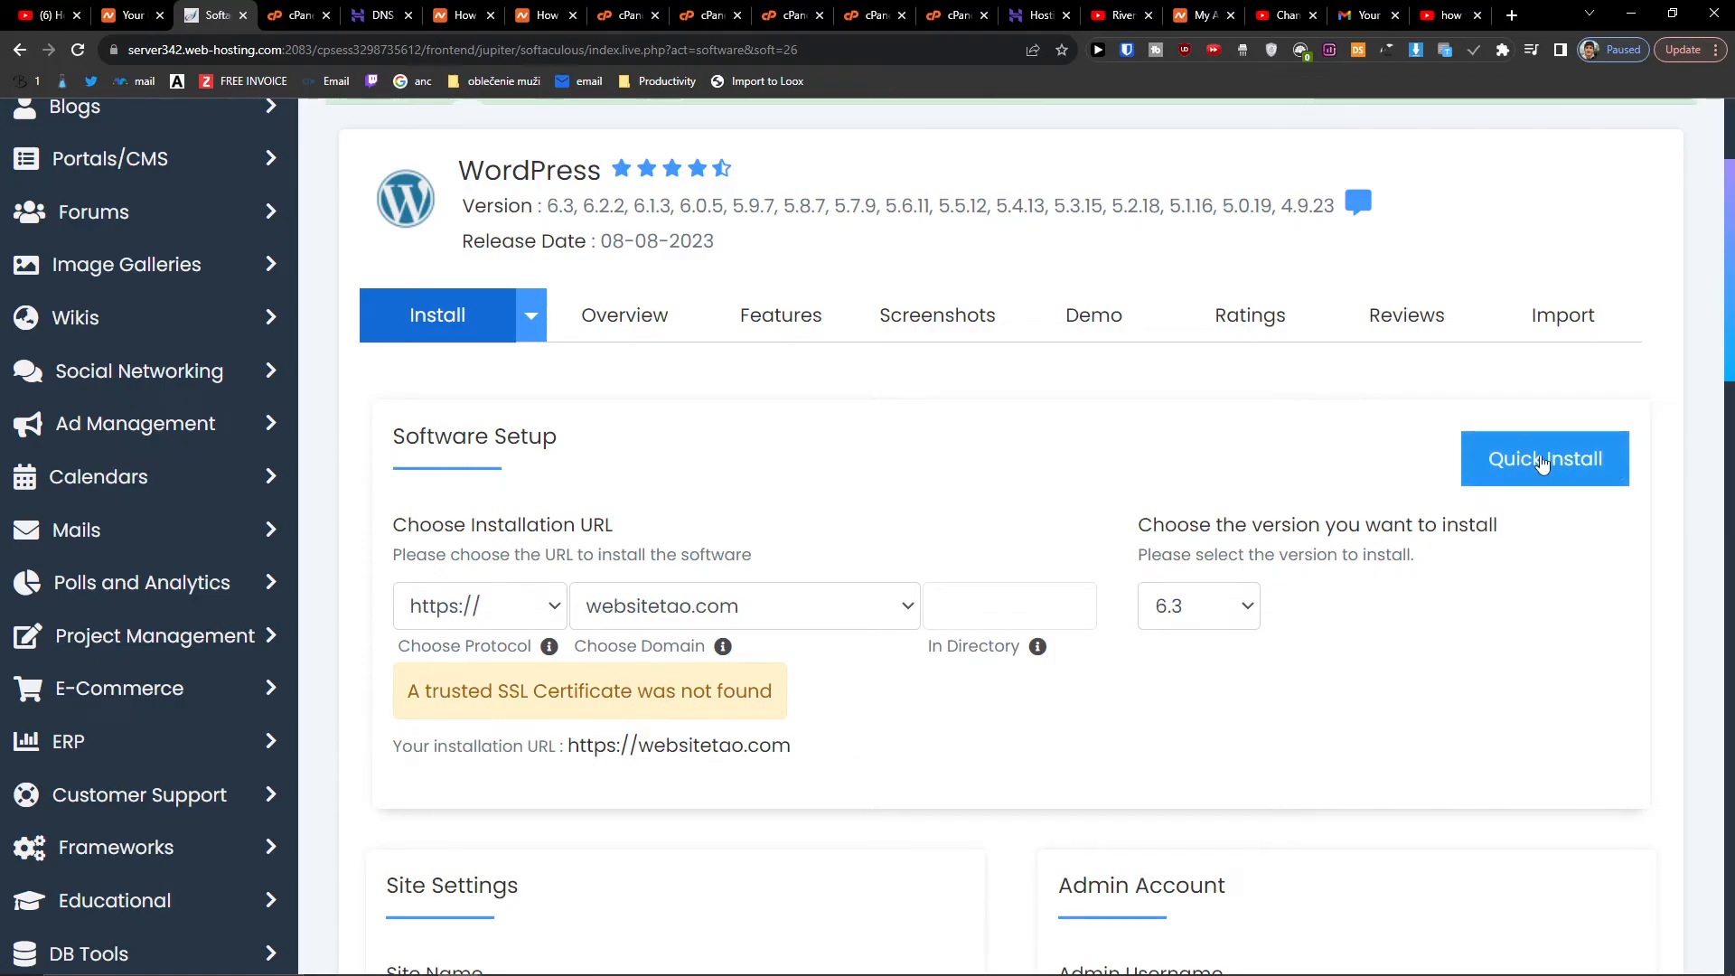
left_click(1542, 458)
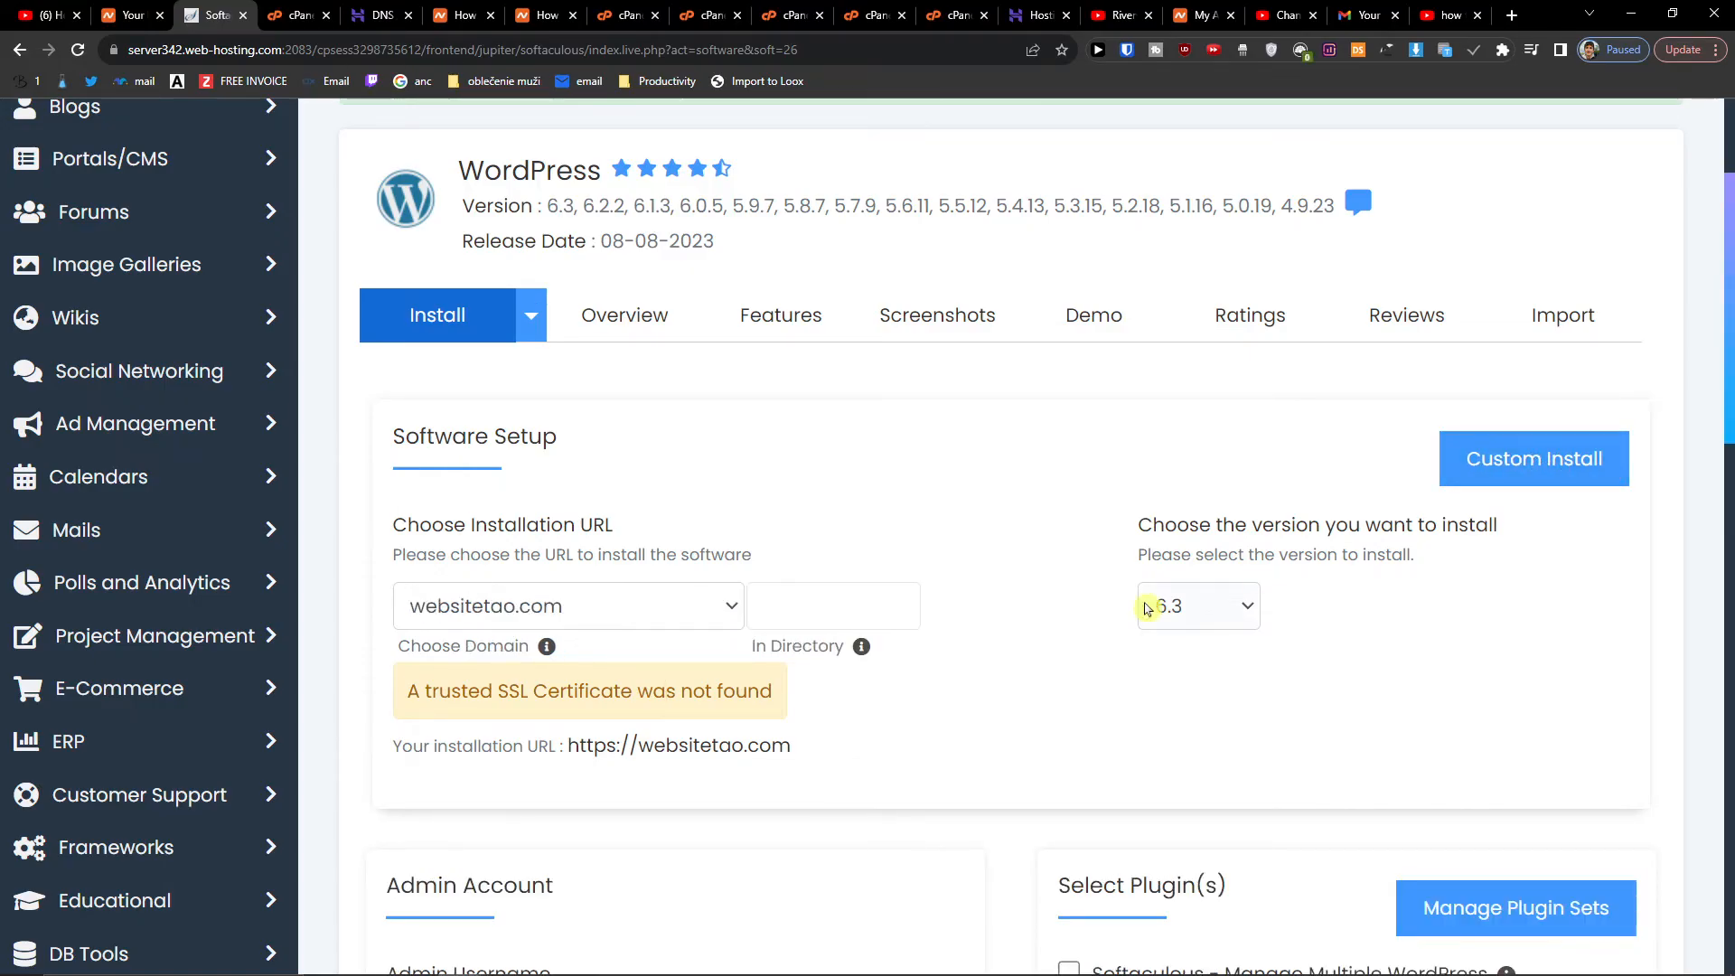
- Review the Admin Account, Loginizer plugin and theme sections of the WordPress install form, then install
scroll("down", 3)
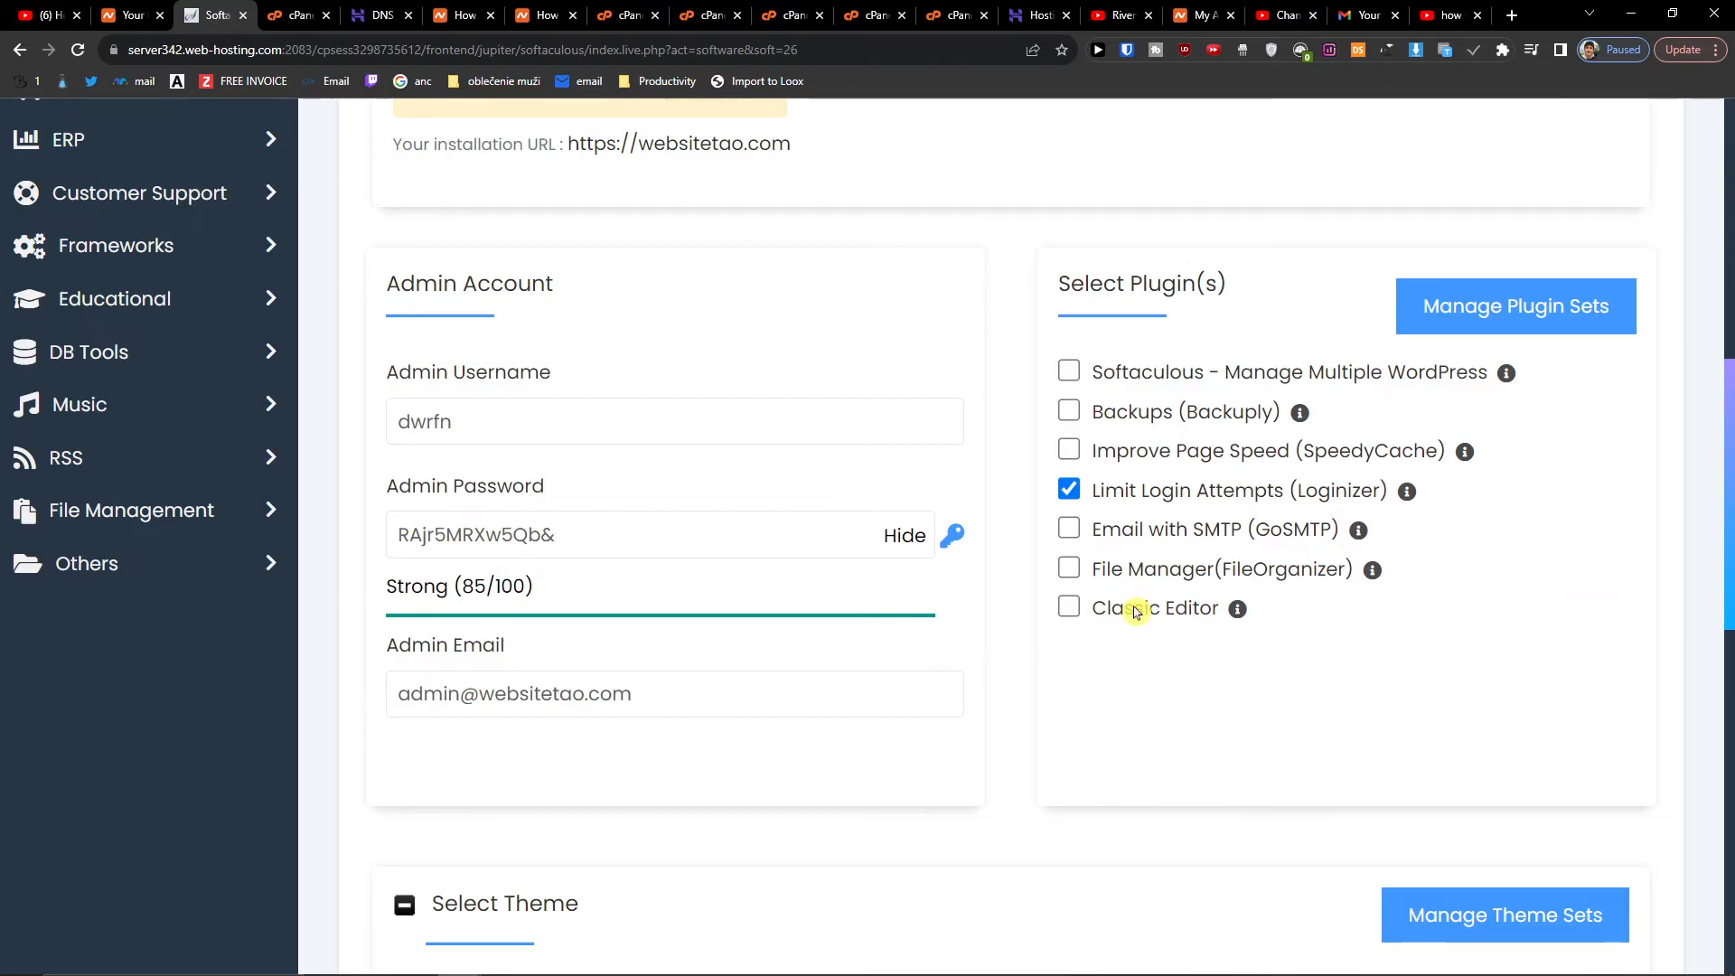
scroll("down", 3)
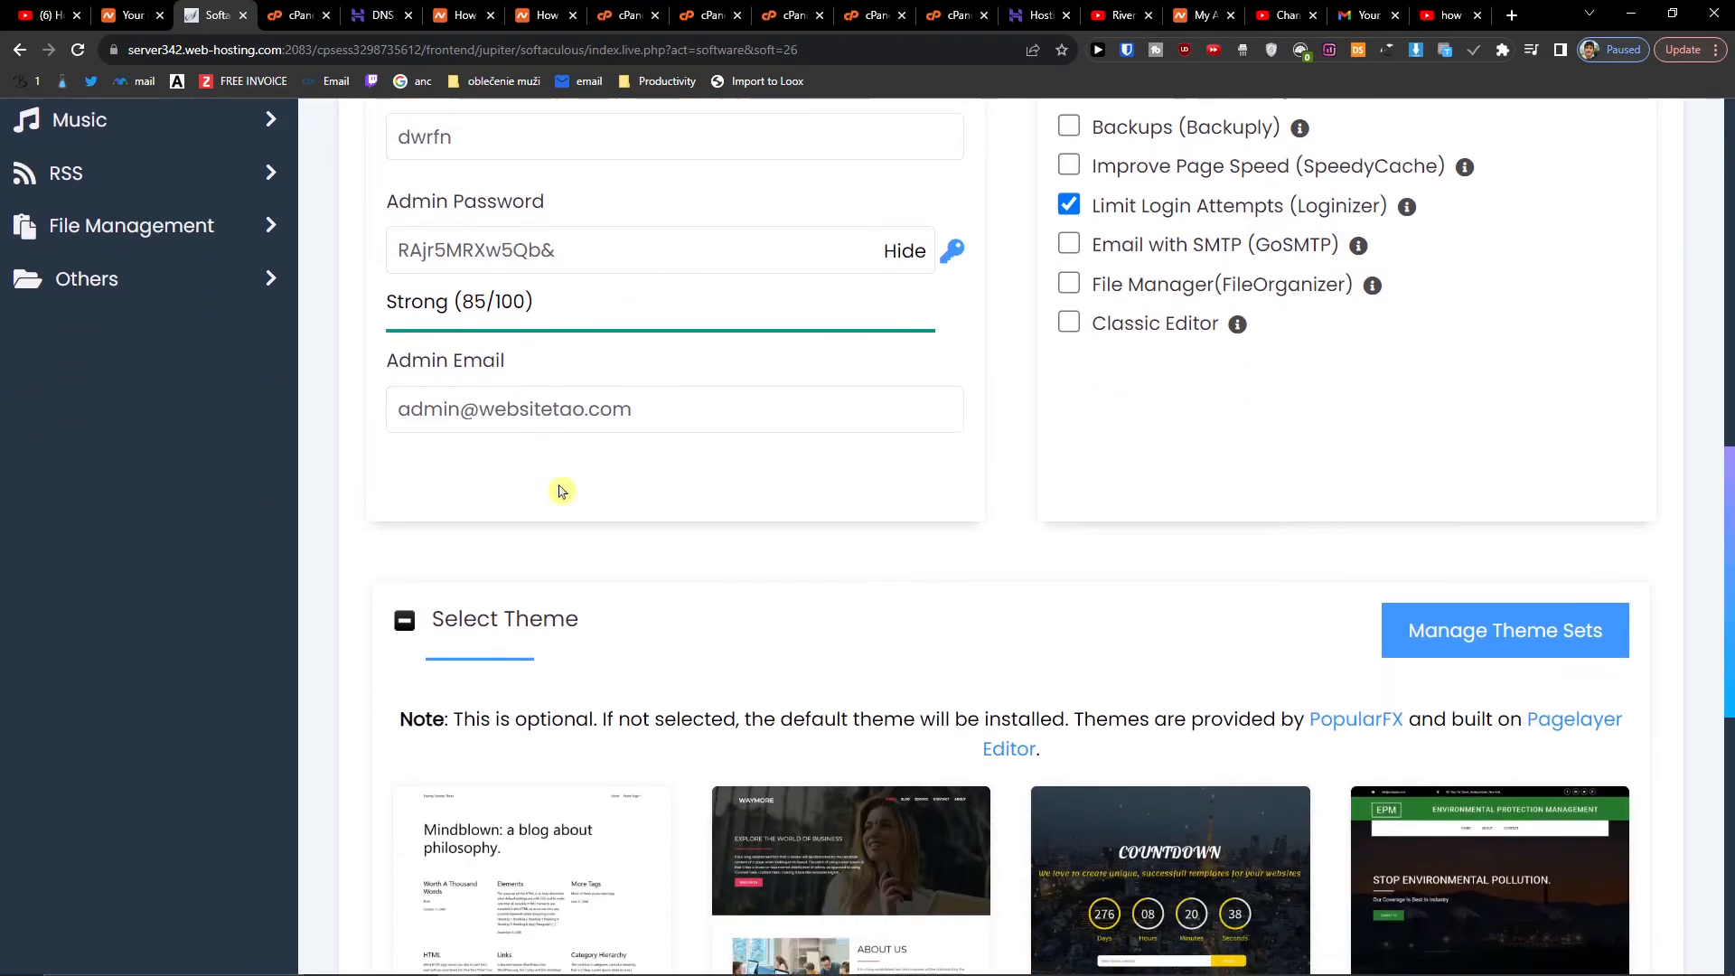
scroll("down", 3)
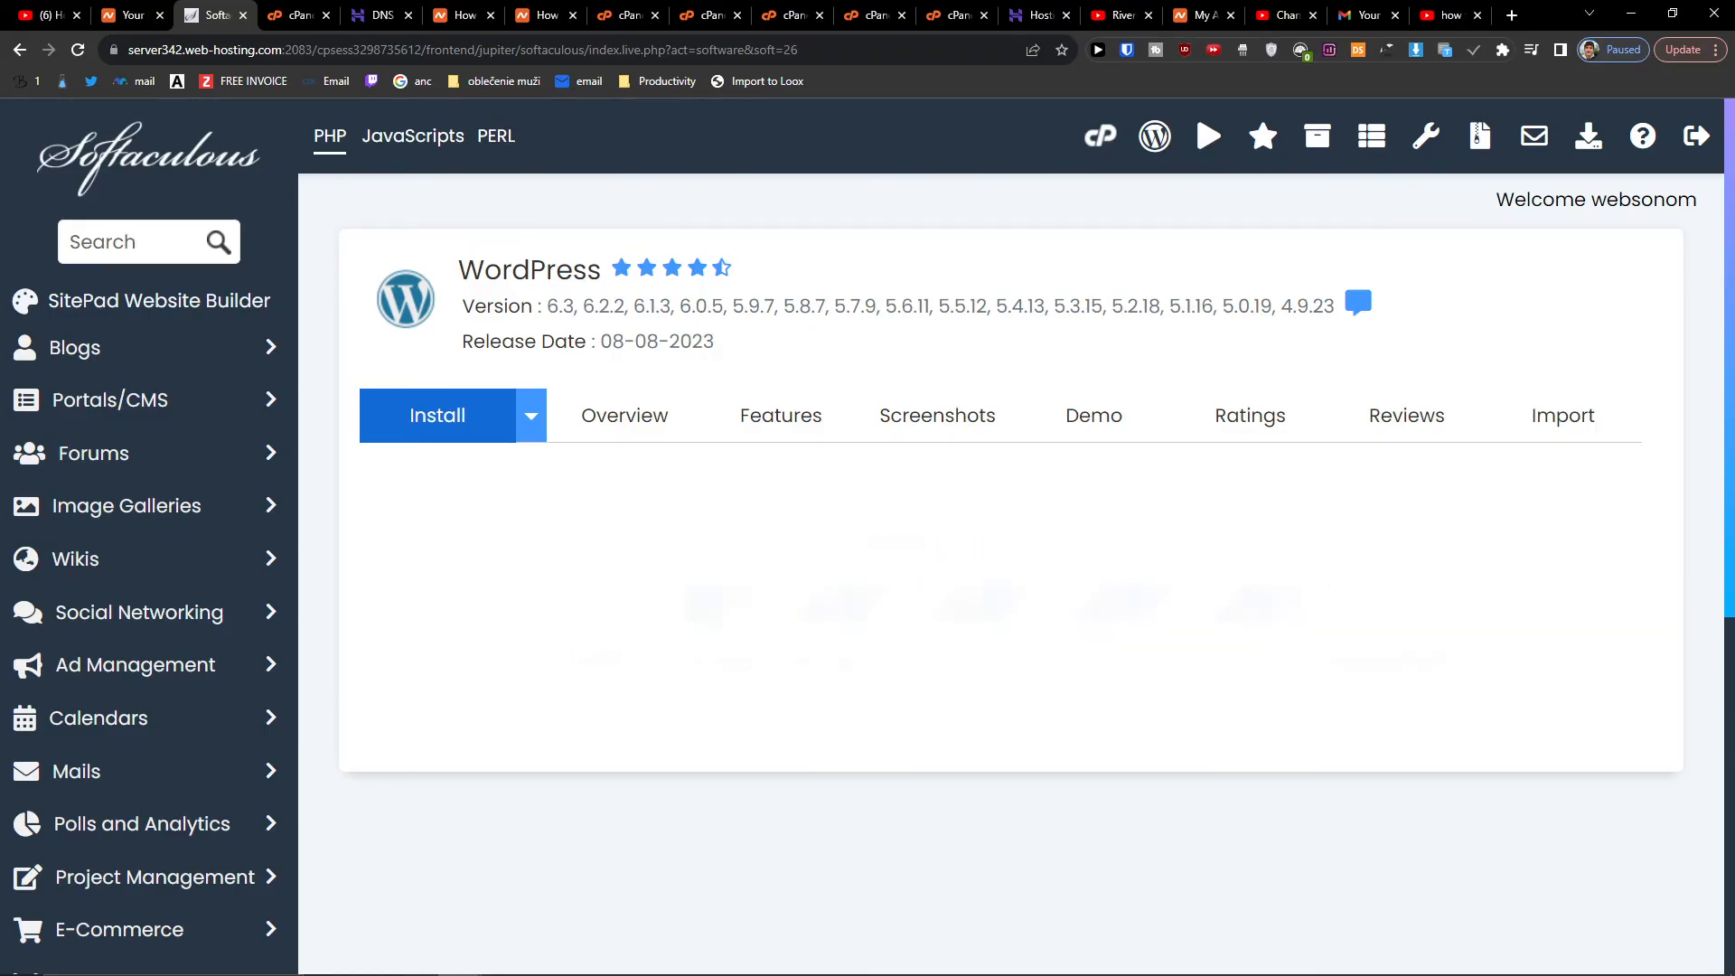
- Open the new websitetao.com admin login, inspect the certificate warning, and return to Softaculous
left_click(435, 415)
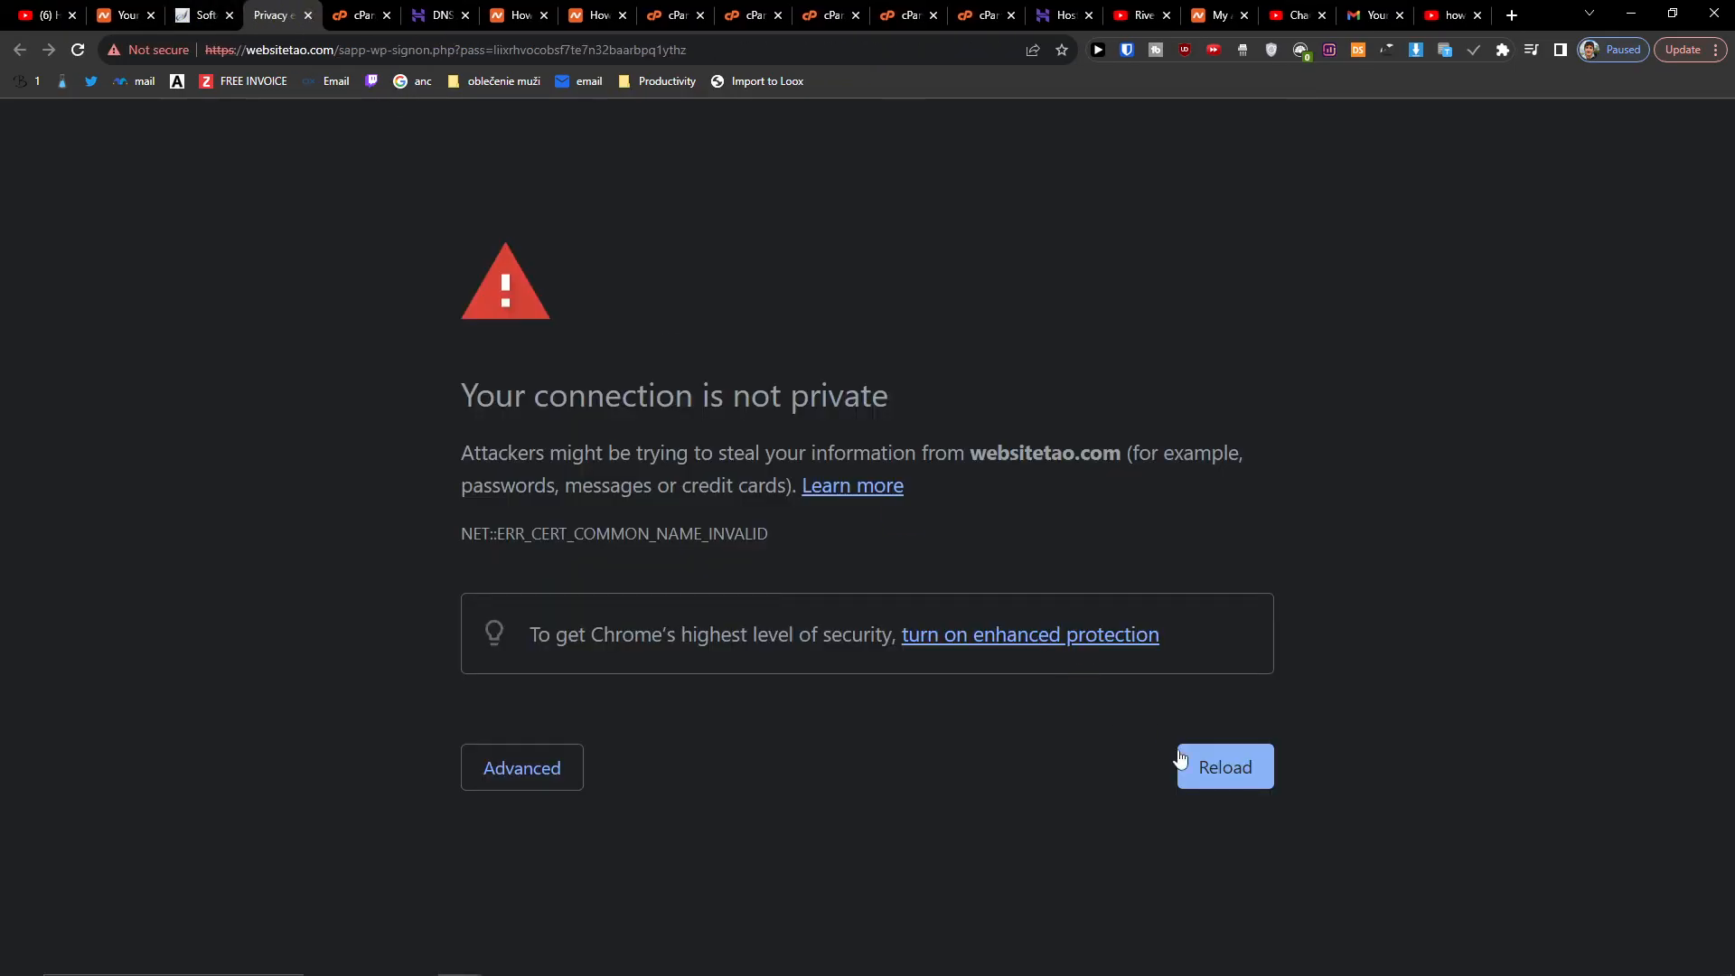
left_click(521, 768)
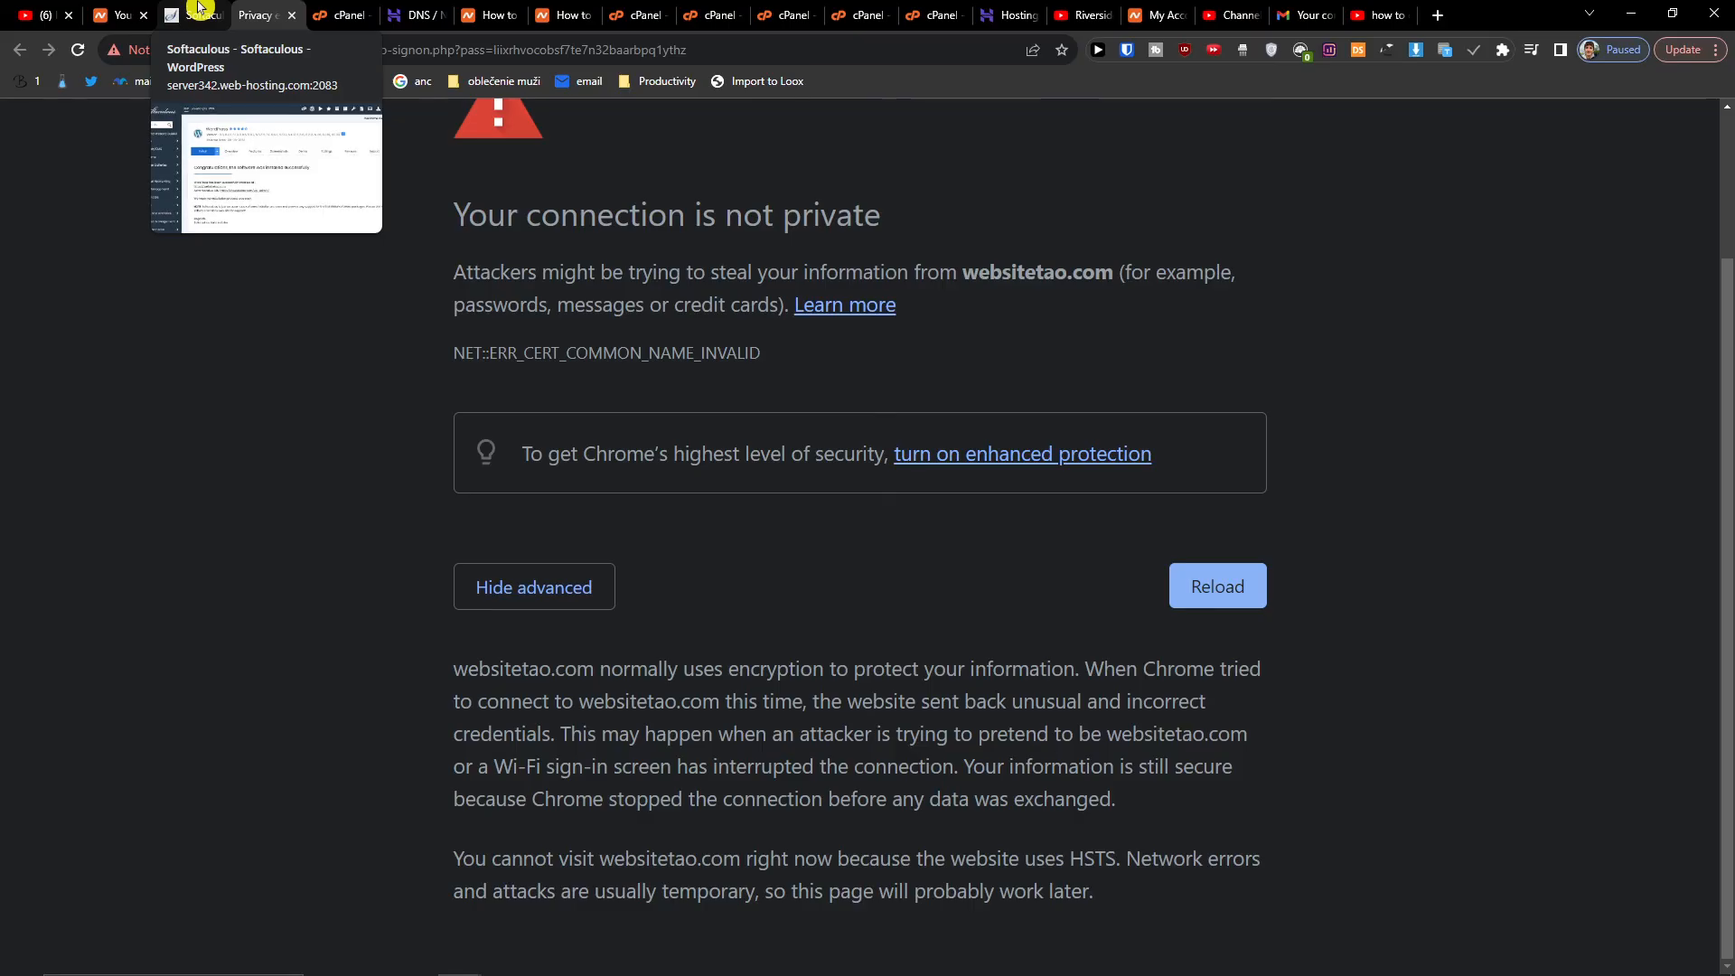
left_click(199, 15)
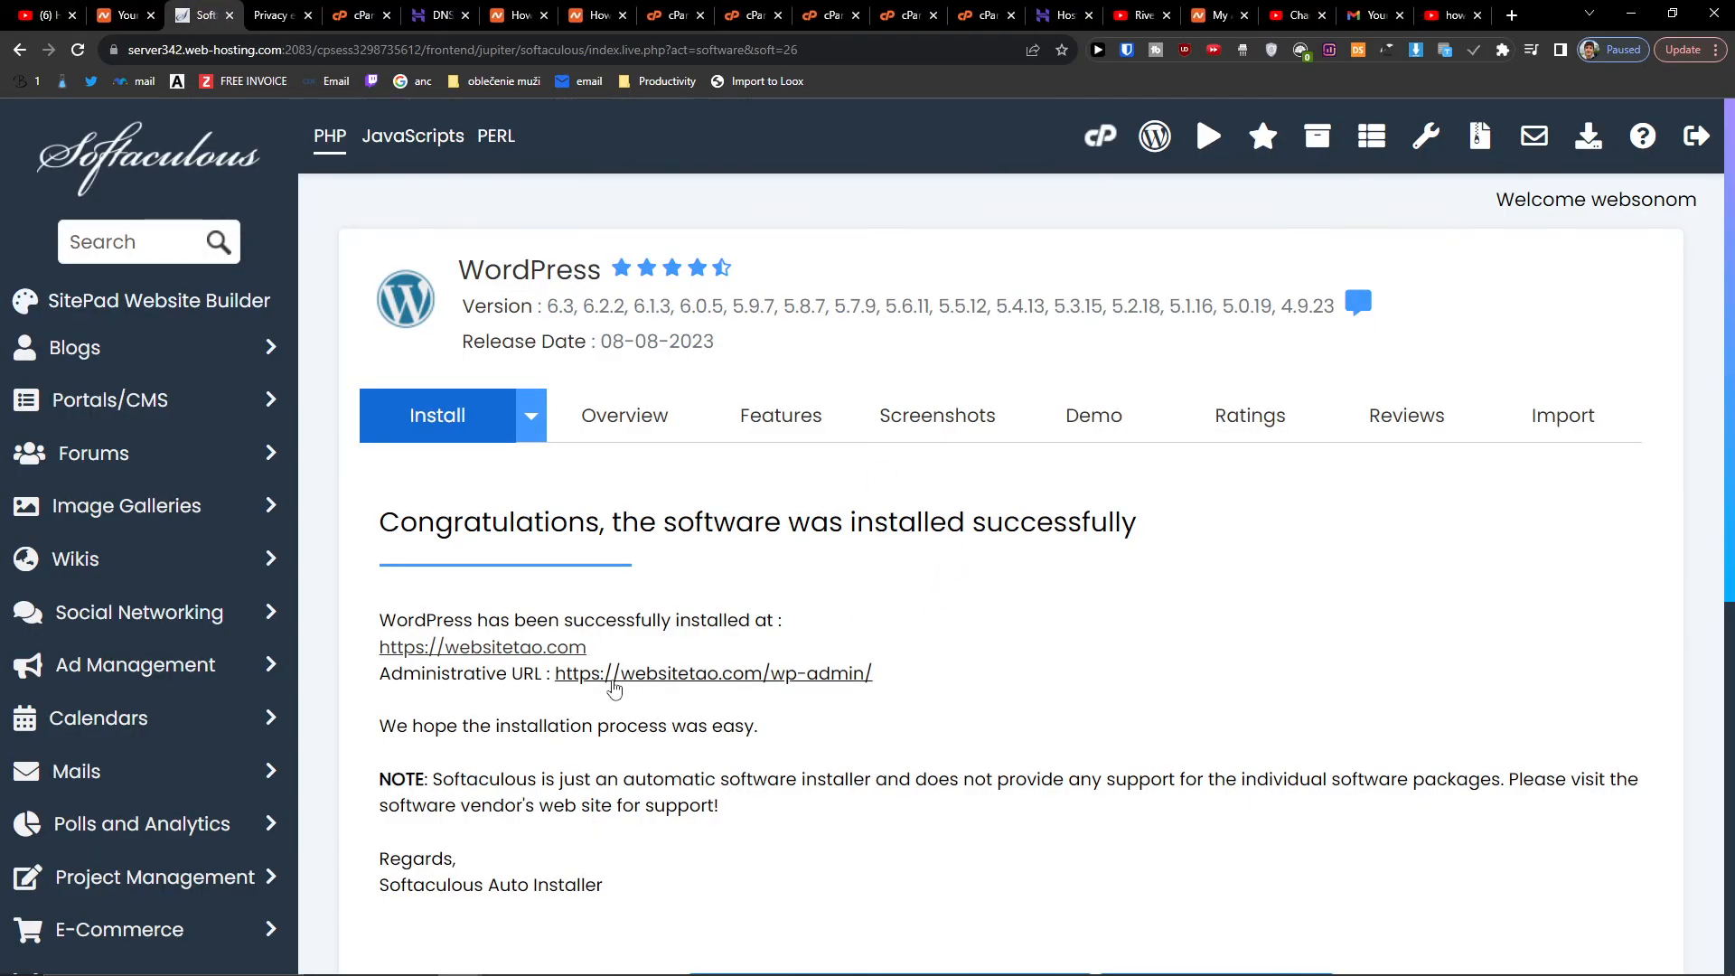
- Return to WordPress Management to see websitetao.com listed with WordPress 6.3
scroll("down", 3)
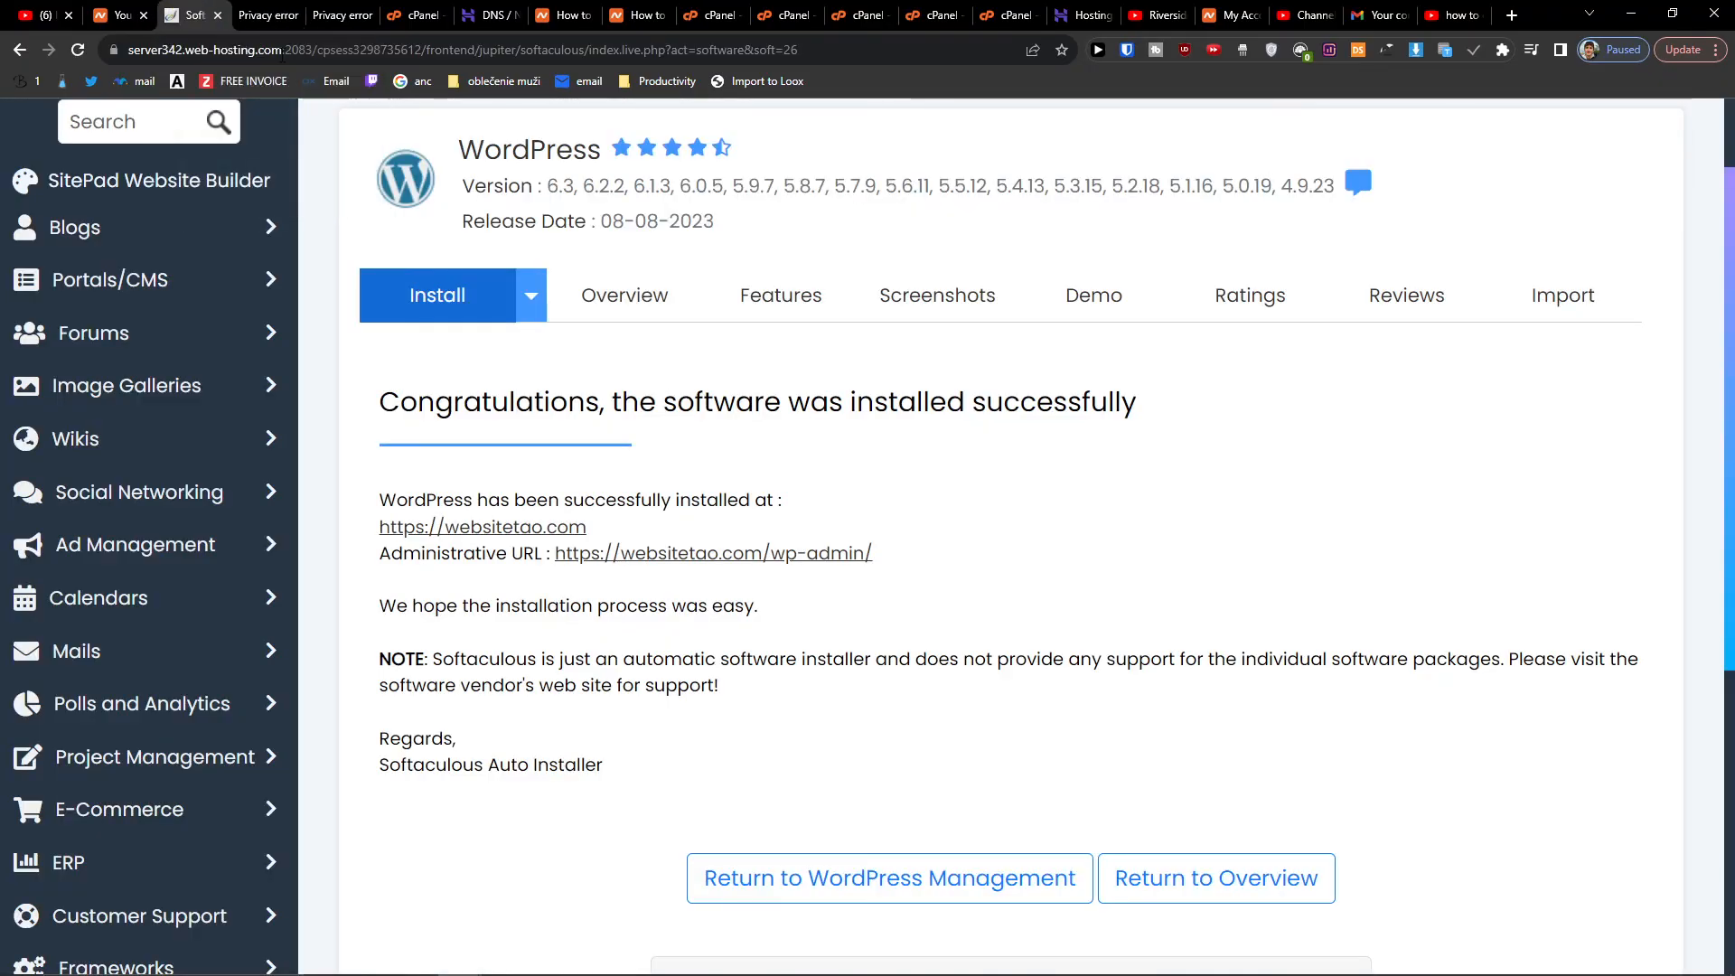
mouse_move(892, 562)
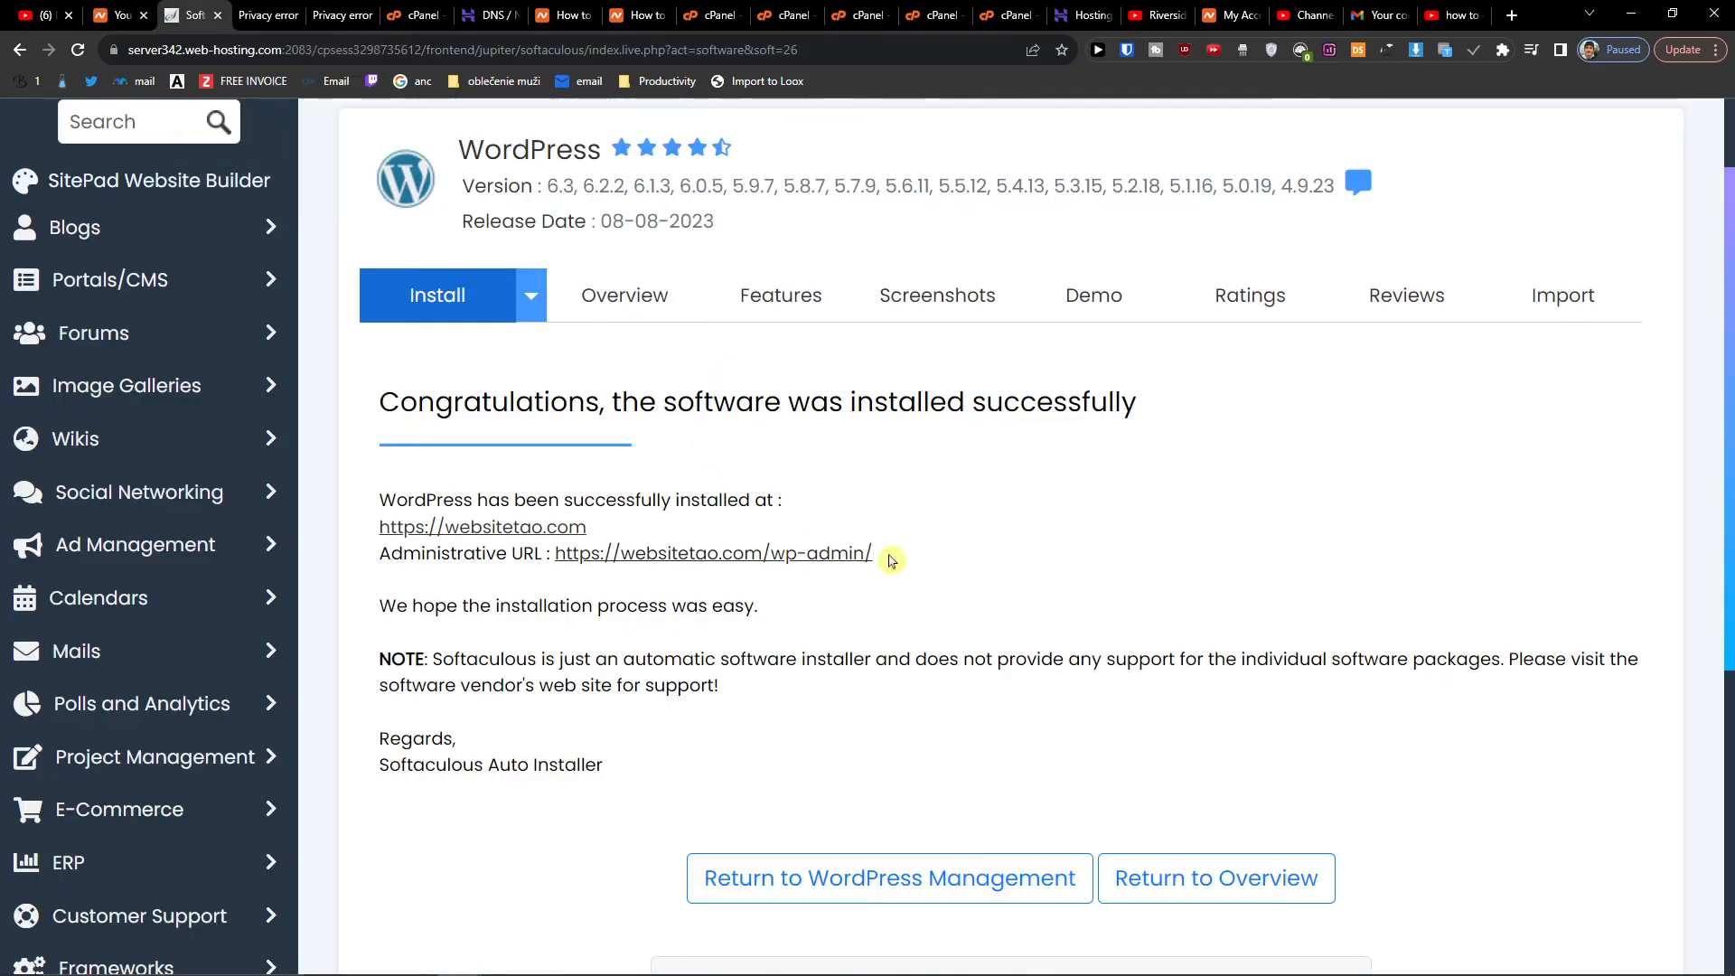
scroll("down", 3)
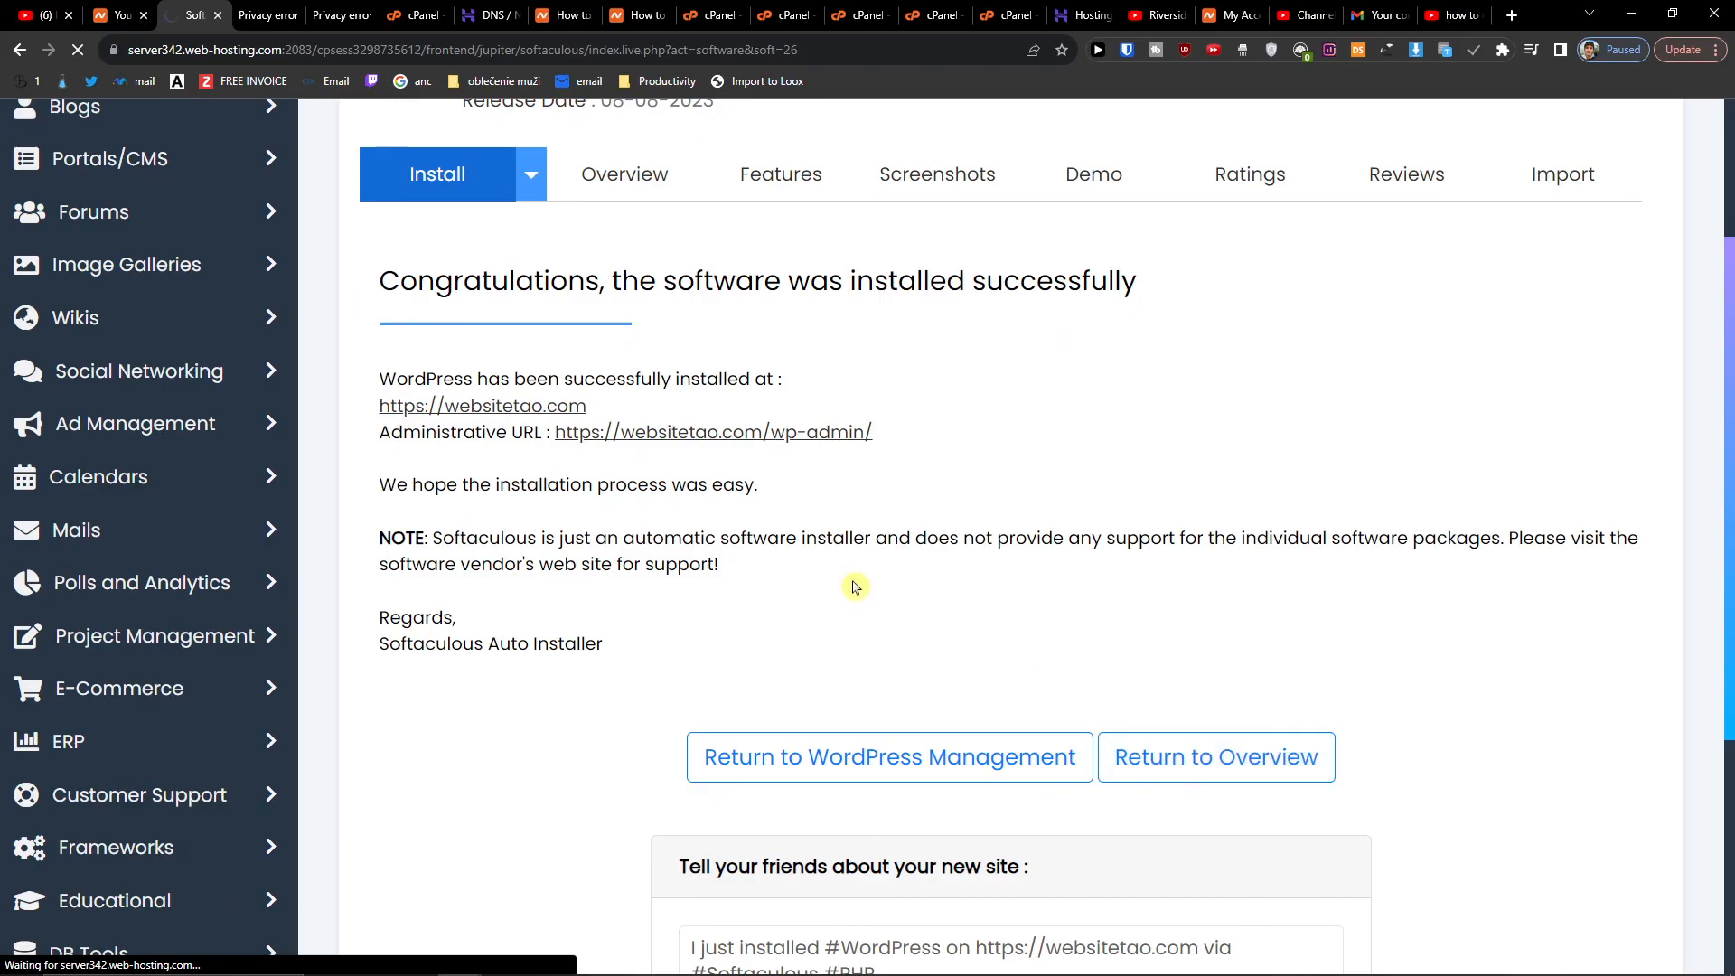
left_click(888, 757)
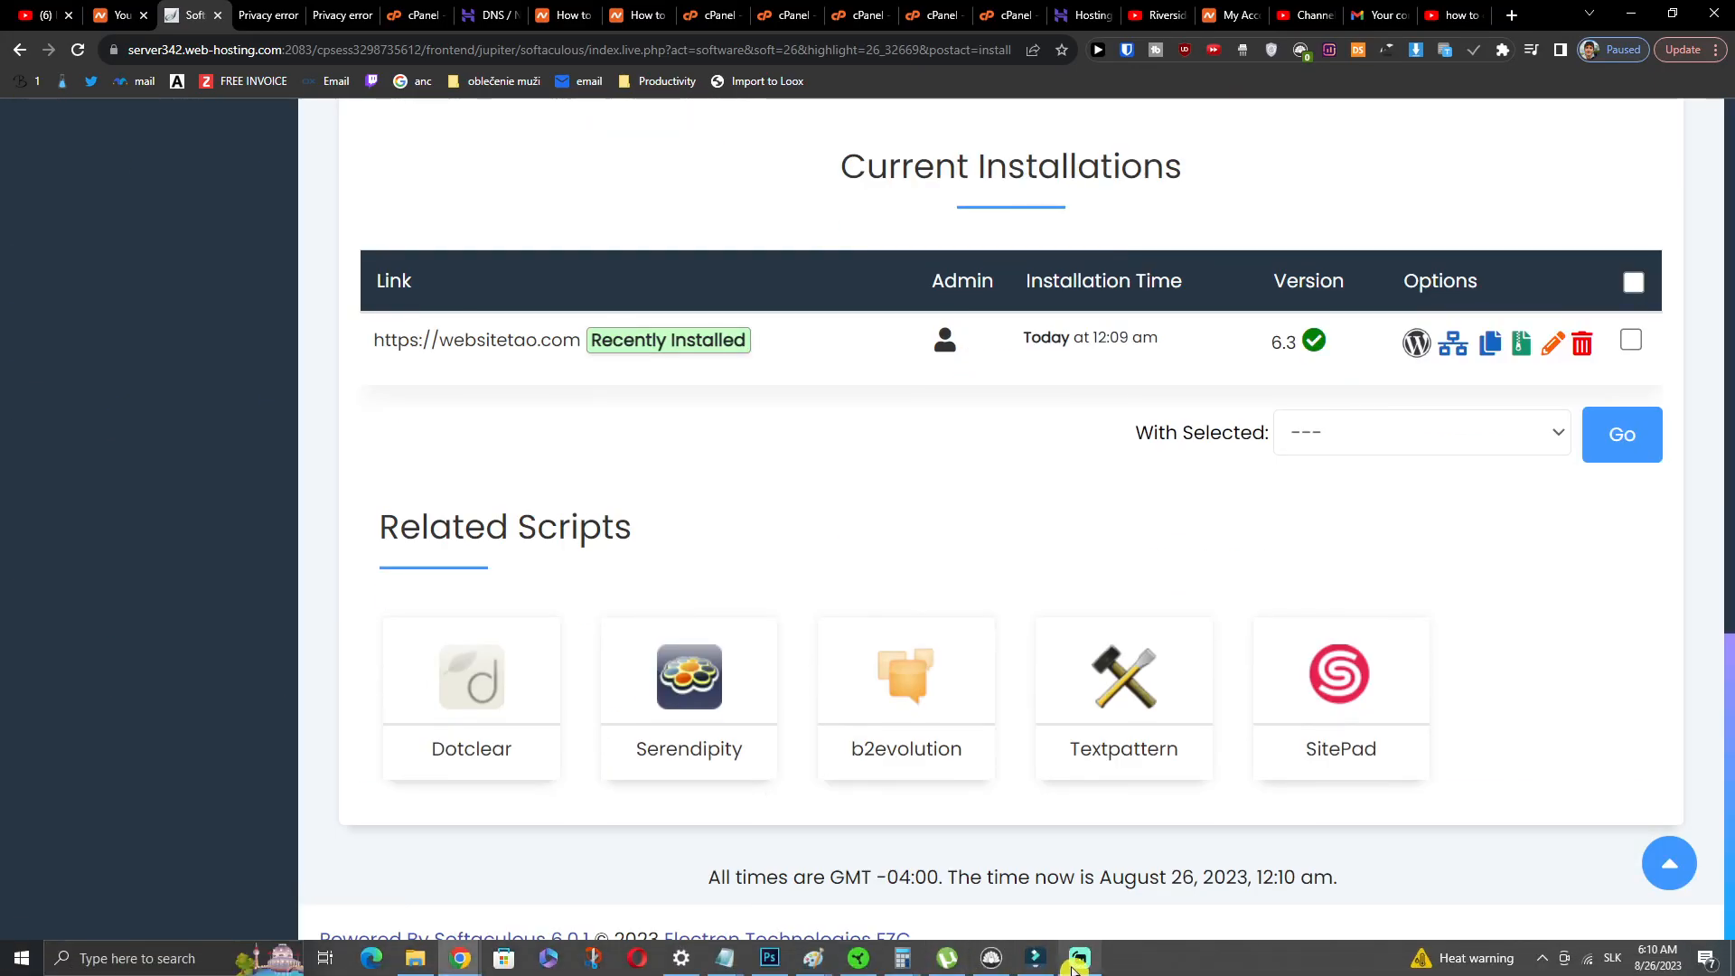